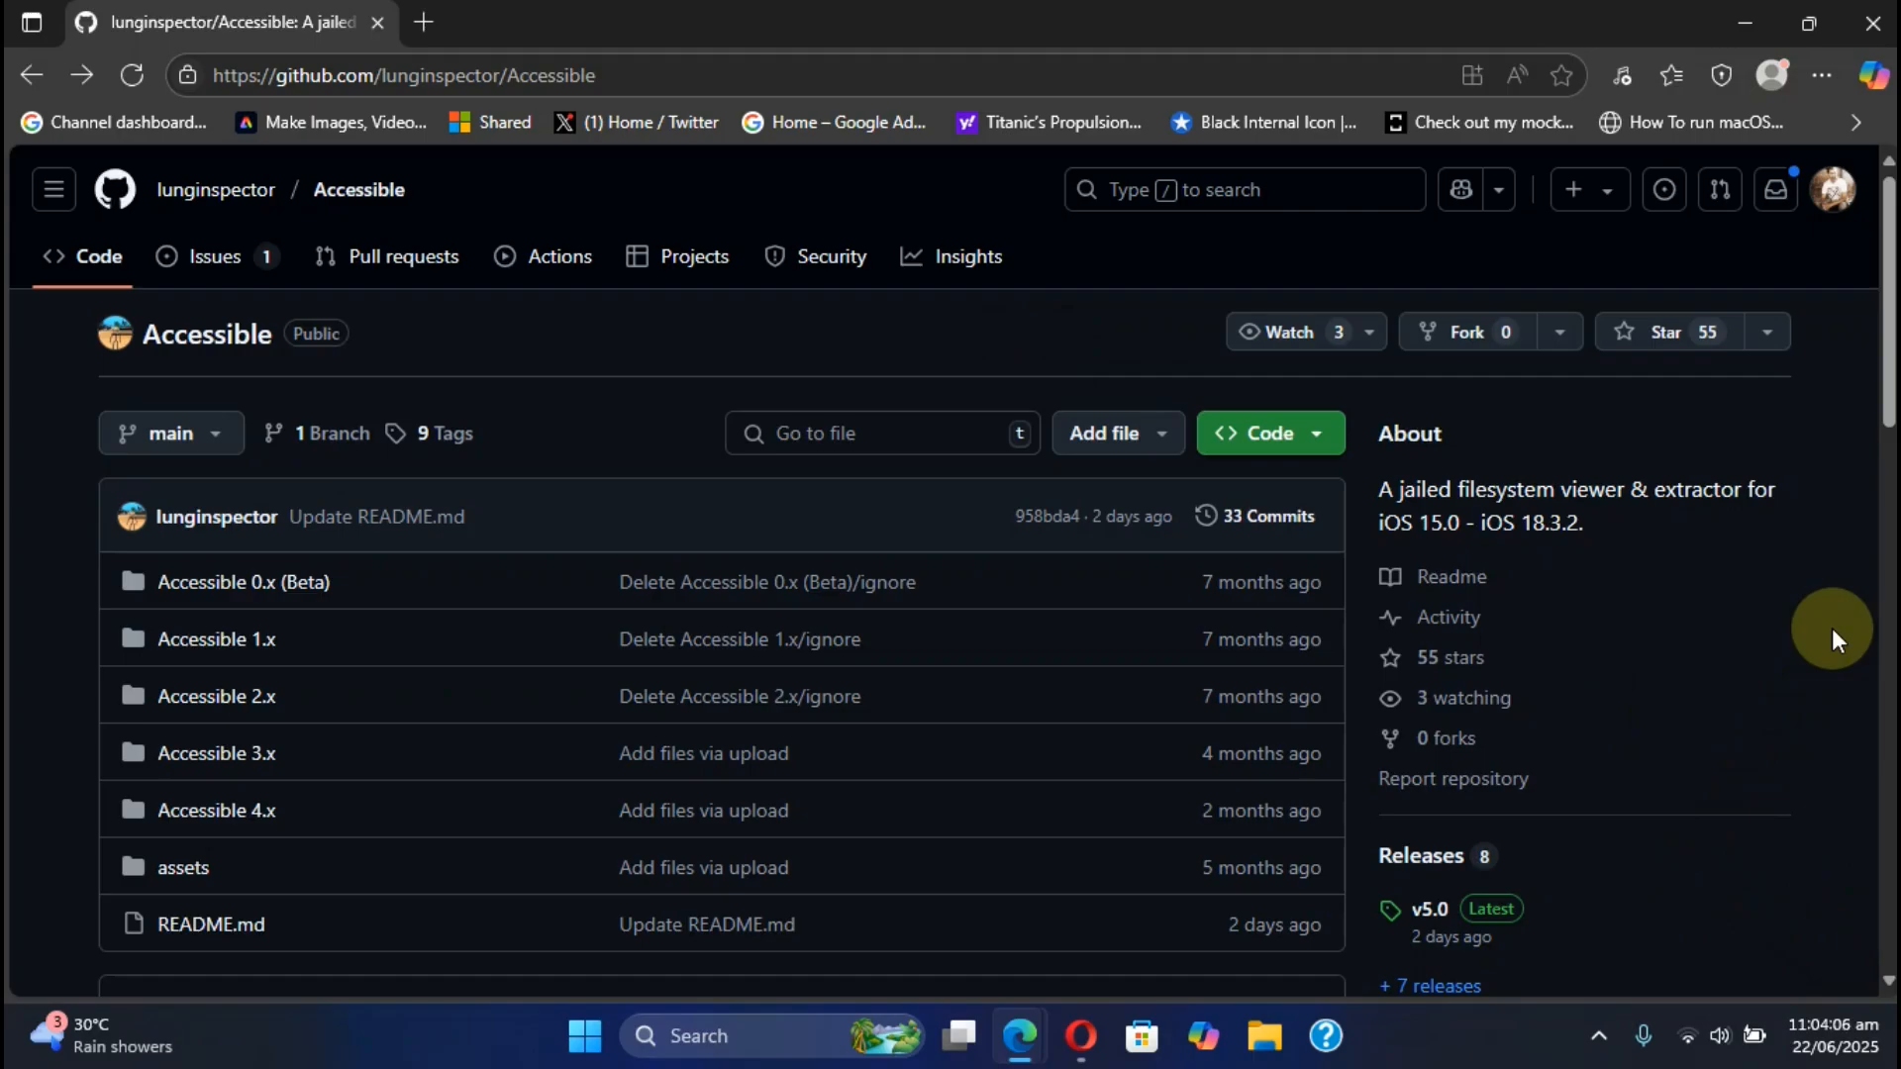
pyautogui.moveTo(629, 364)
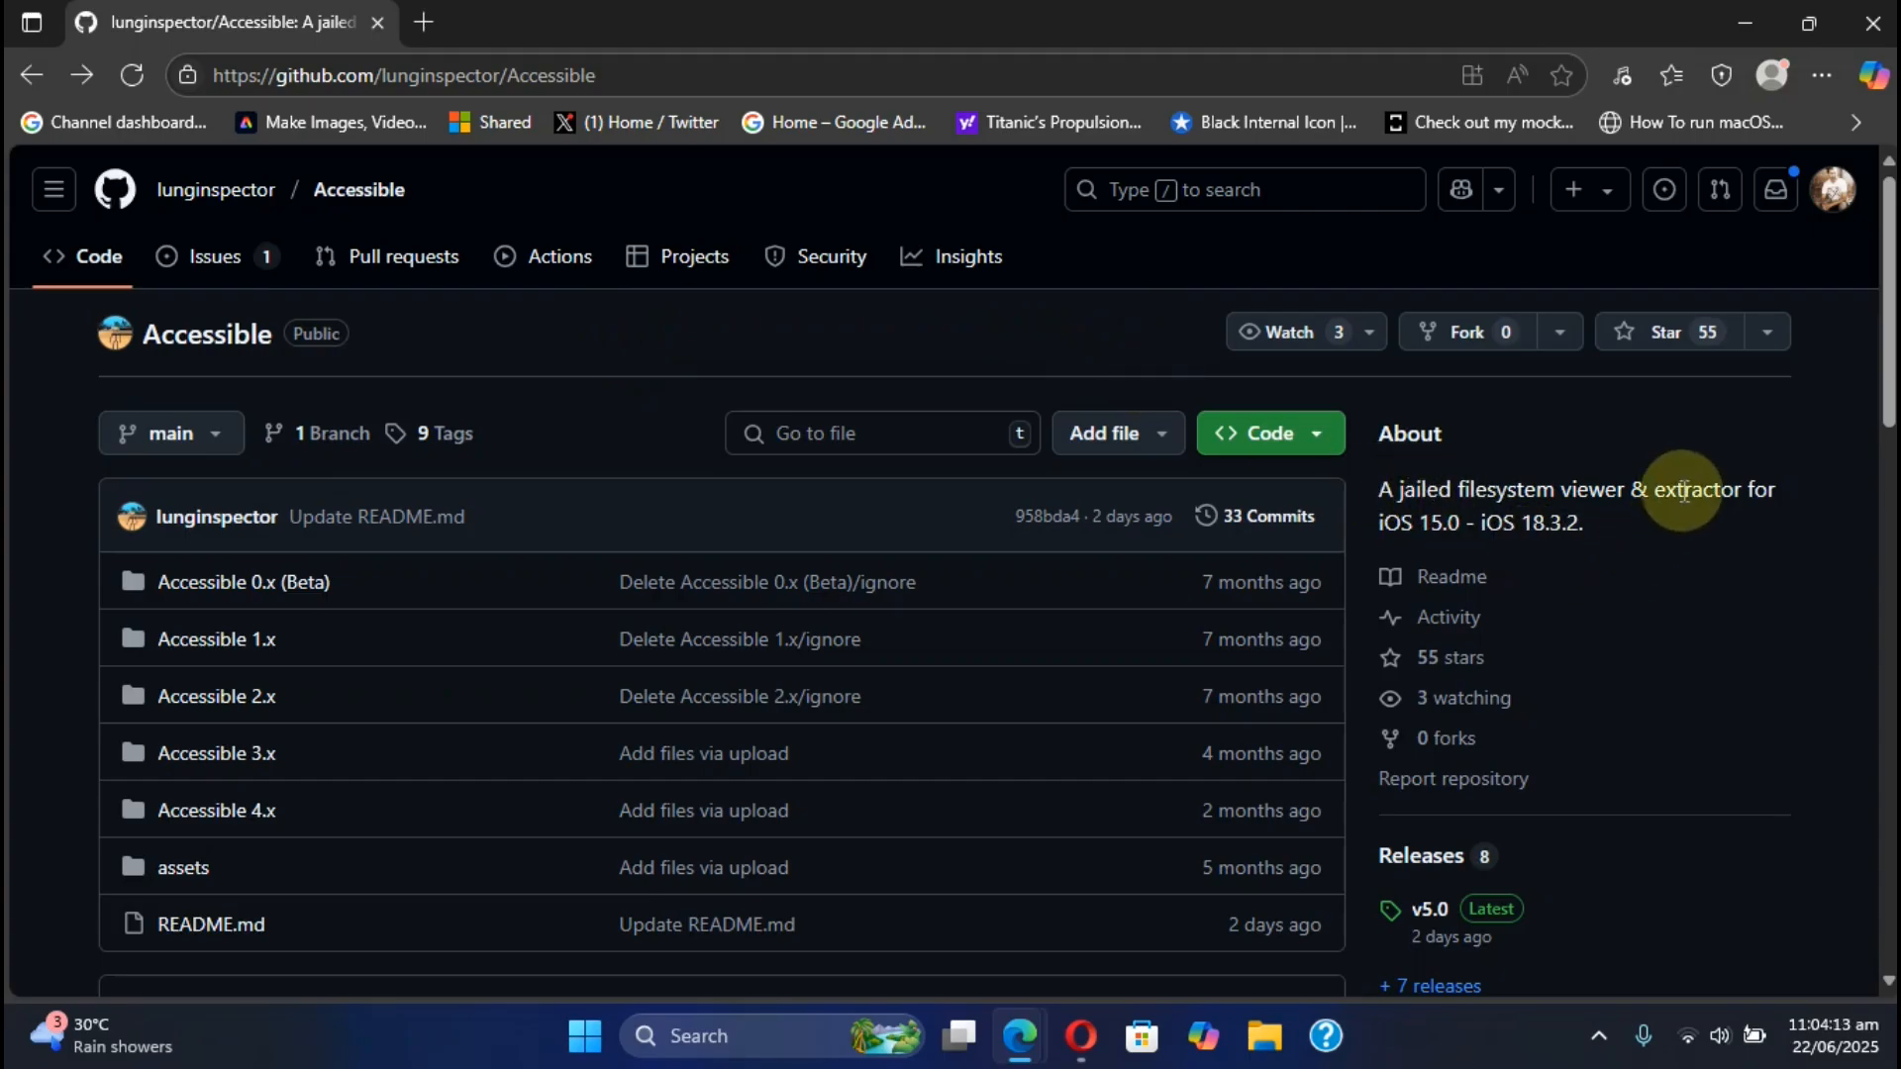
pyautogui.moveTo(1688, 532)
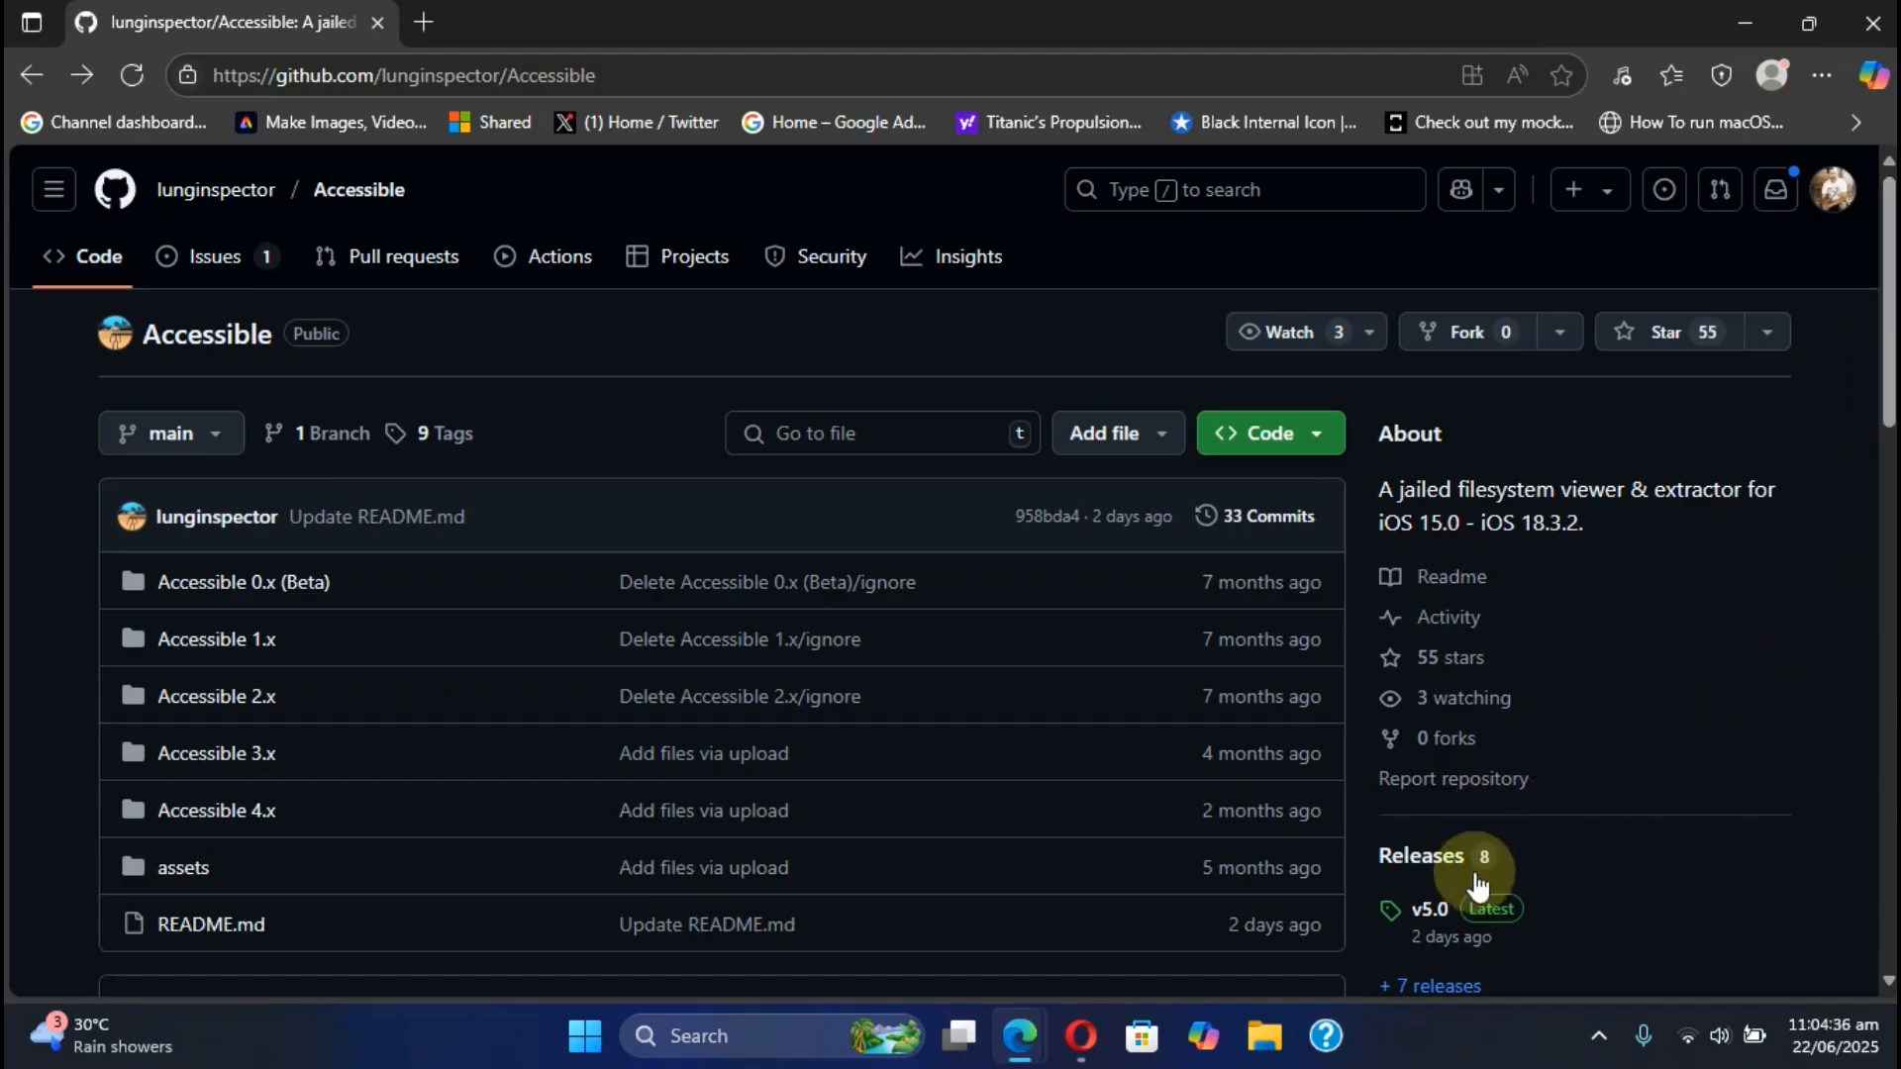
# Step: View the v5.0 release notes, scrolling past New Features and QoL Updates to the Assets list
pyautogui.click(1428, 909)
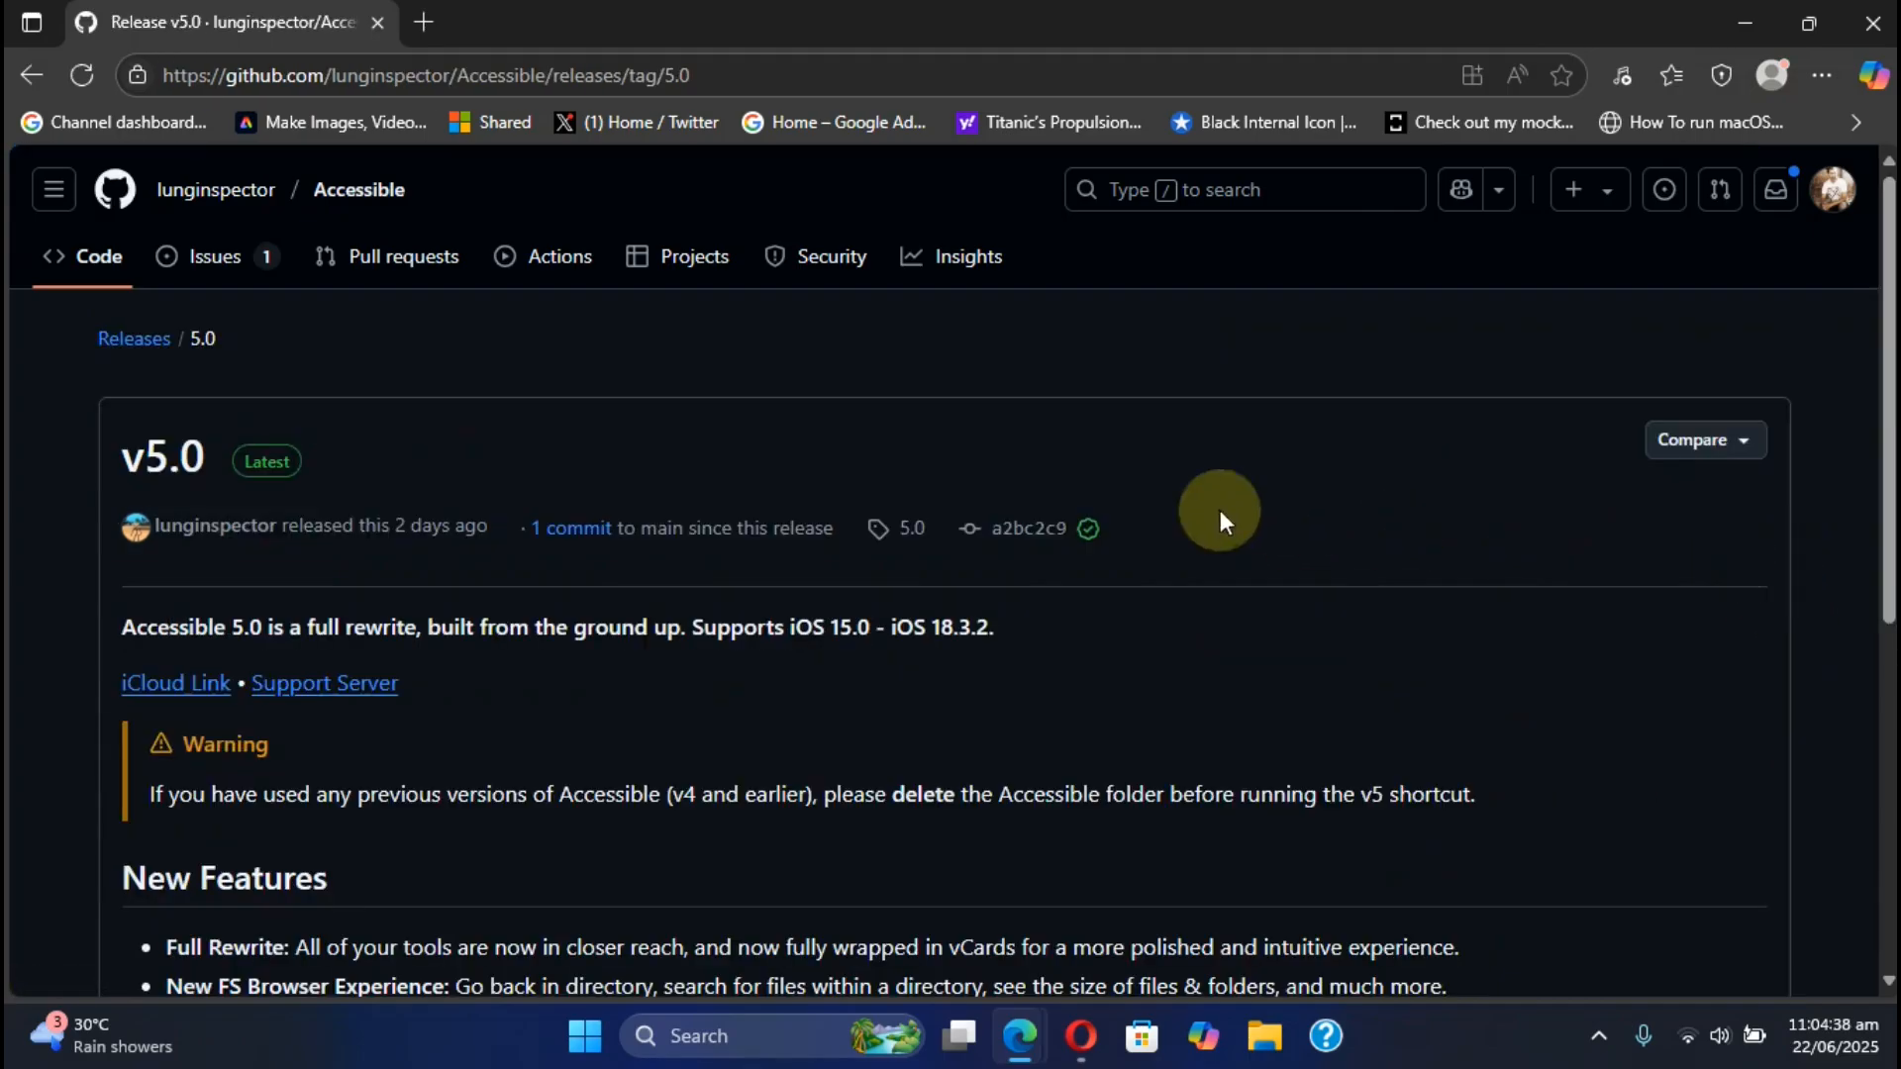
pyautogui.scroll(-3)
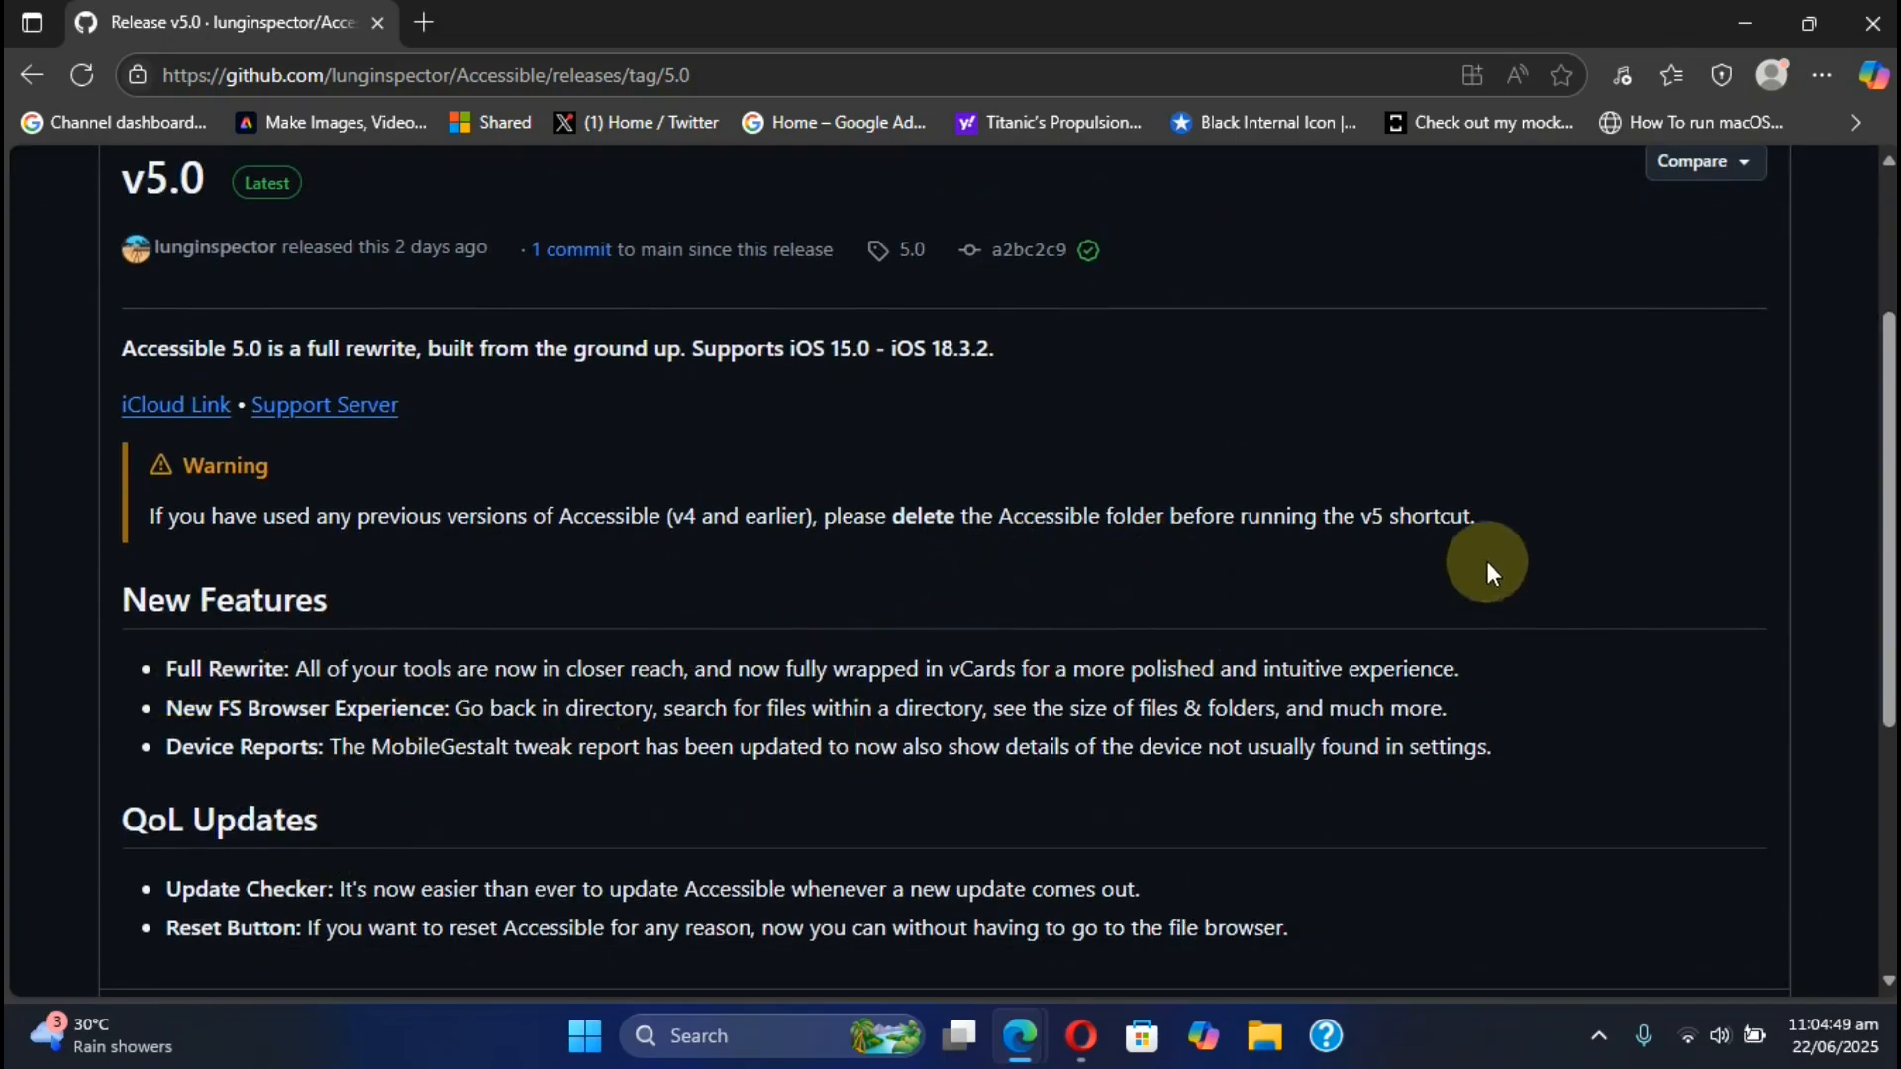
pyautogui.moveTo(515, 811)
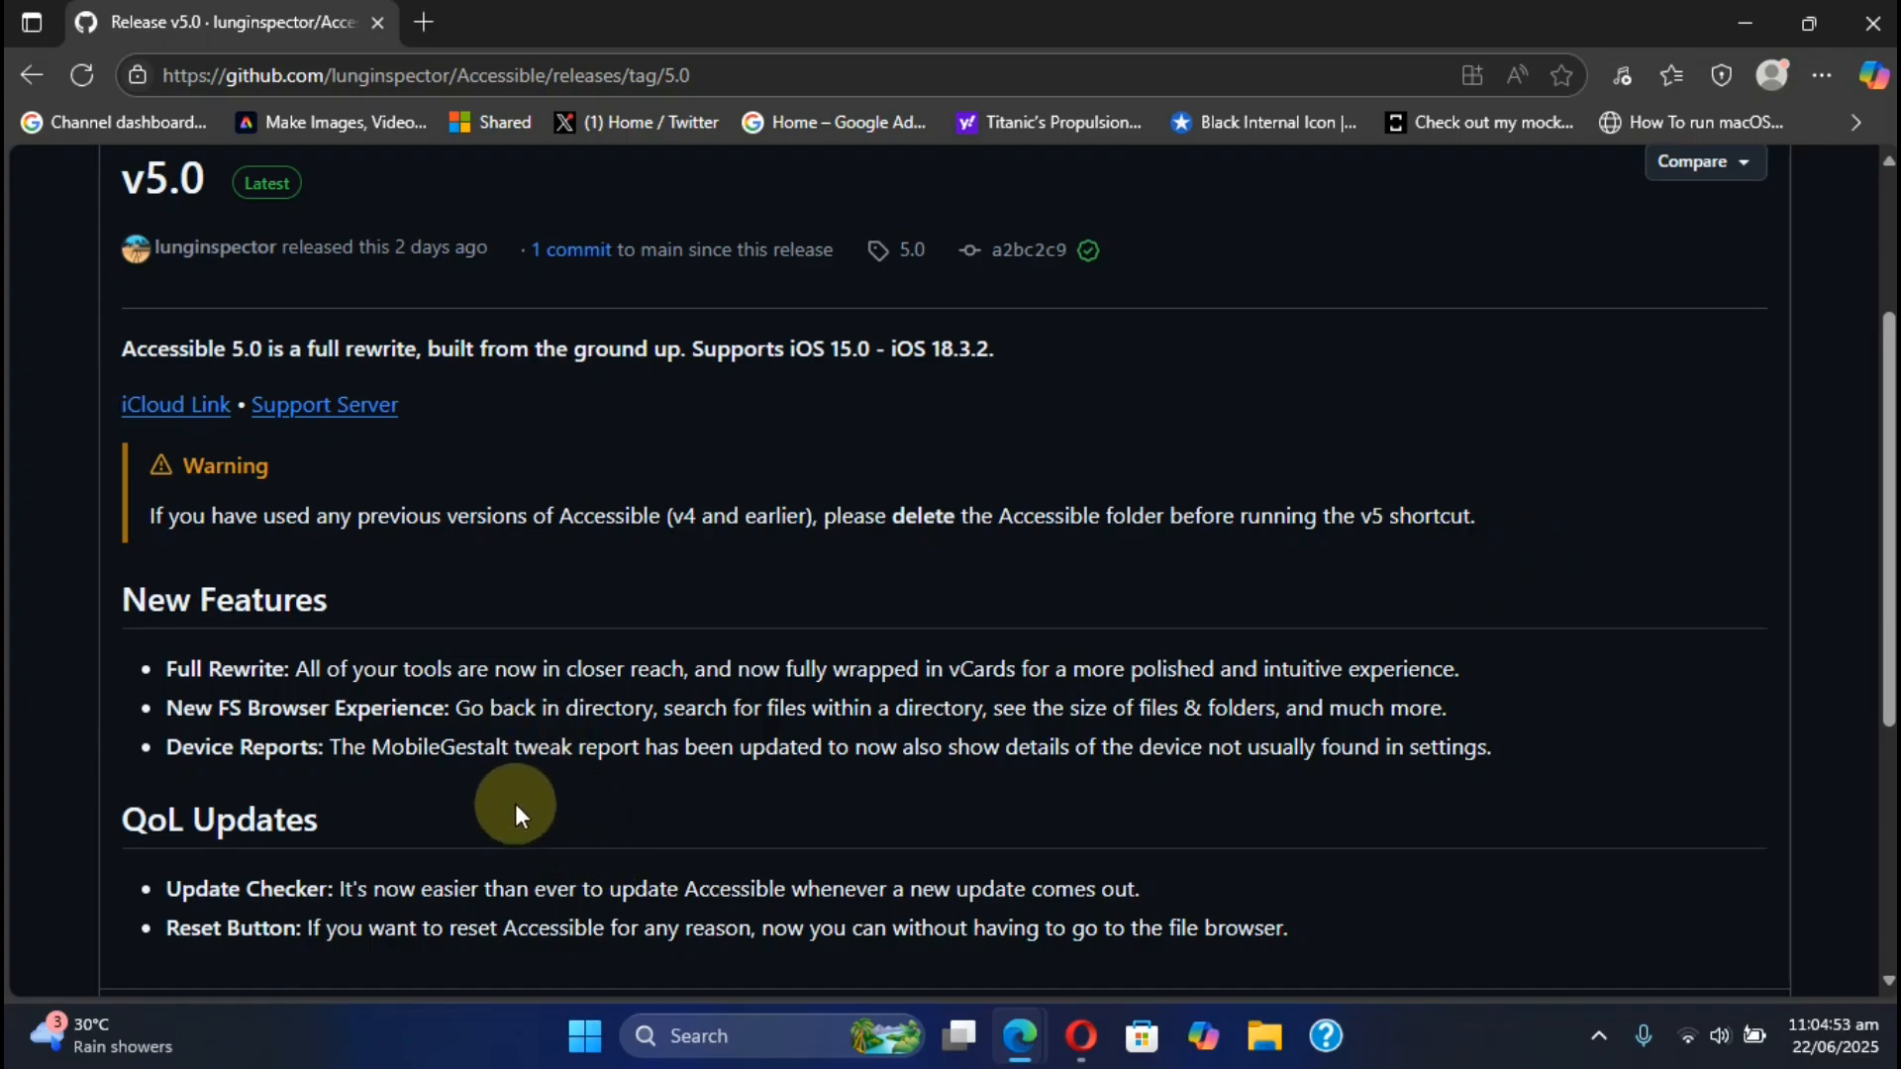
pyautogui.moveTo(970, 776)
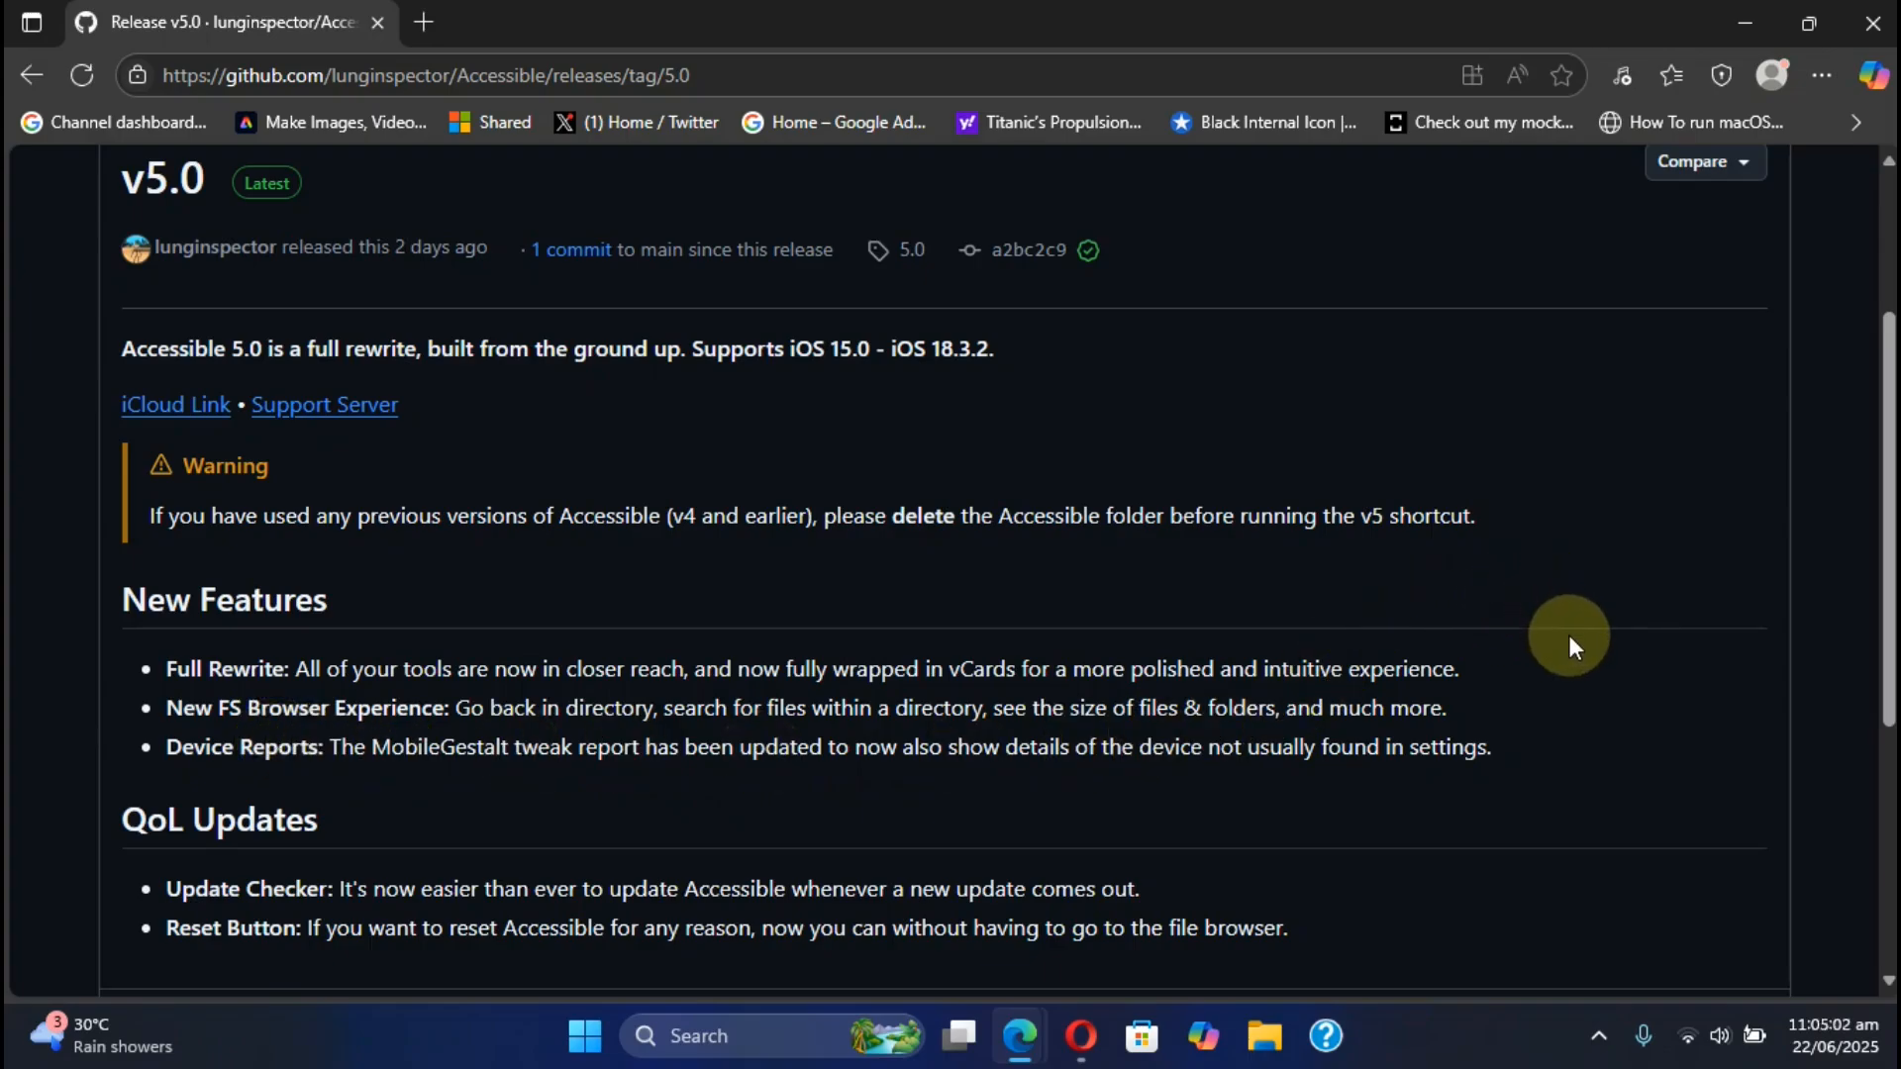
pyautogui.scroll(-3)
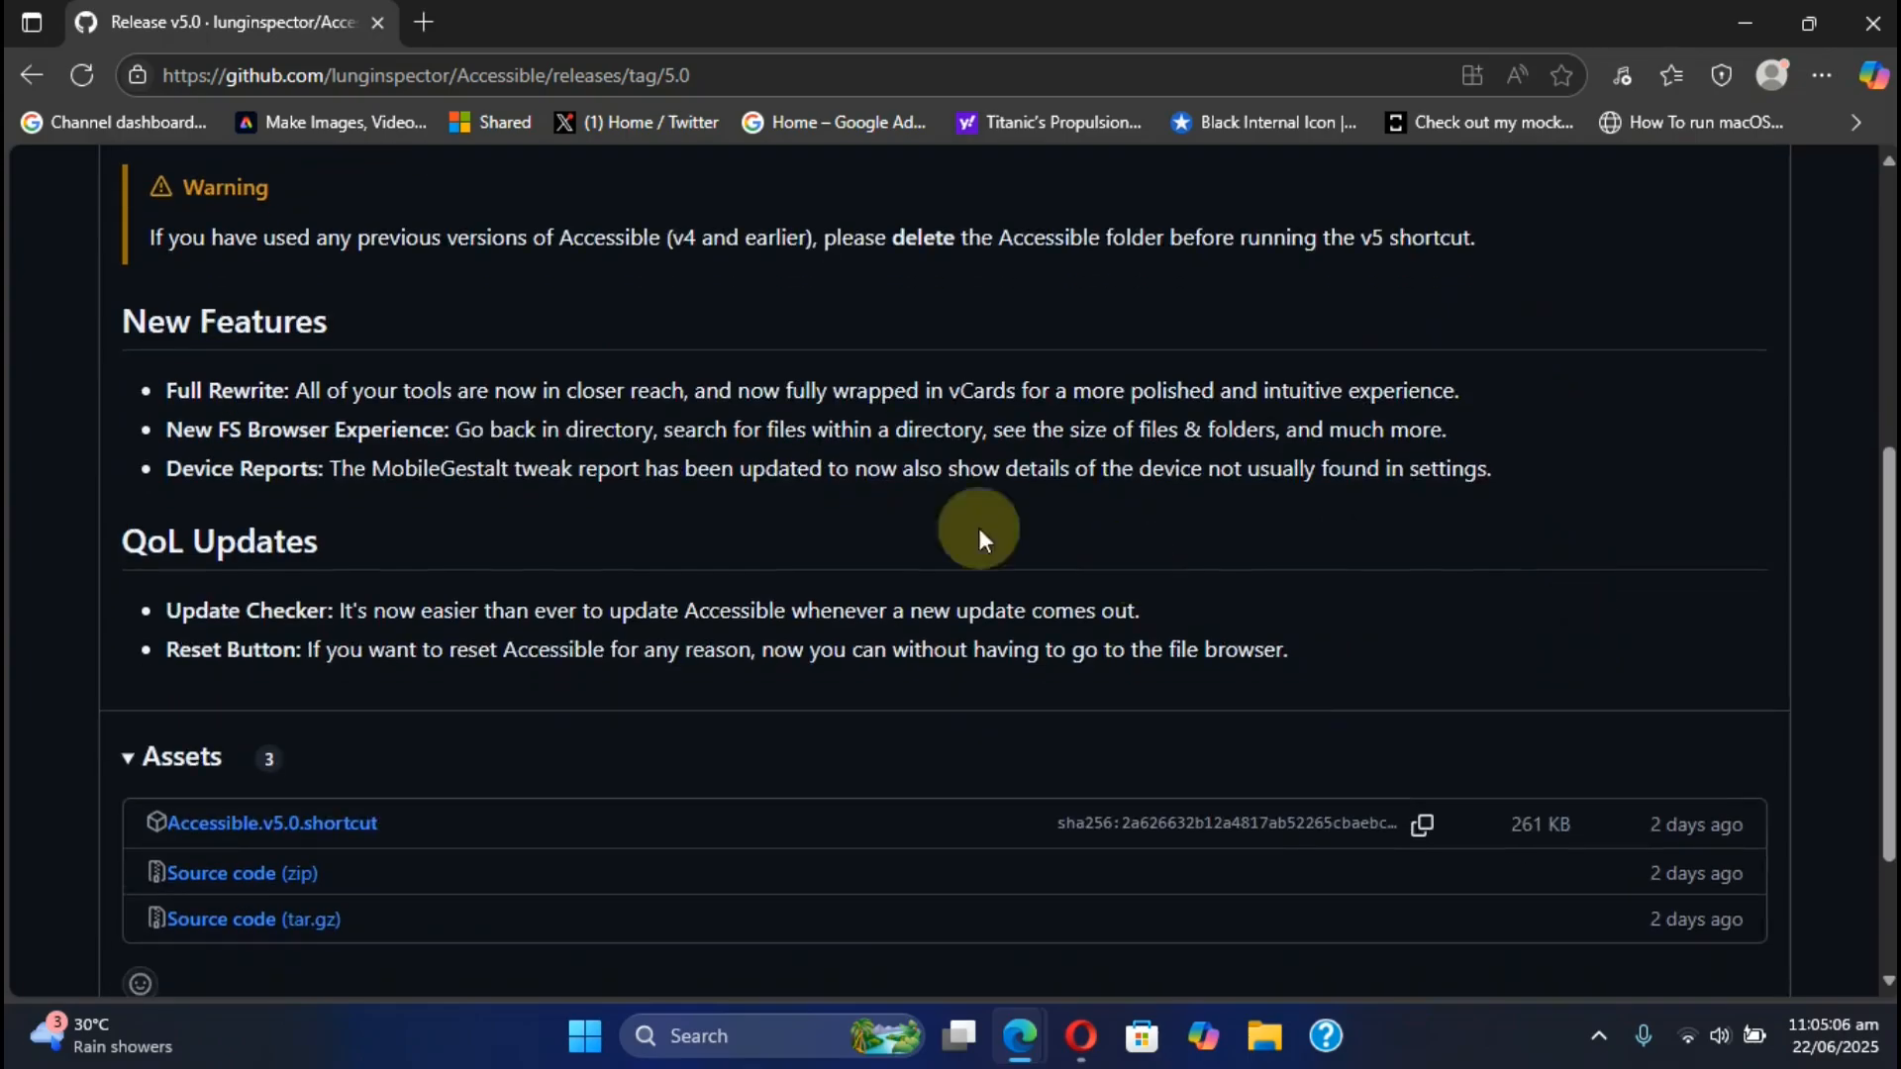
pyautogui.moveTo(1028, 457)
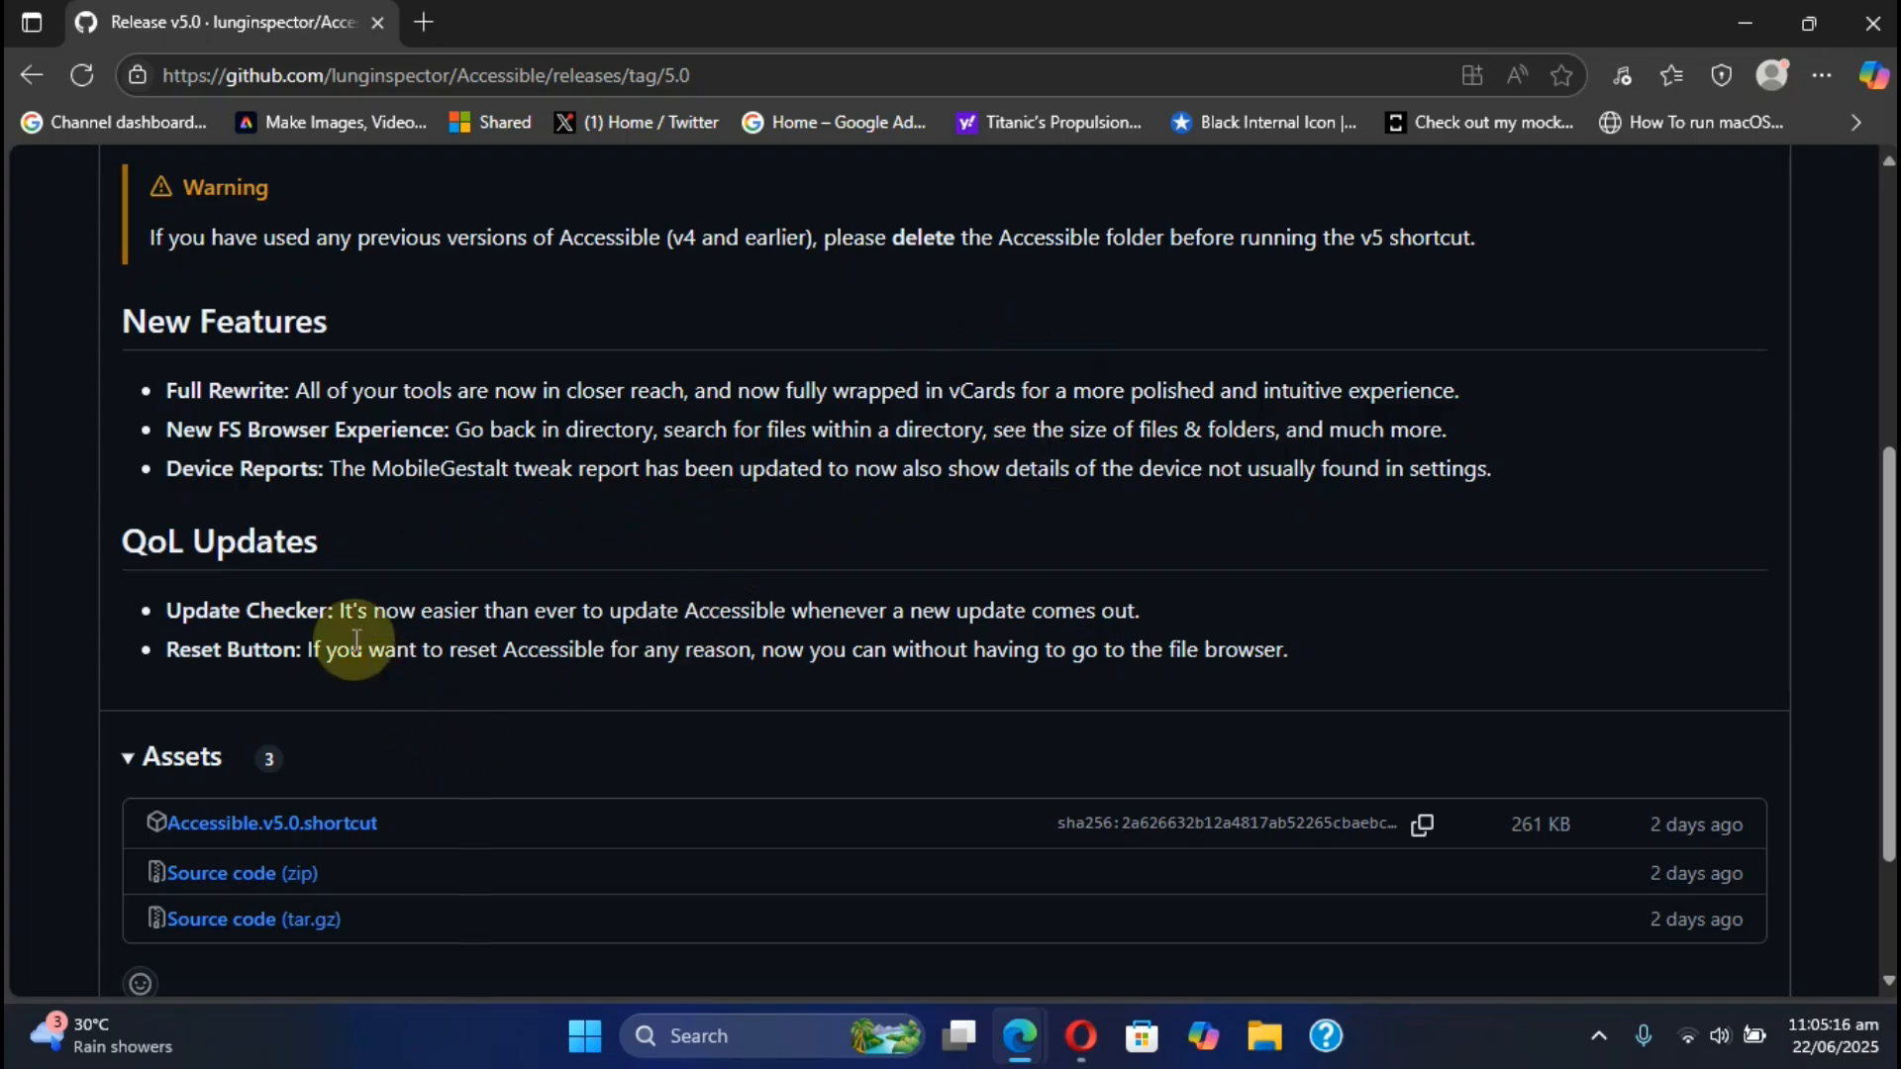
pyautogui.moveTo(685, 701)
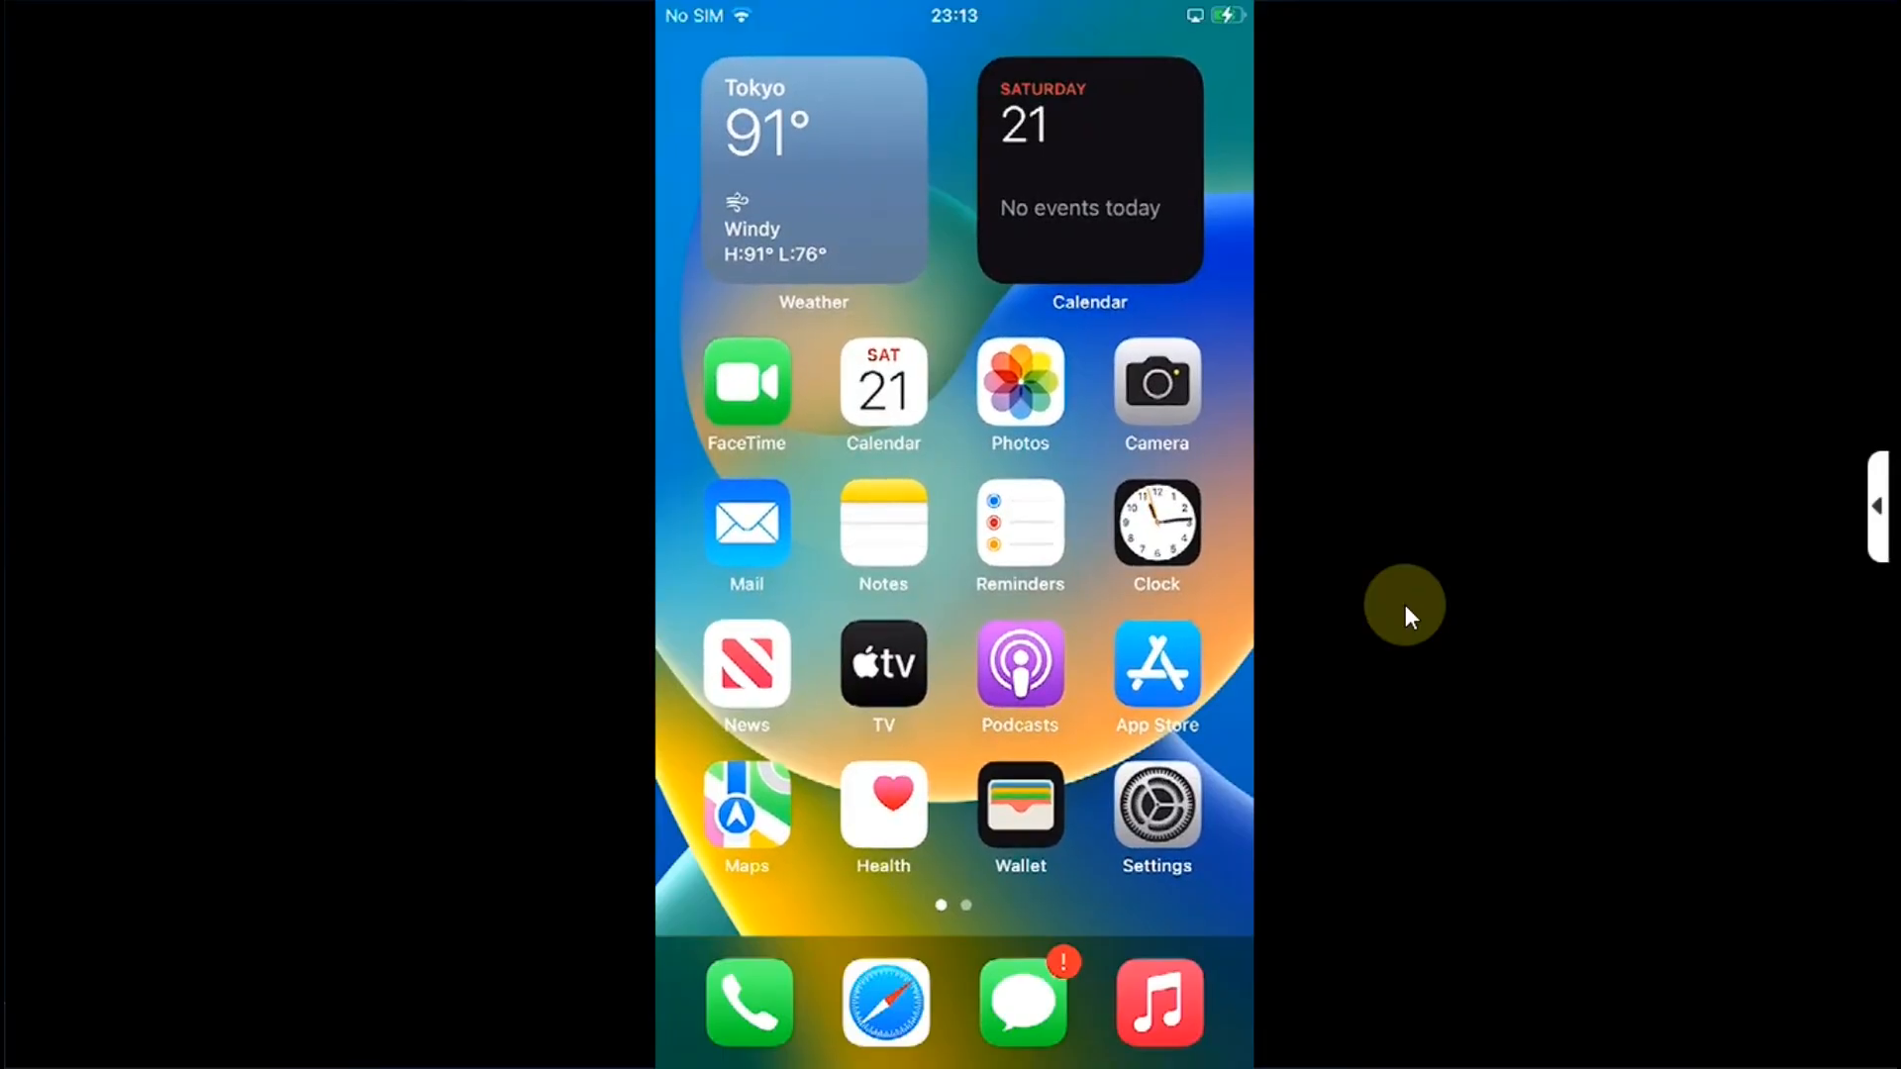
# Step: Swipe across the home screen pages and bring up the Accessible repository in Safari
pyautogui.hscroll(-3)
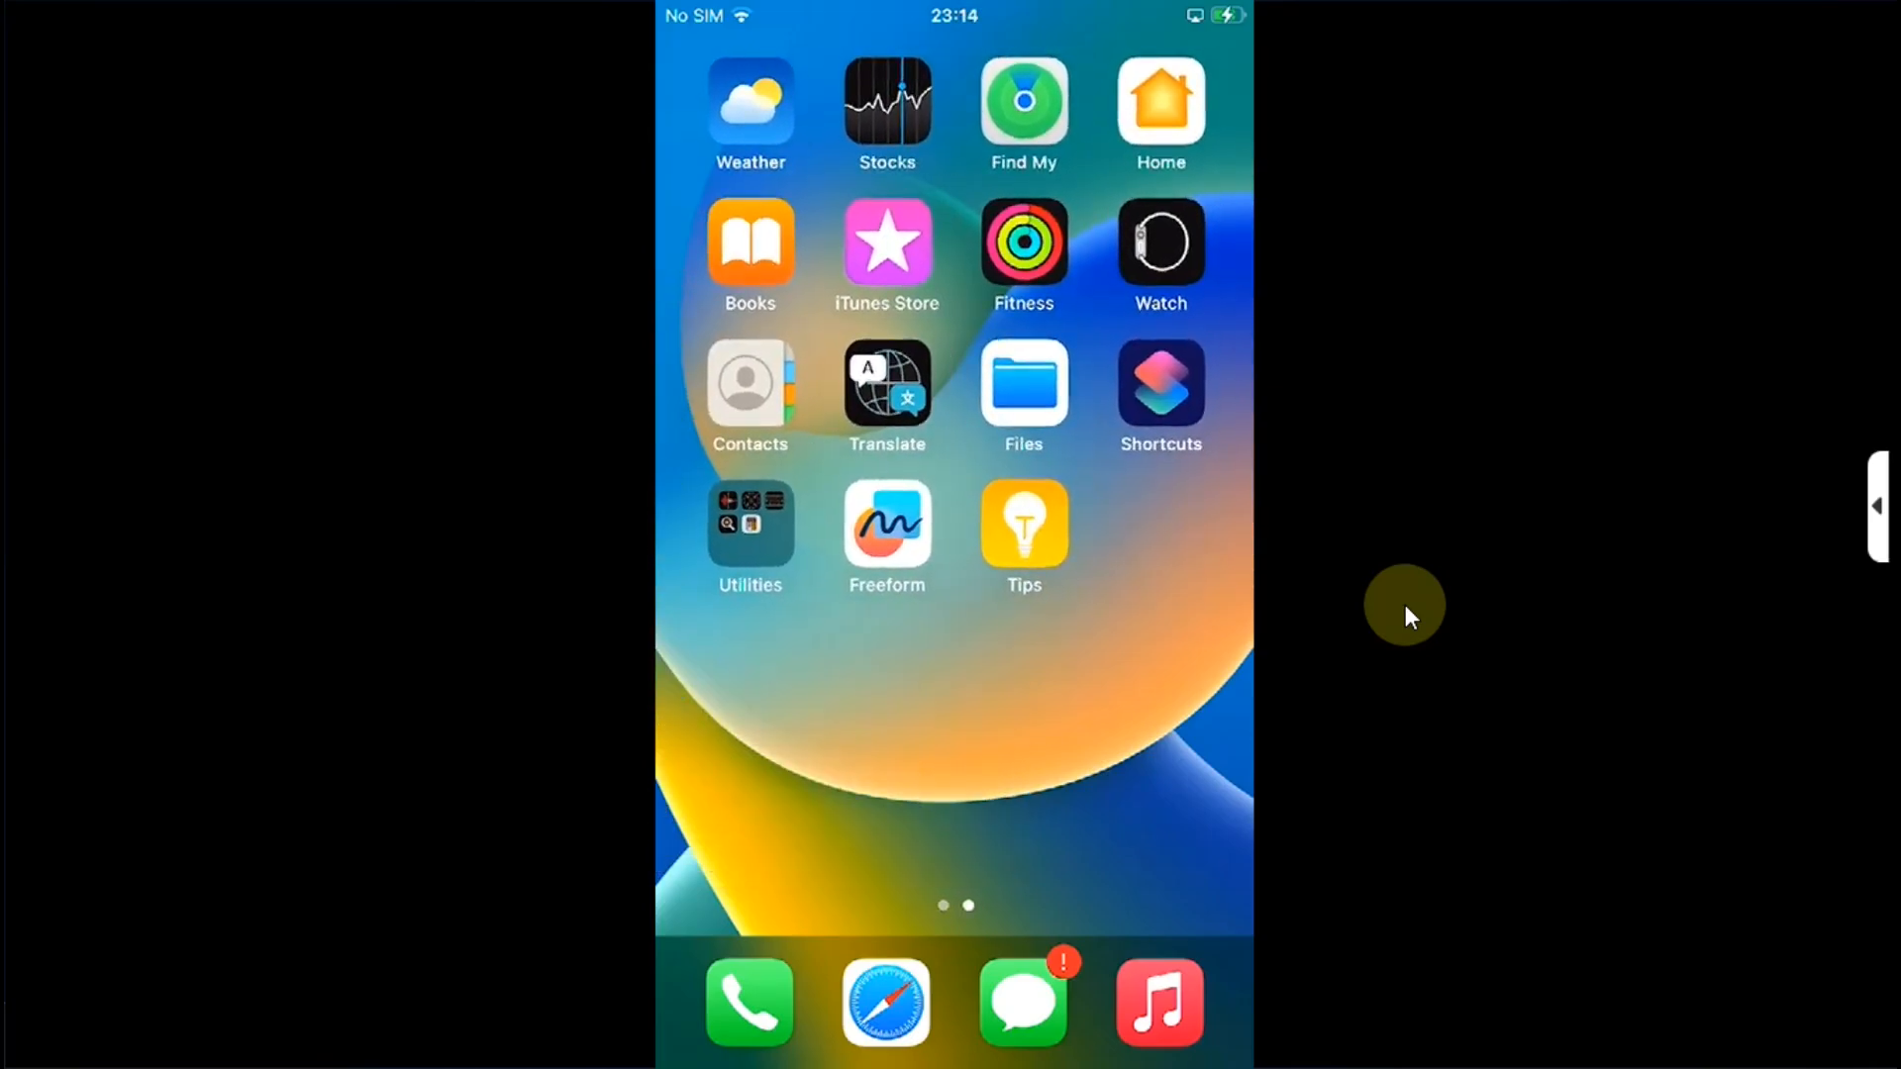
pyautogui.moveTo(1560, 505)
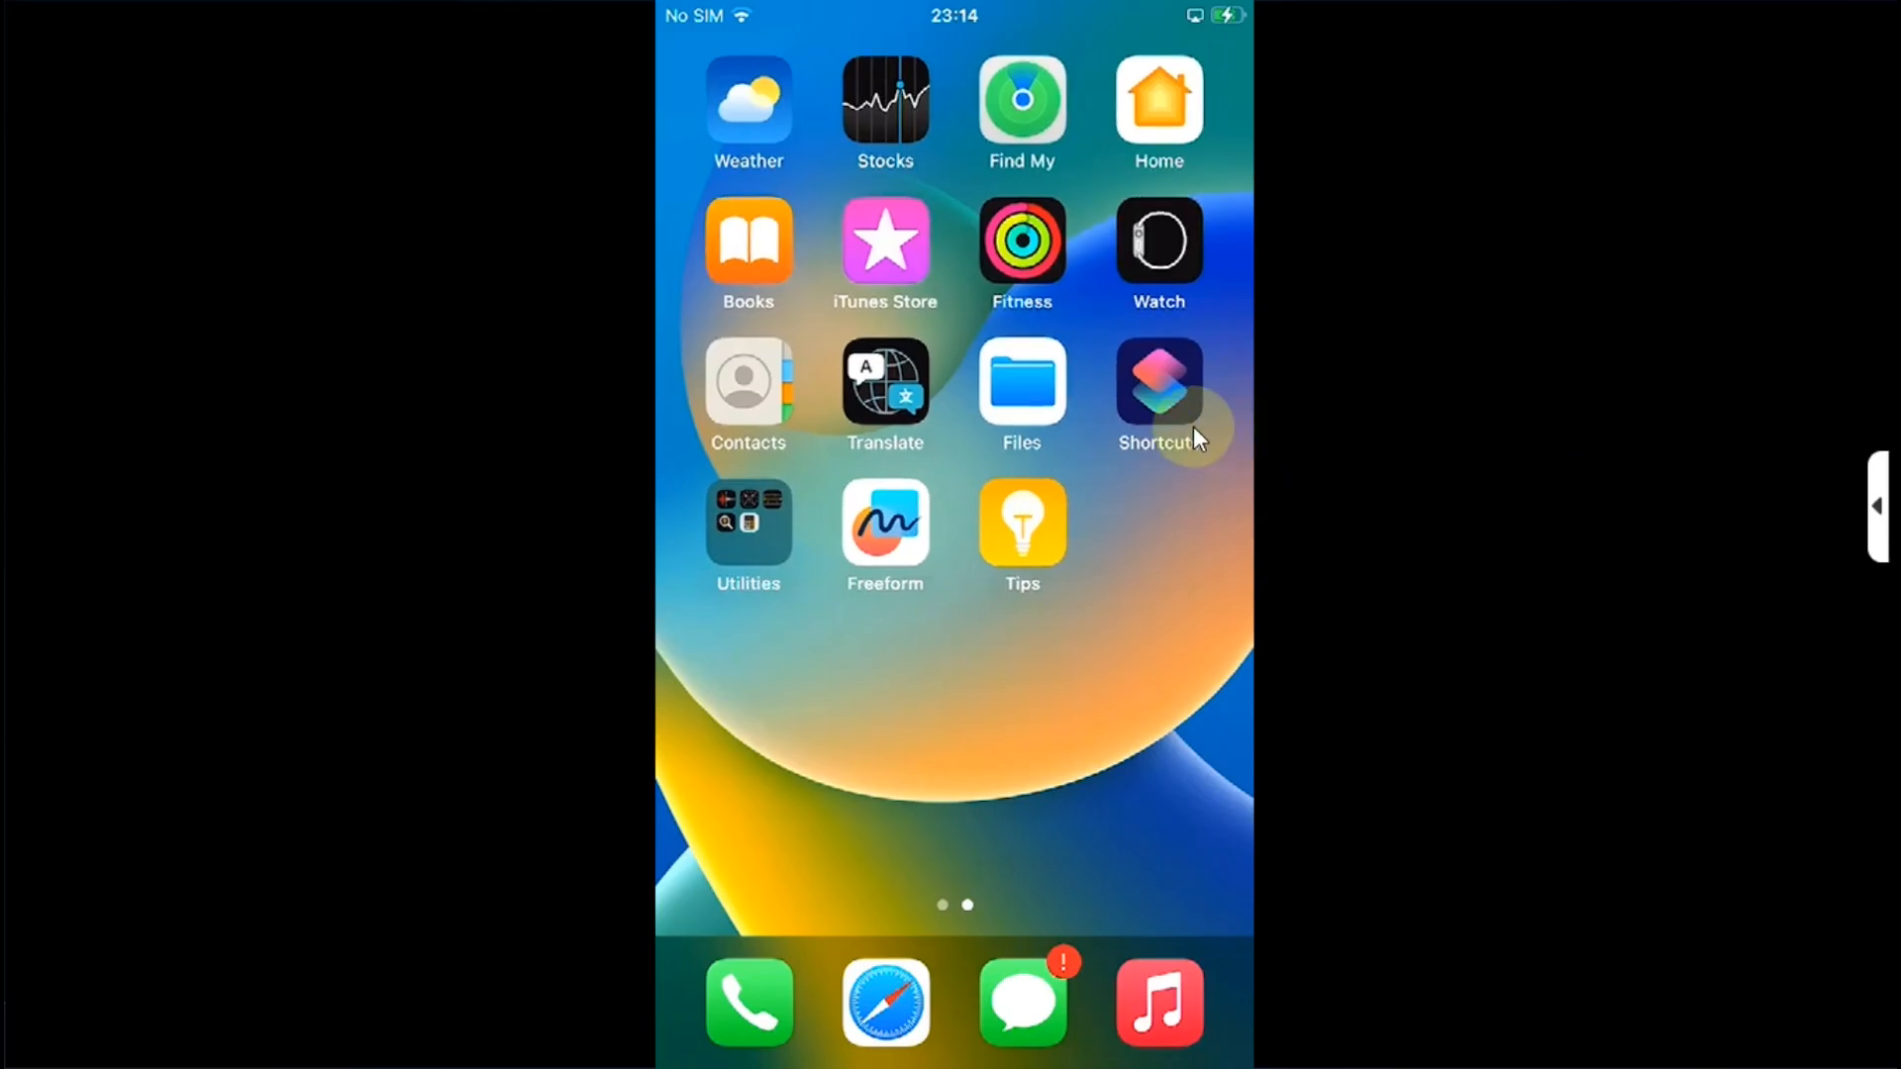
pyautogui.click(1156, 386)
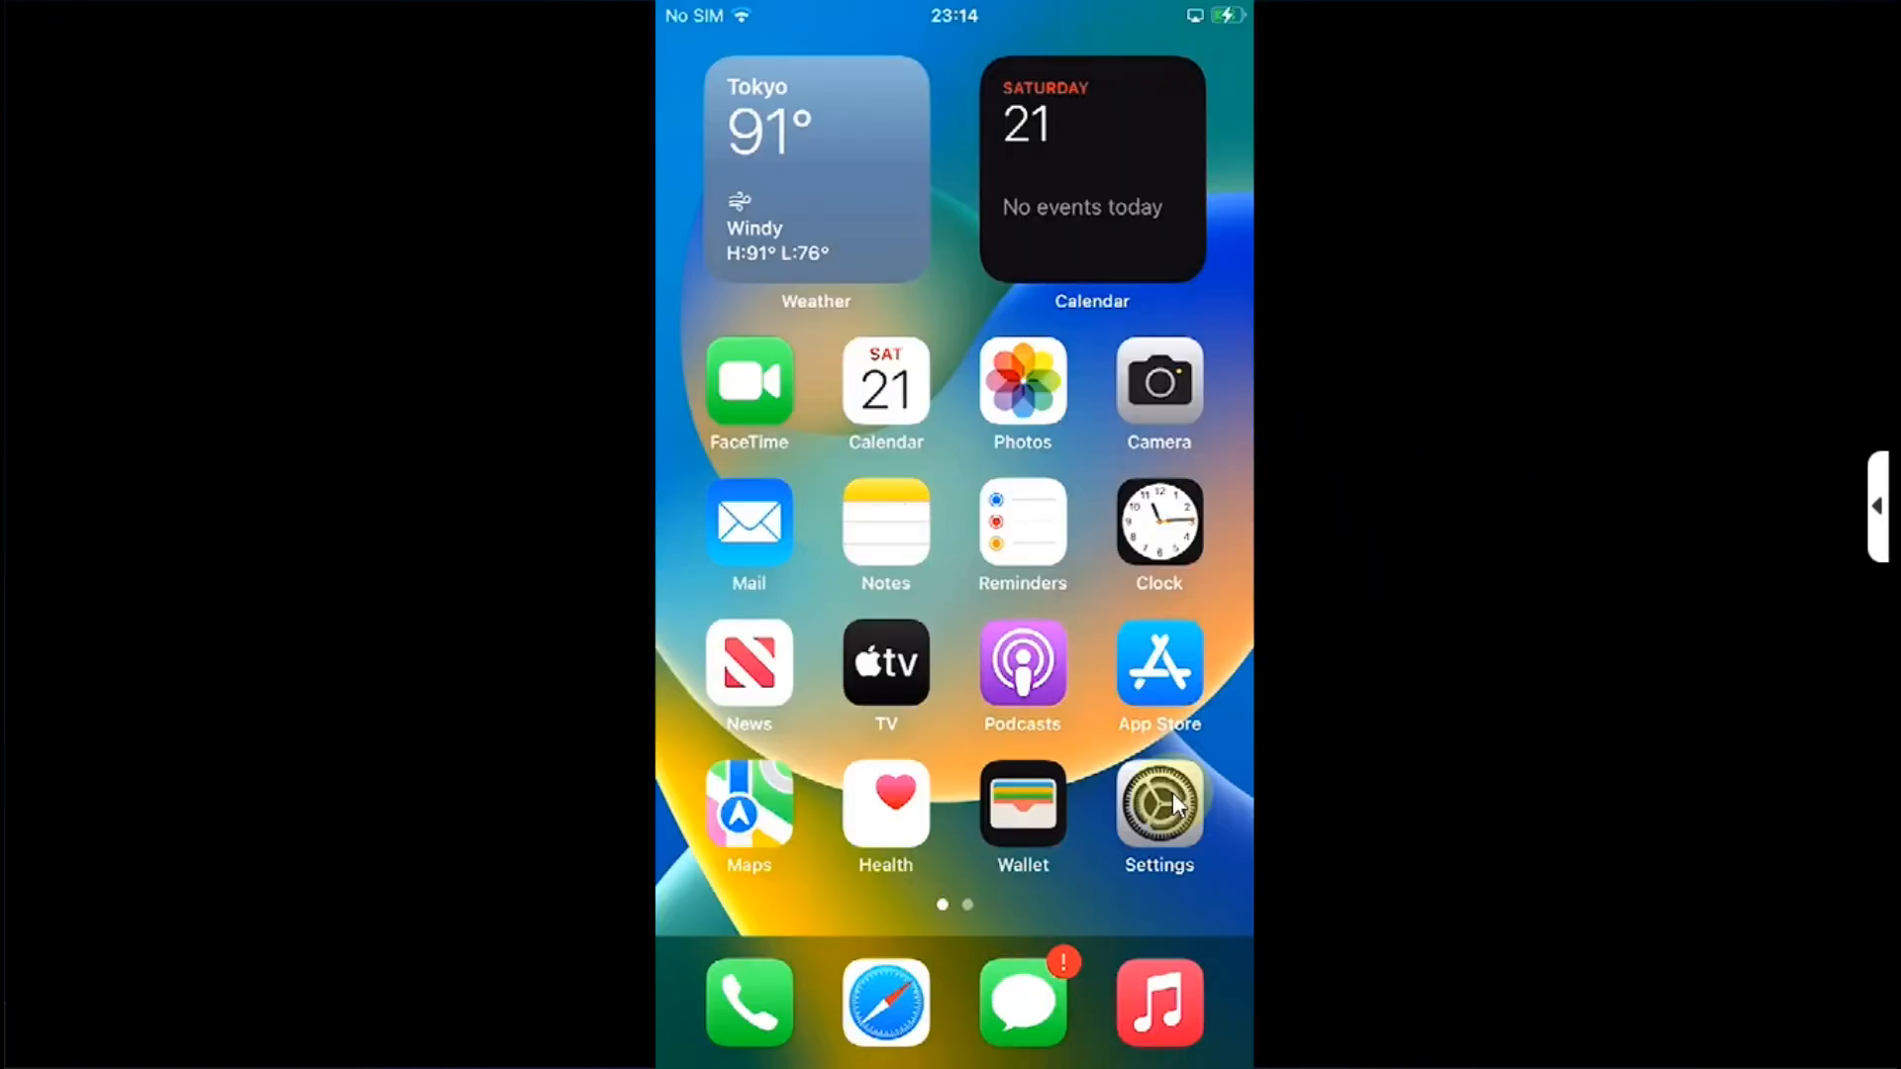
pyautogui.click(885, 1002)
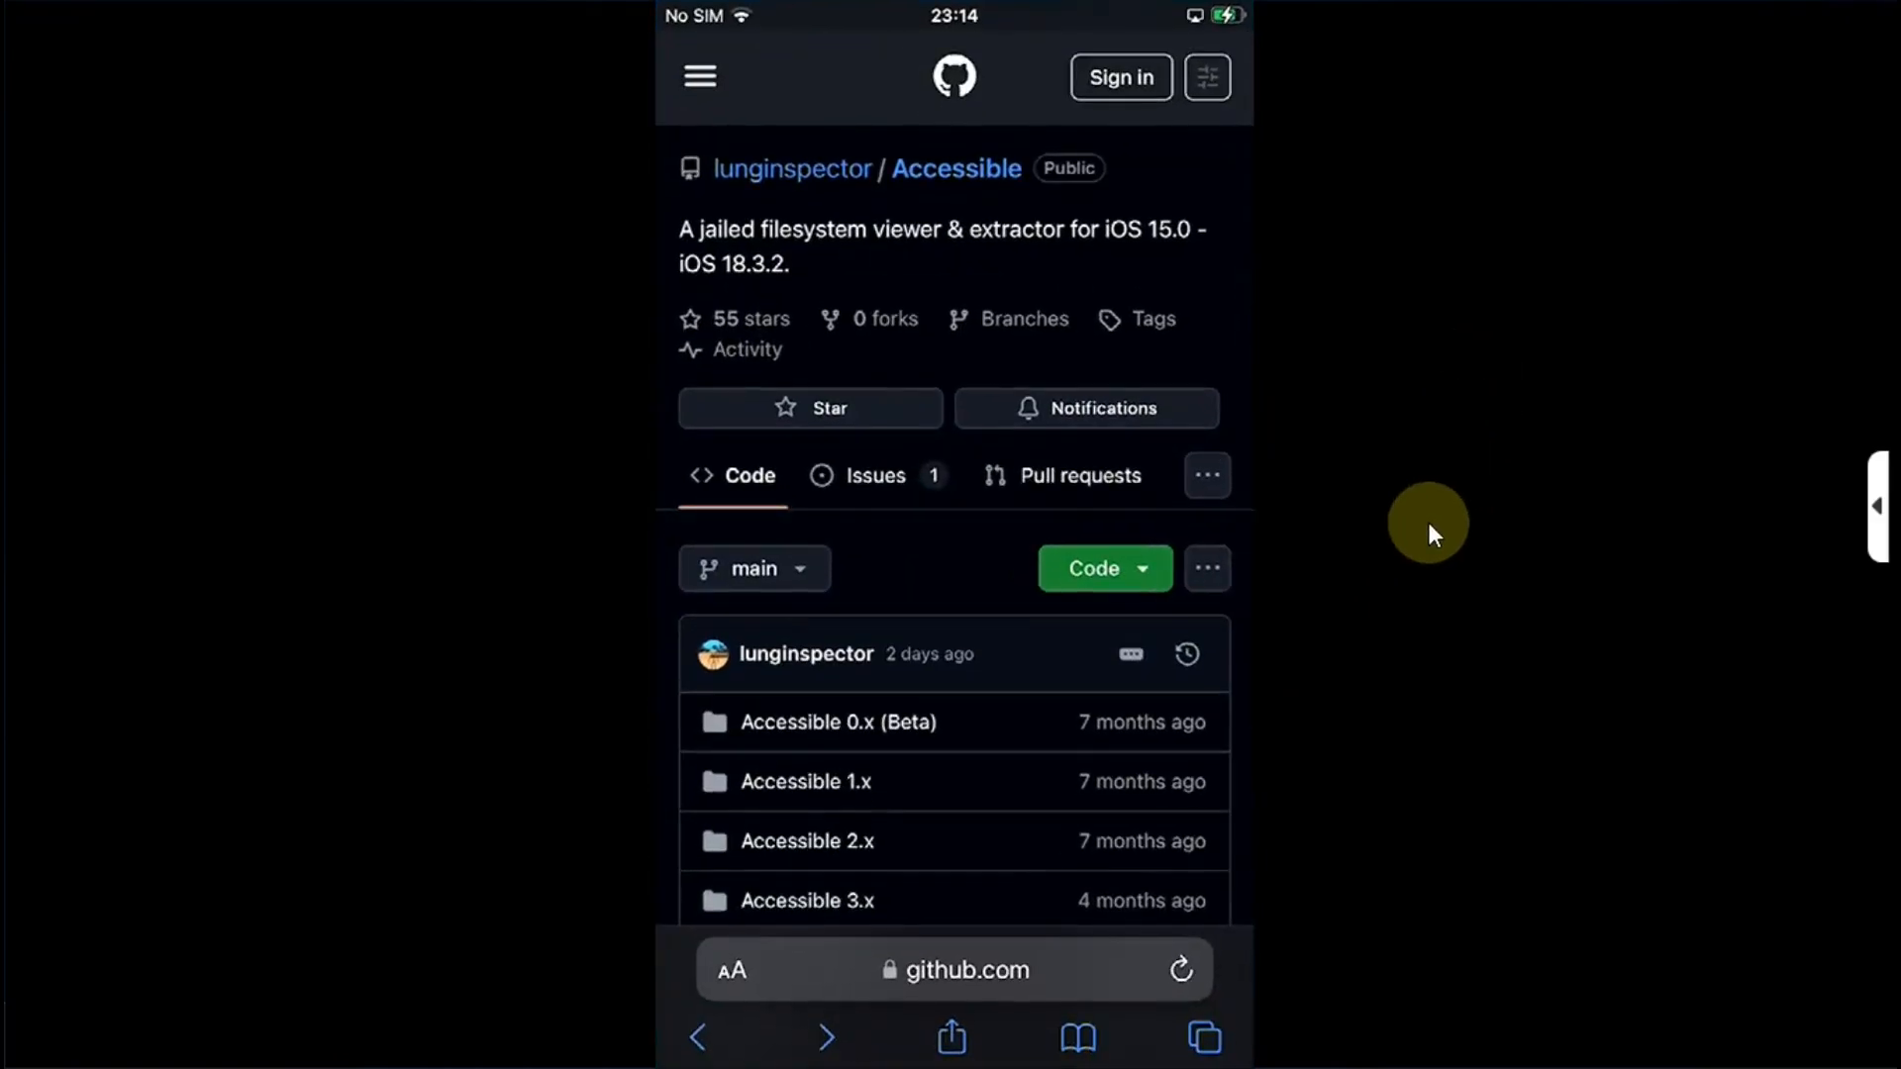
# Step: Scroll the release page down to the Assets list with Accessible.v5.0.shortcut
pyautogui.scroll(-3)
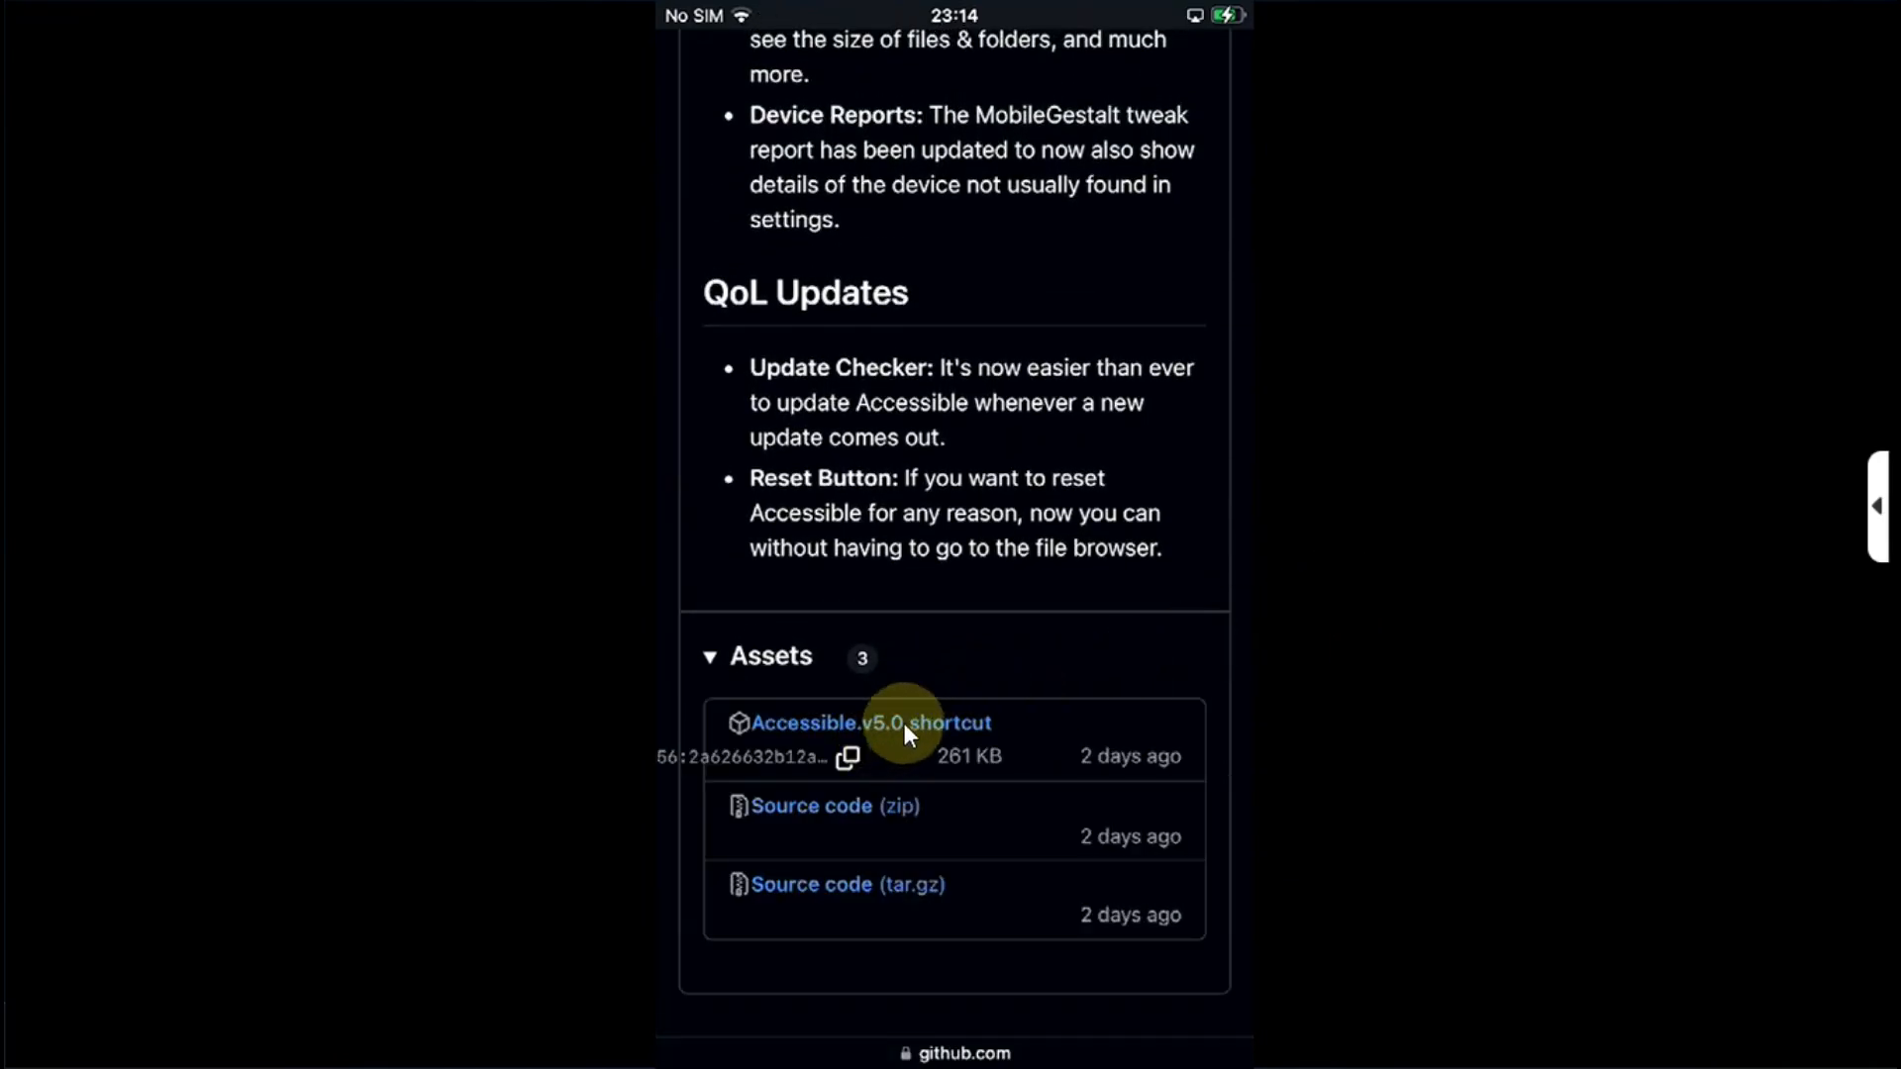
pyautogui.moveTo(776, 742)
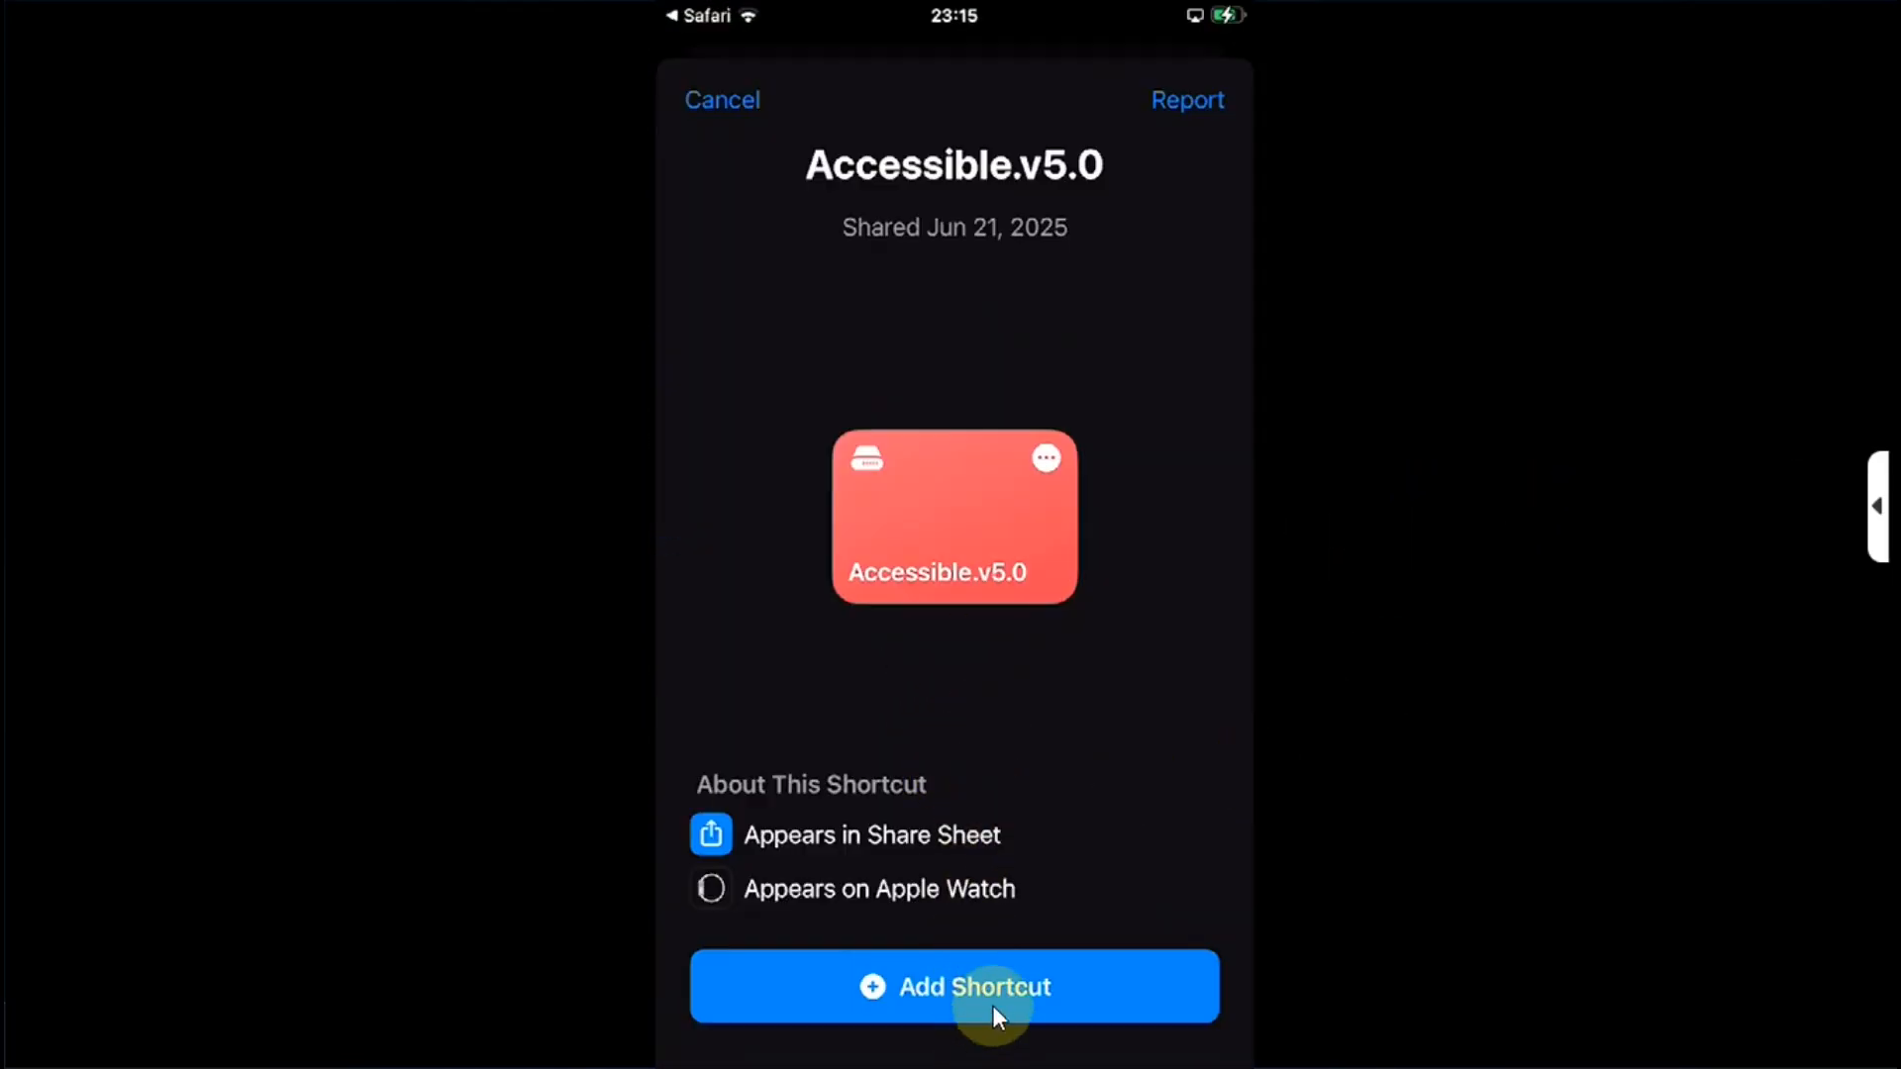
# Step: Add Accessible.v5.0 to the library and grant it access to the Applications folder
pyautogui.click(955, 986)
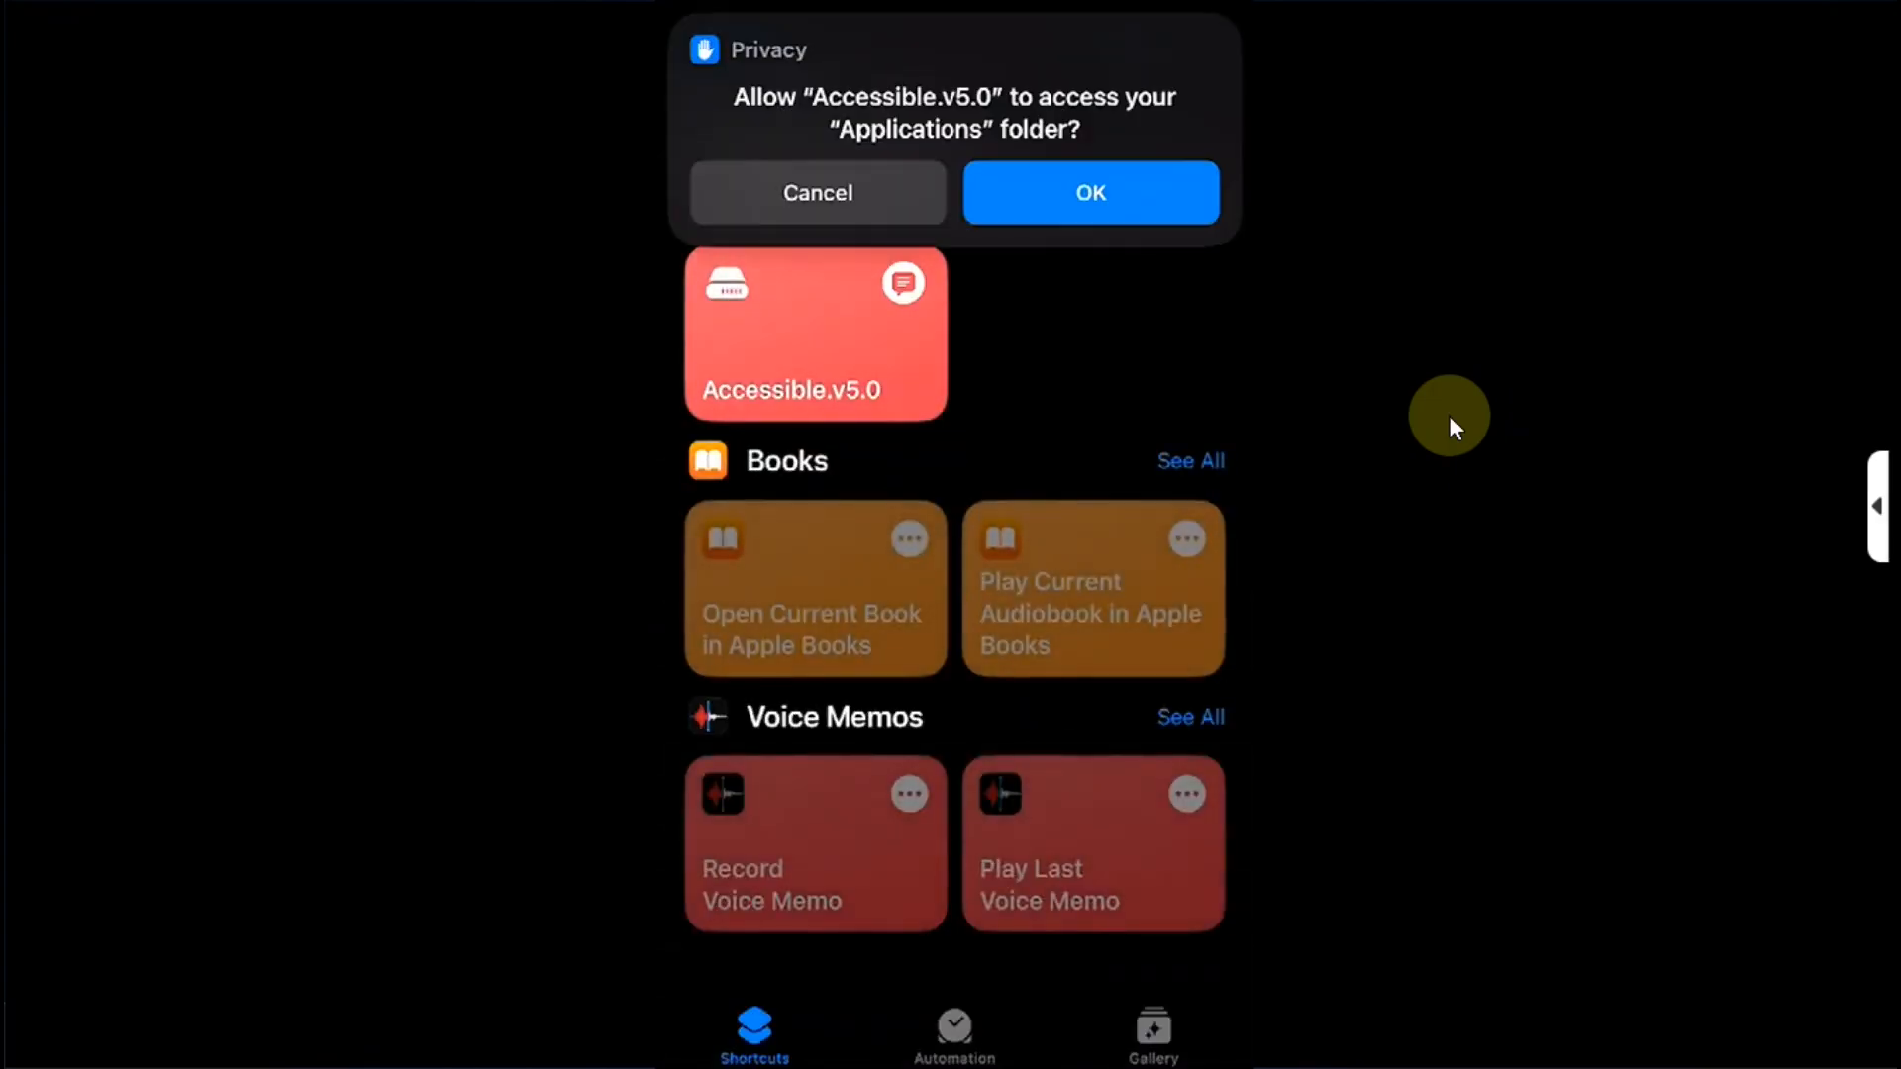
pyautogui.click(1087, 192)
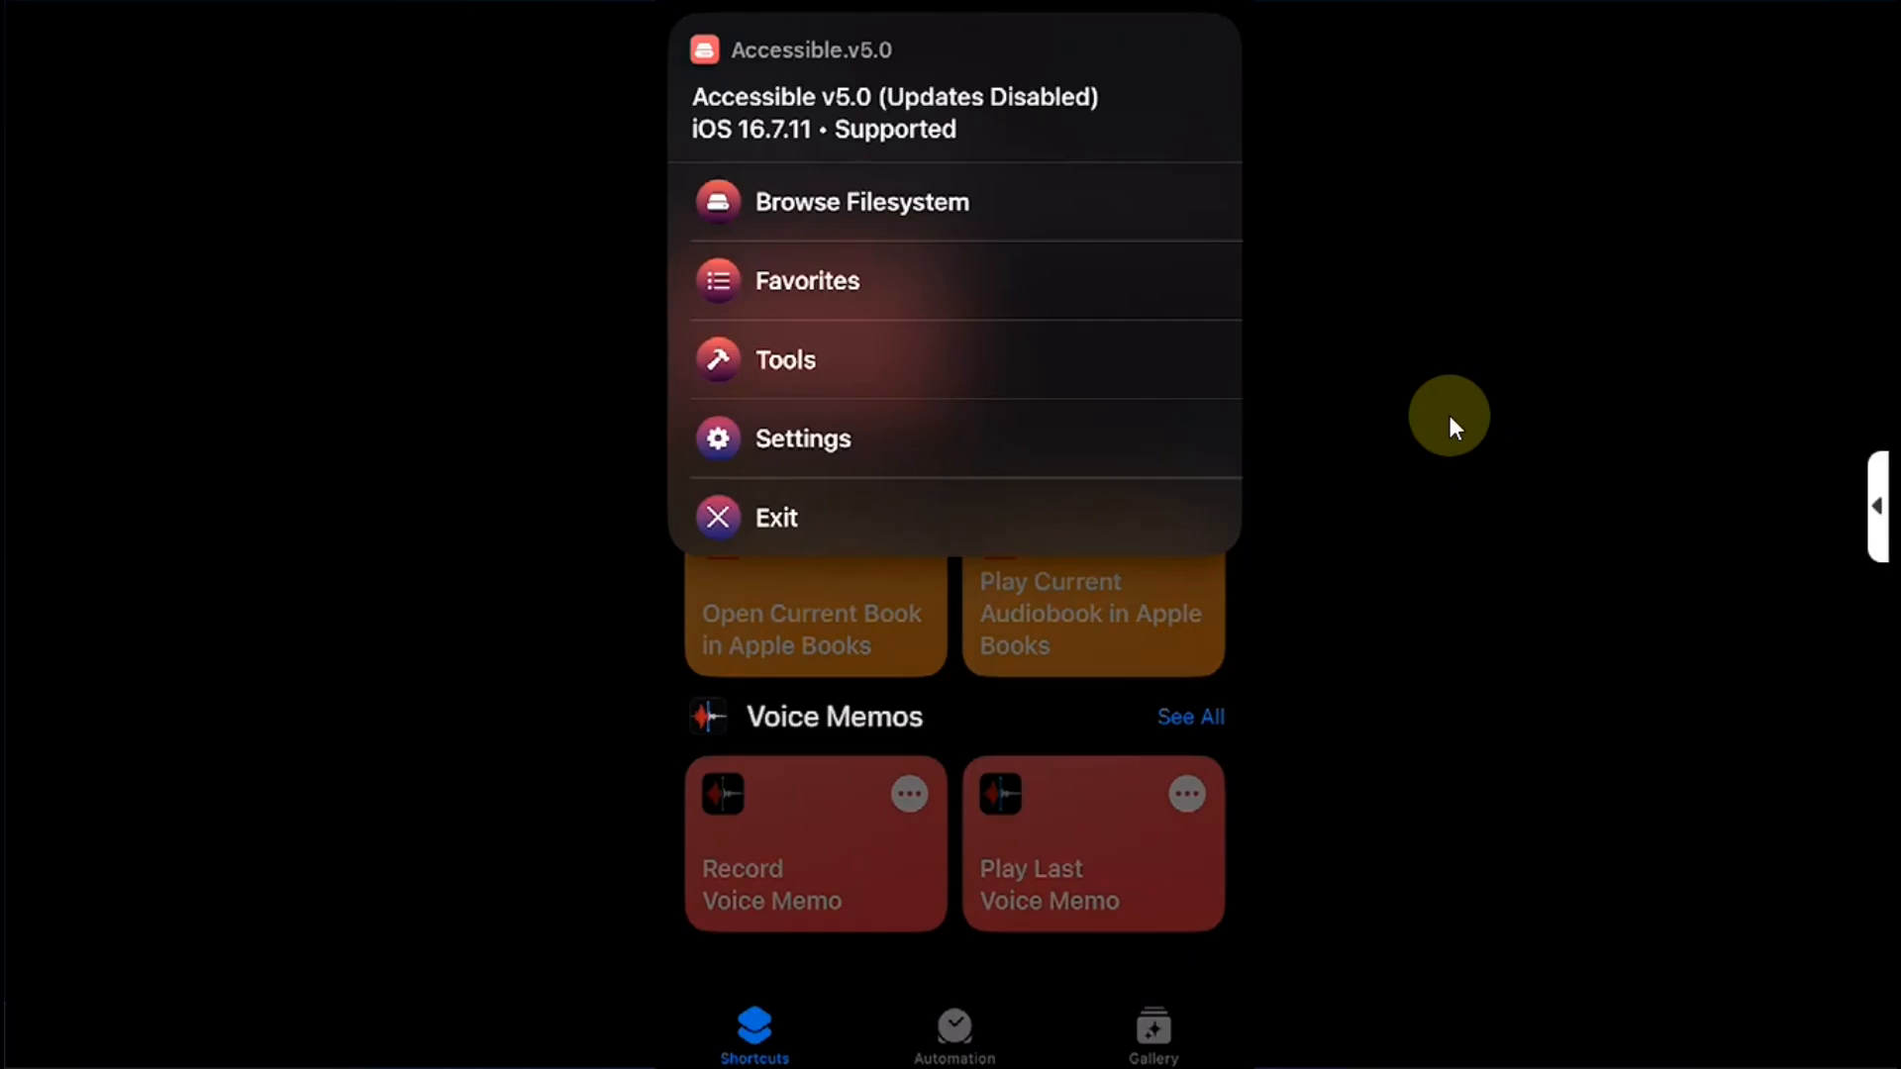
# Step: Browse the filesystem into /Applications as a subdirectory and scroll its 142 items
pyautogui.click(862, 202)
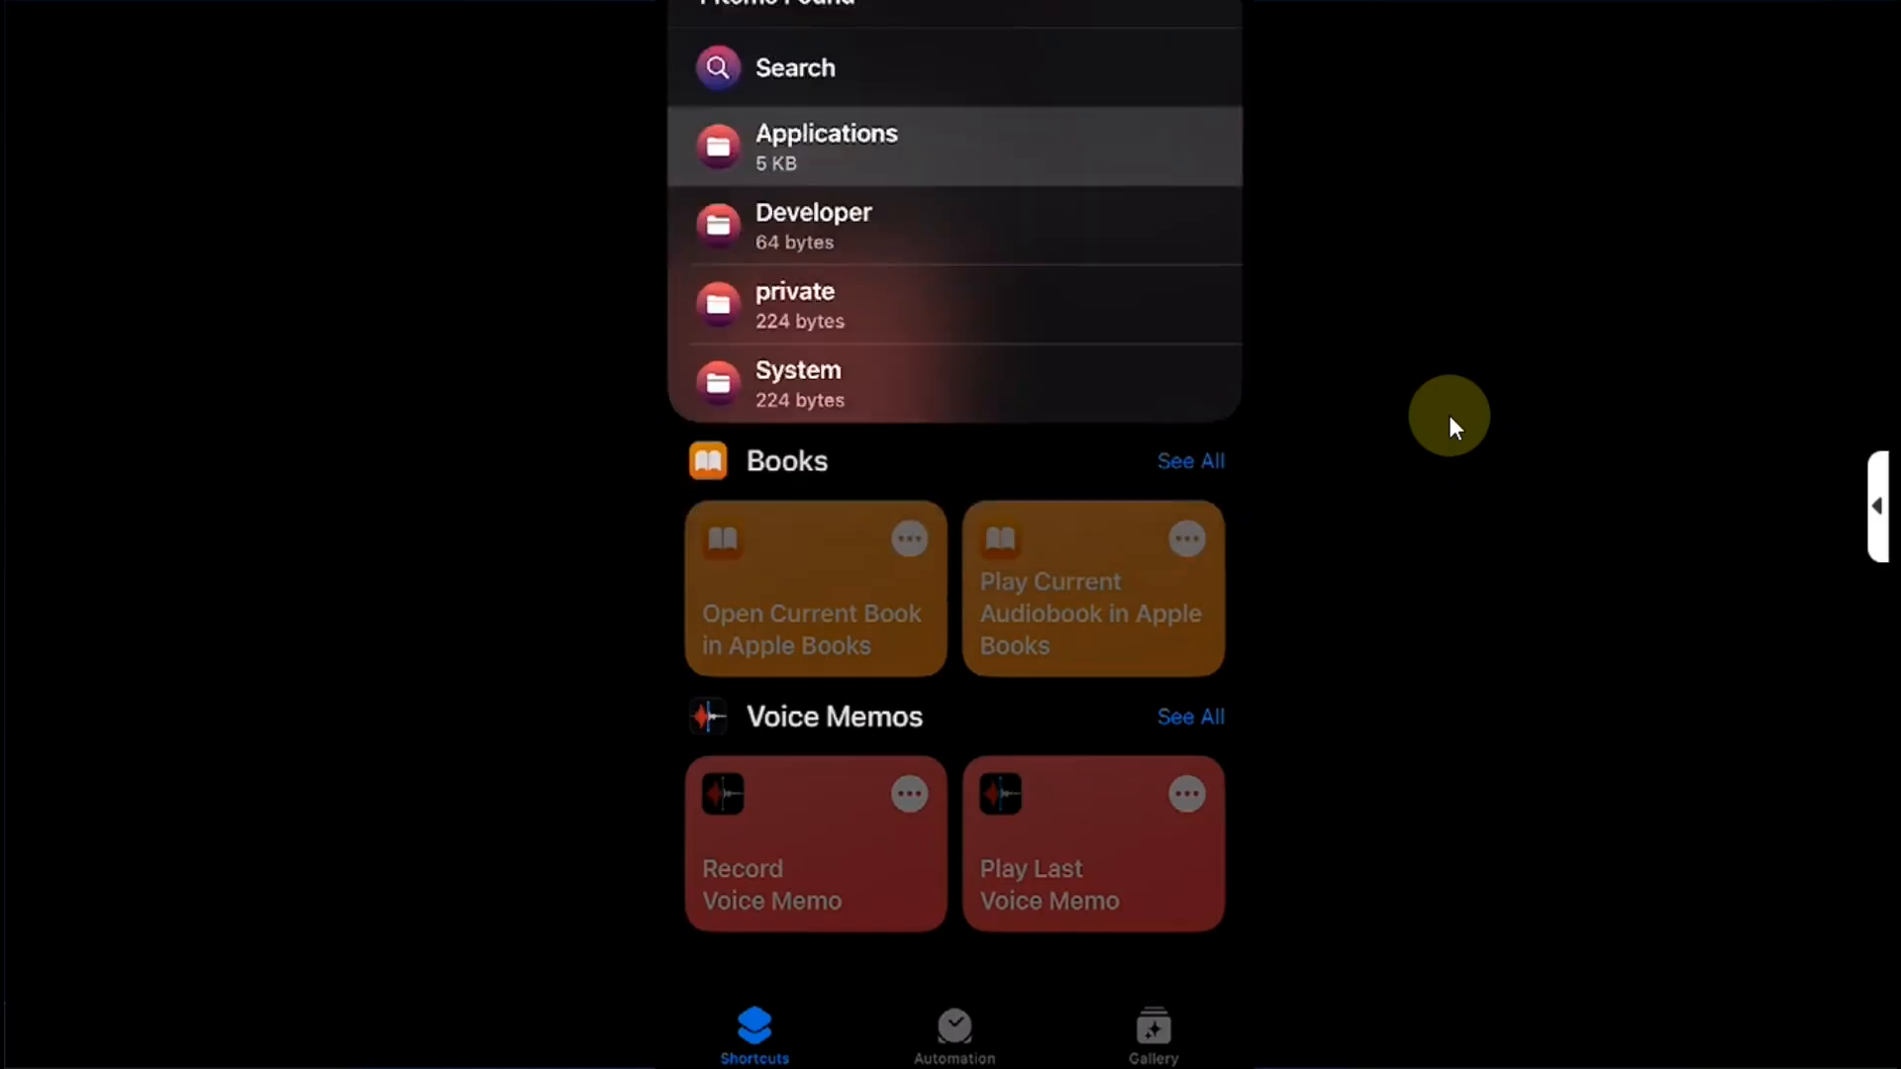
pyautogui.click(826, 149)
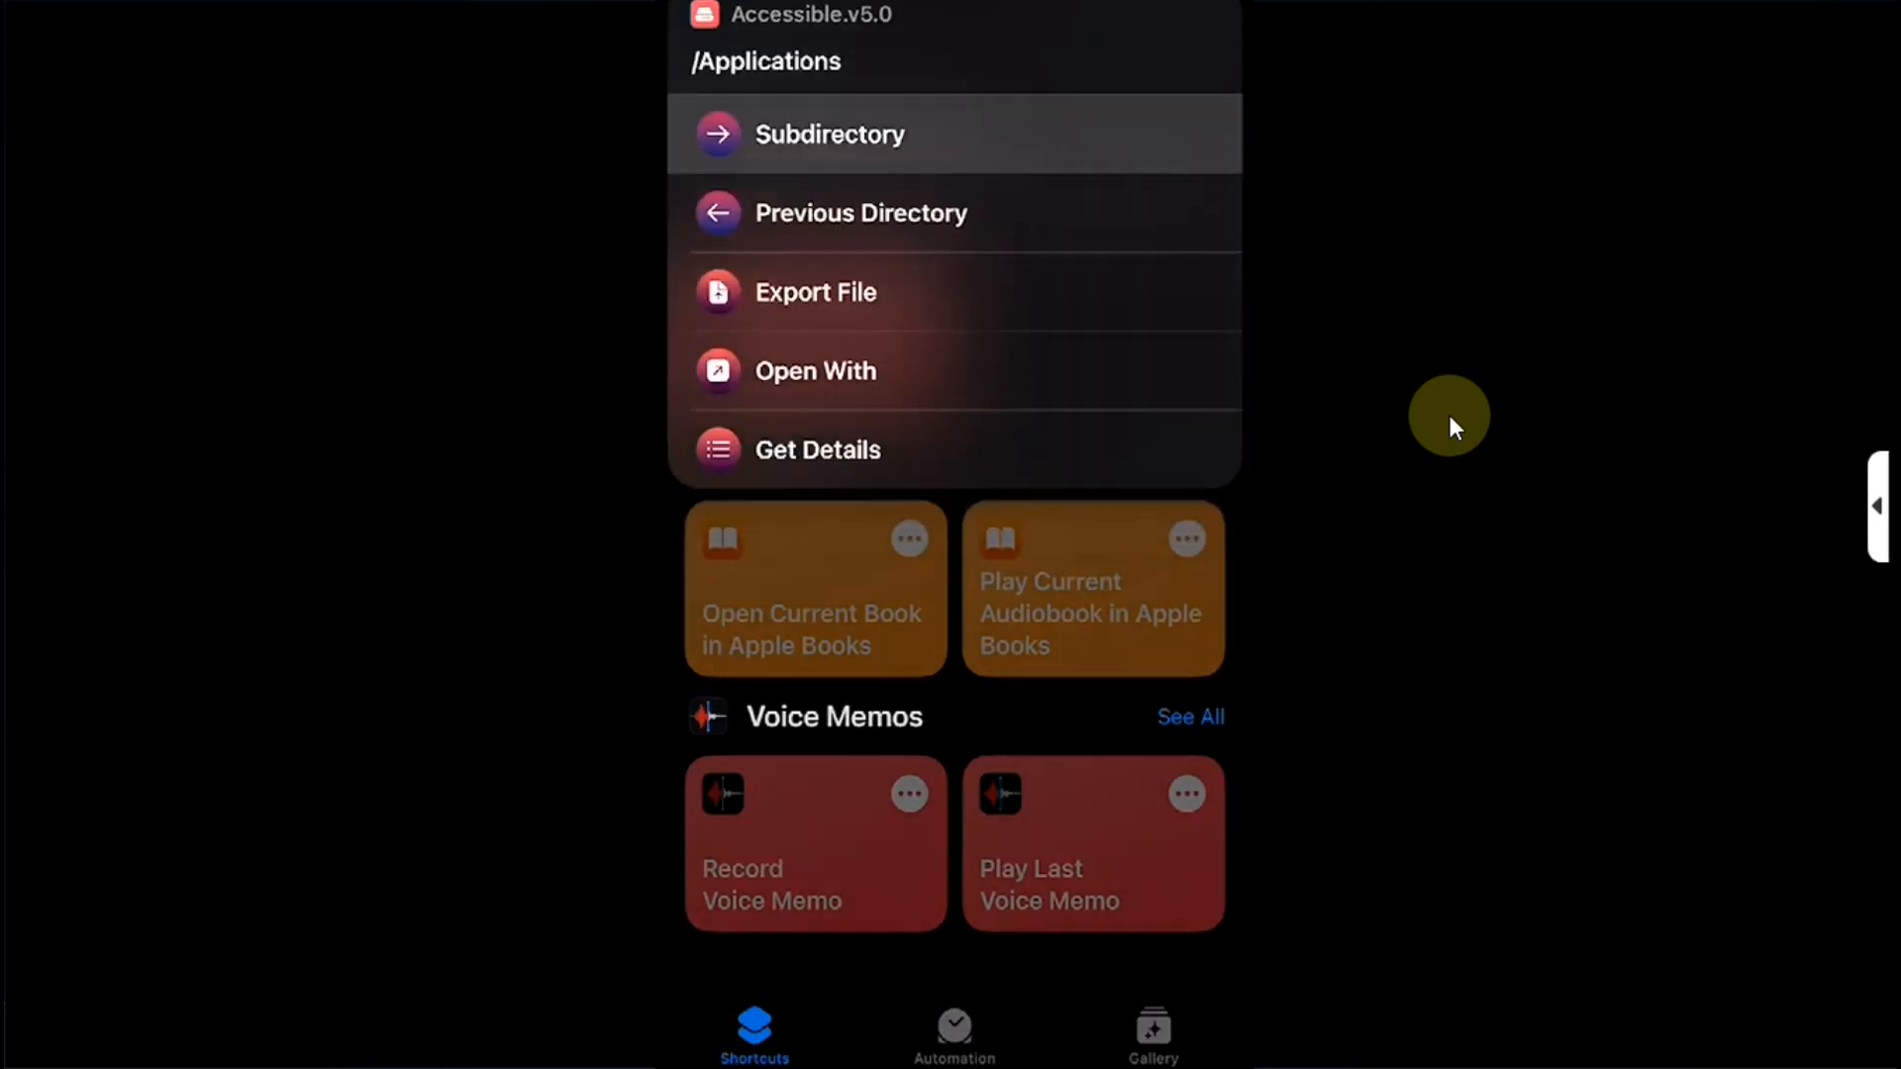
pyautogui.click(832, 133)
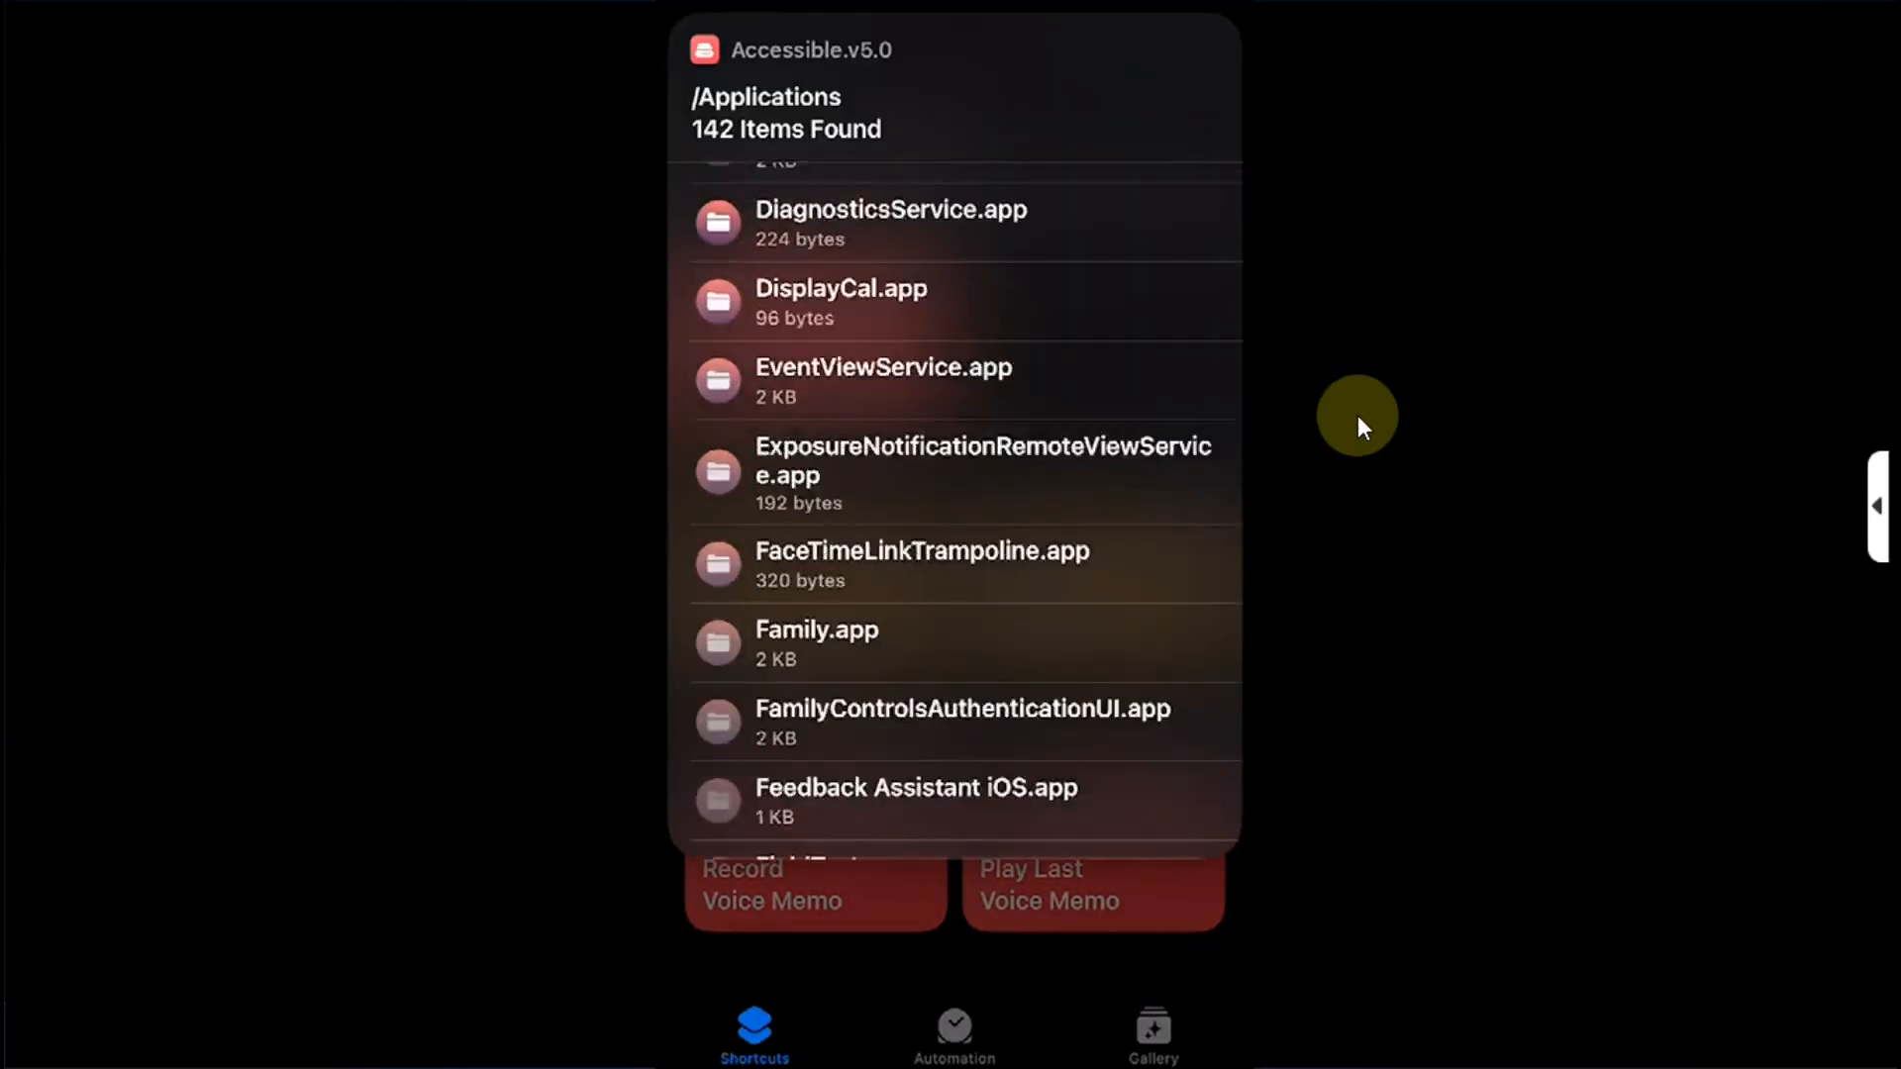
pyautogui.scroll(-3)
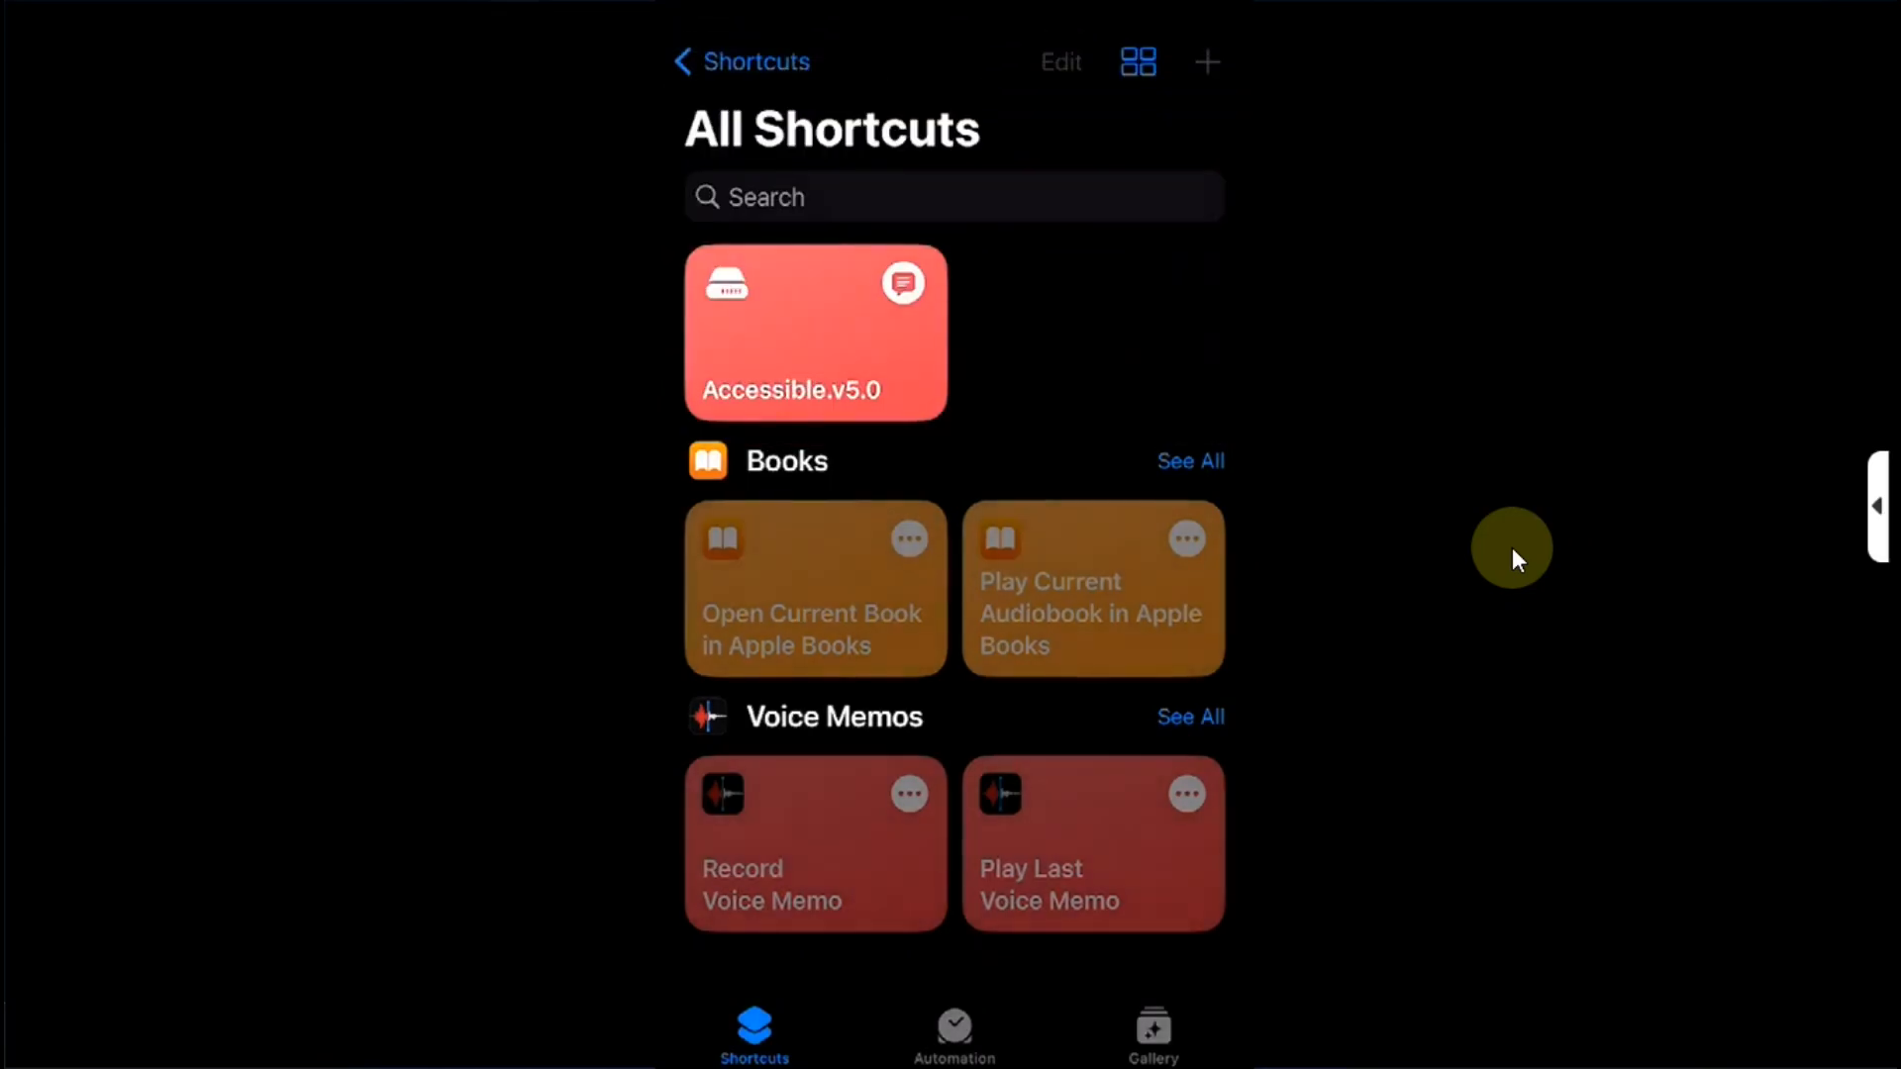
# Step: Generate the Device Report from Tools, scroll through it, and dismiss it with Done
pyautogui.click(813, 332)
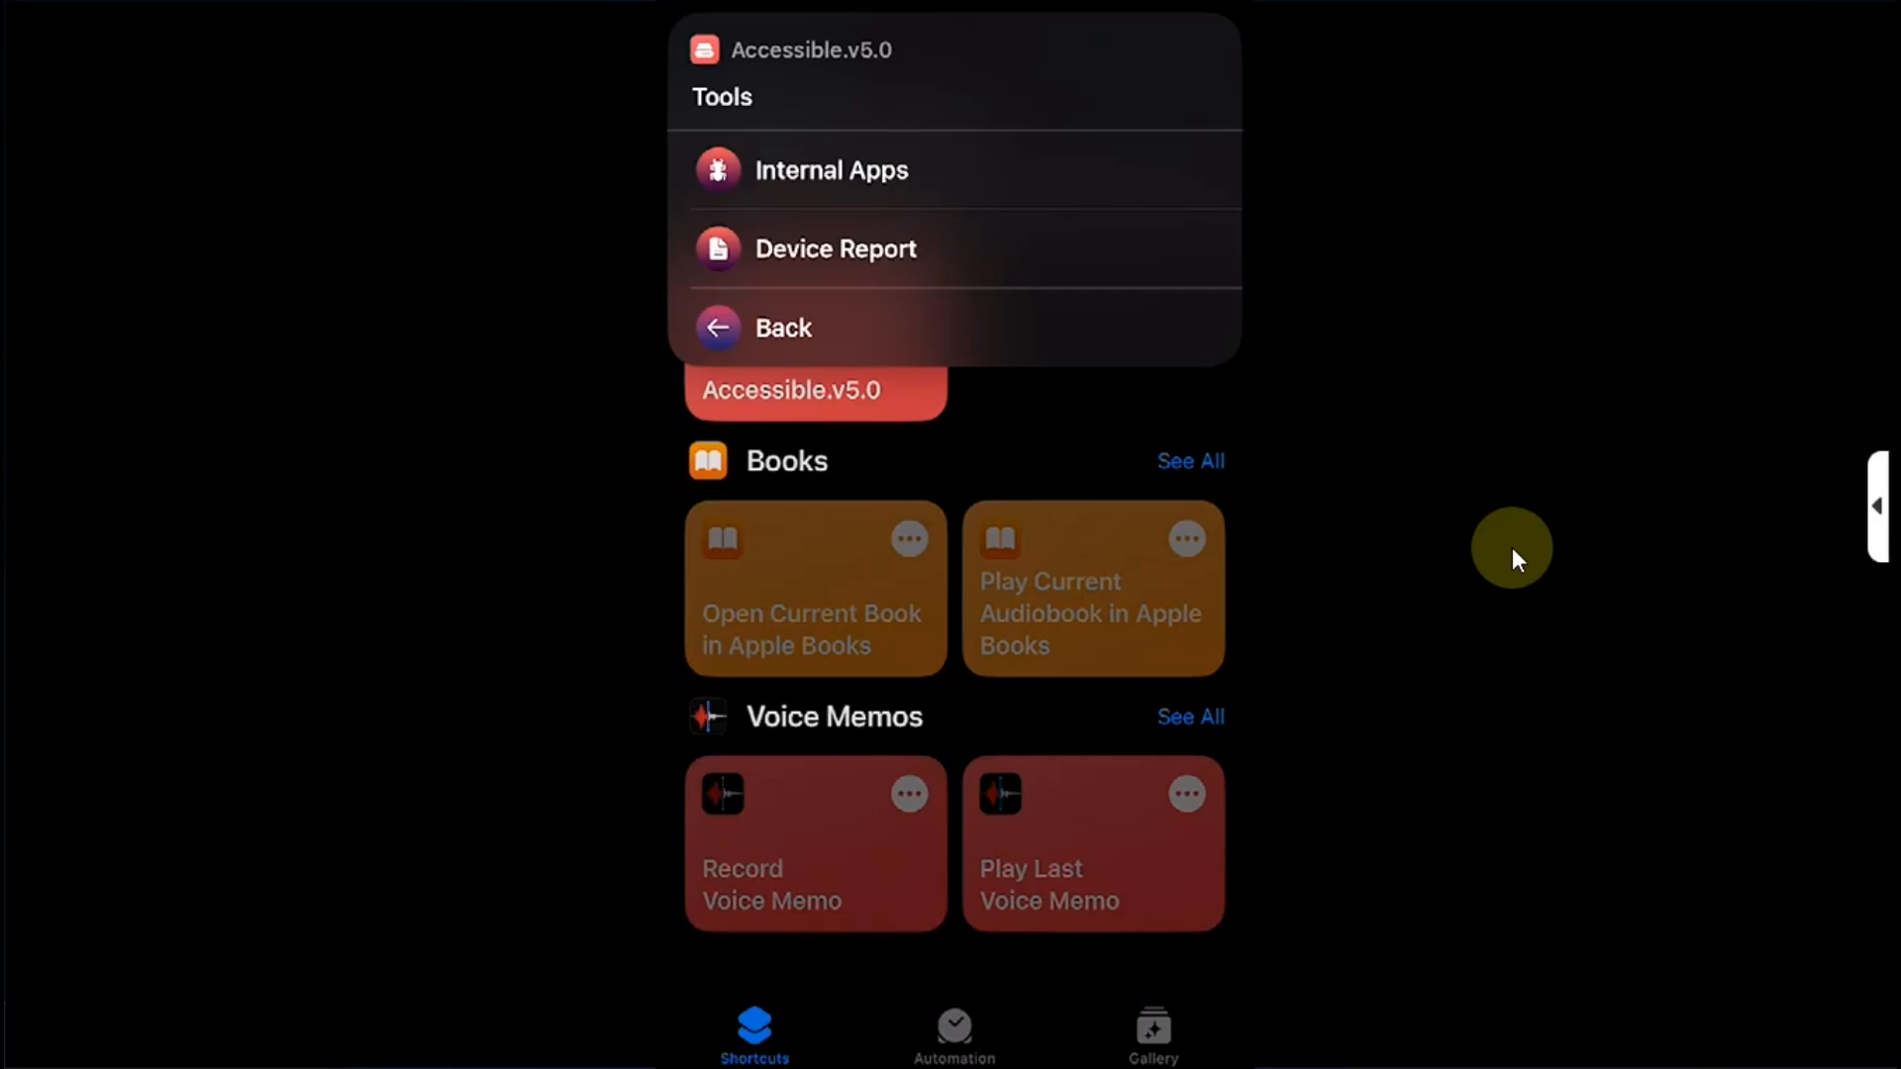
pyautogui.click(784, 327)
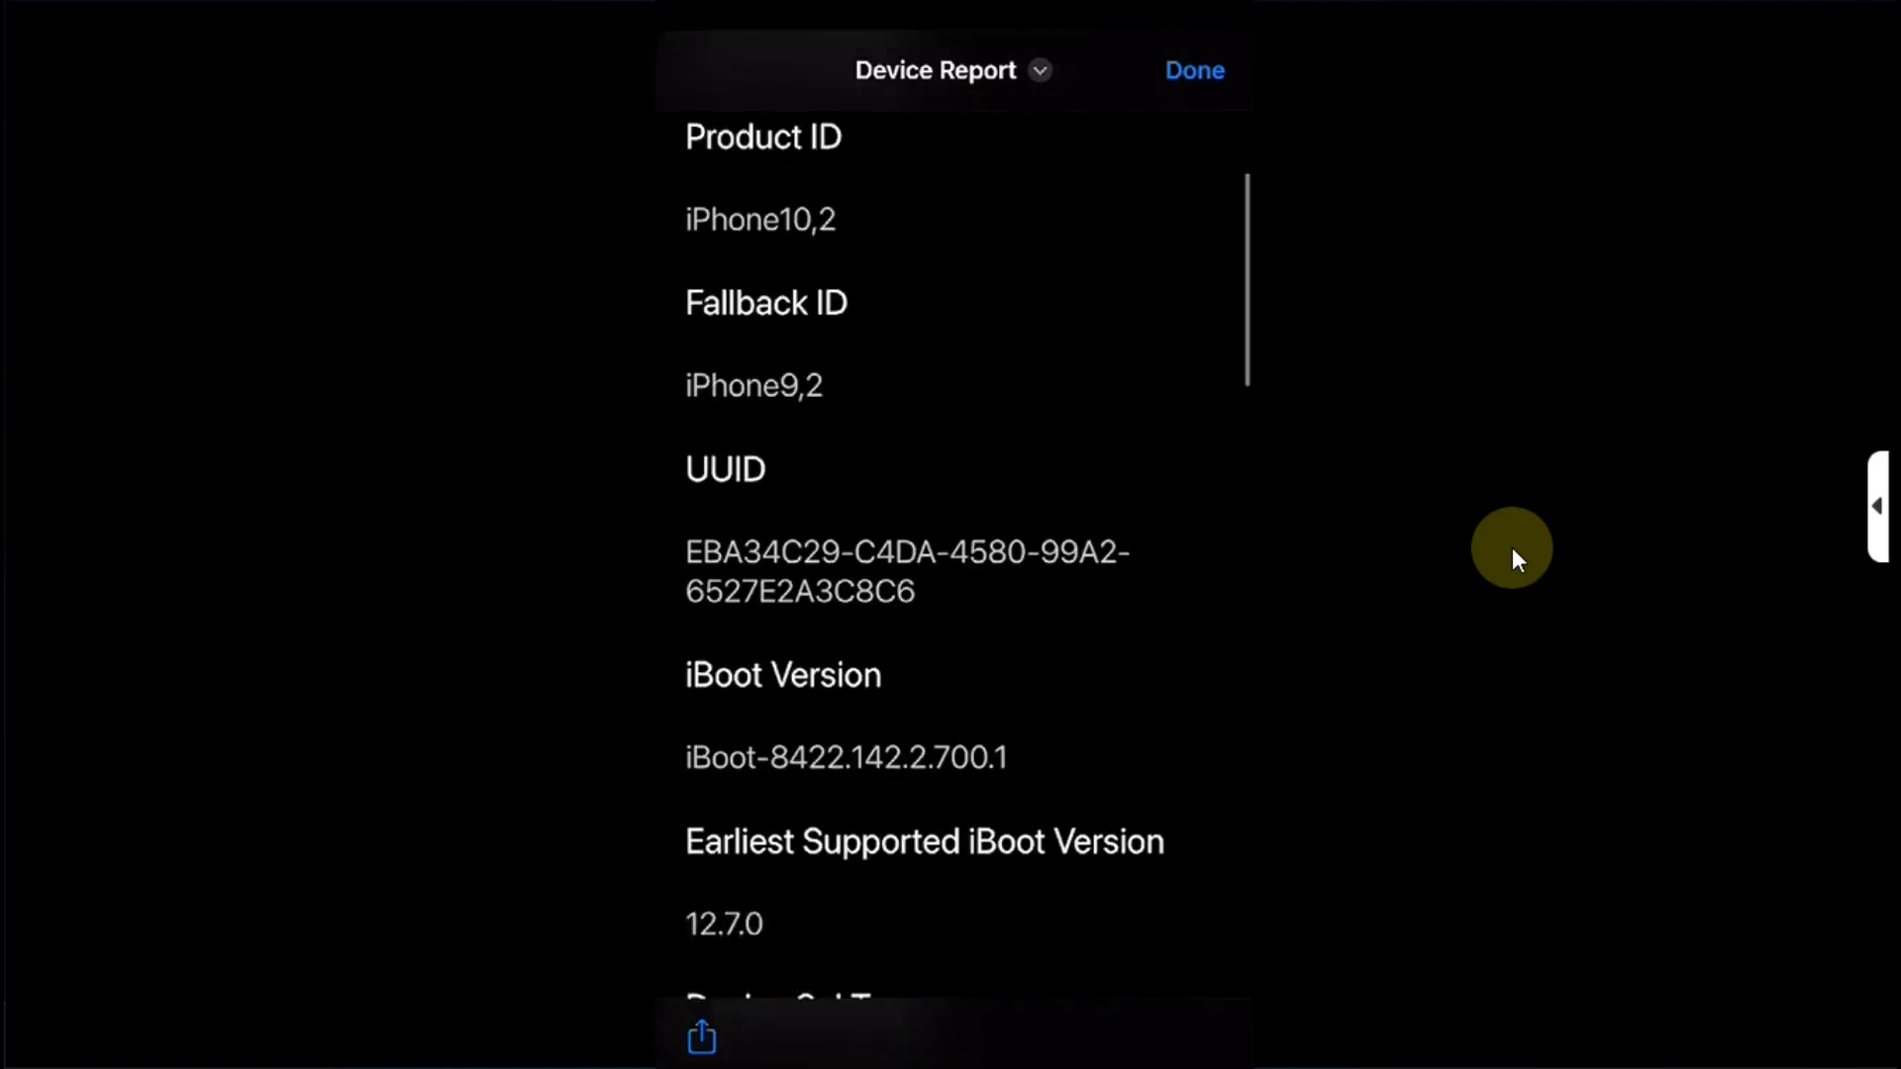
pyautogui.scroll(-3)
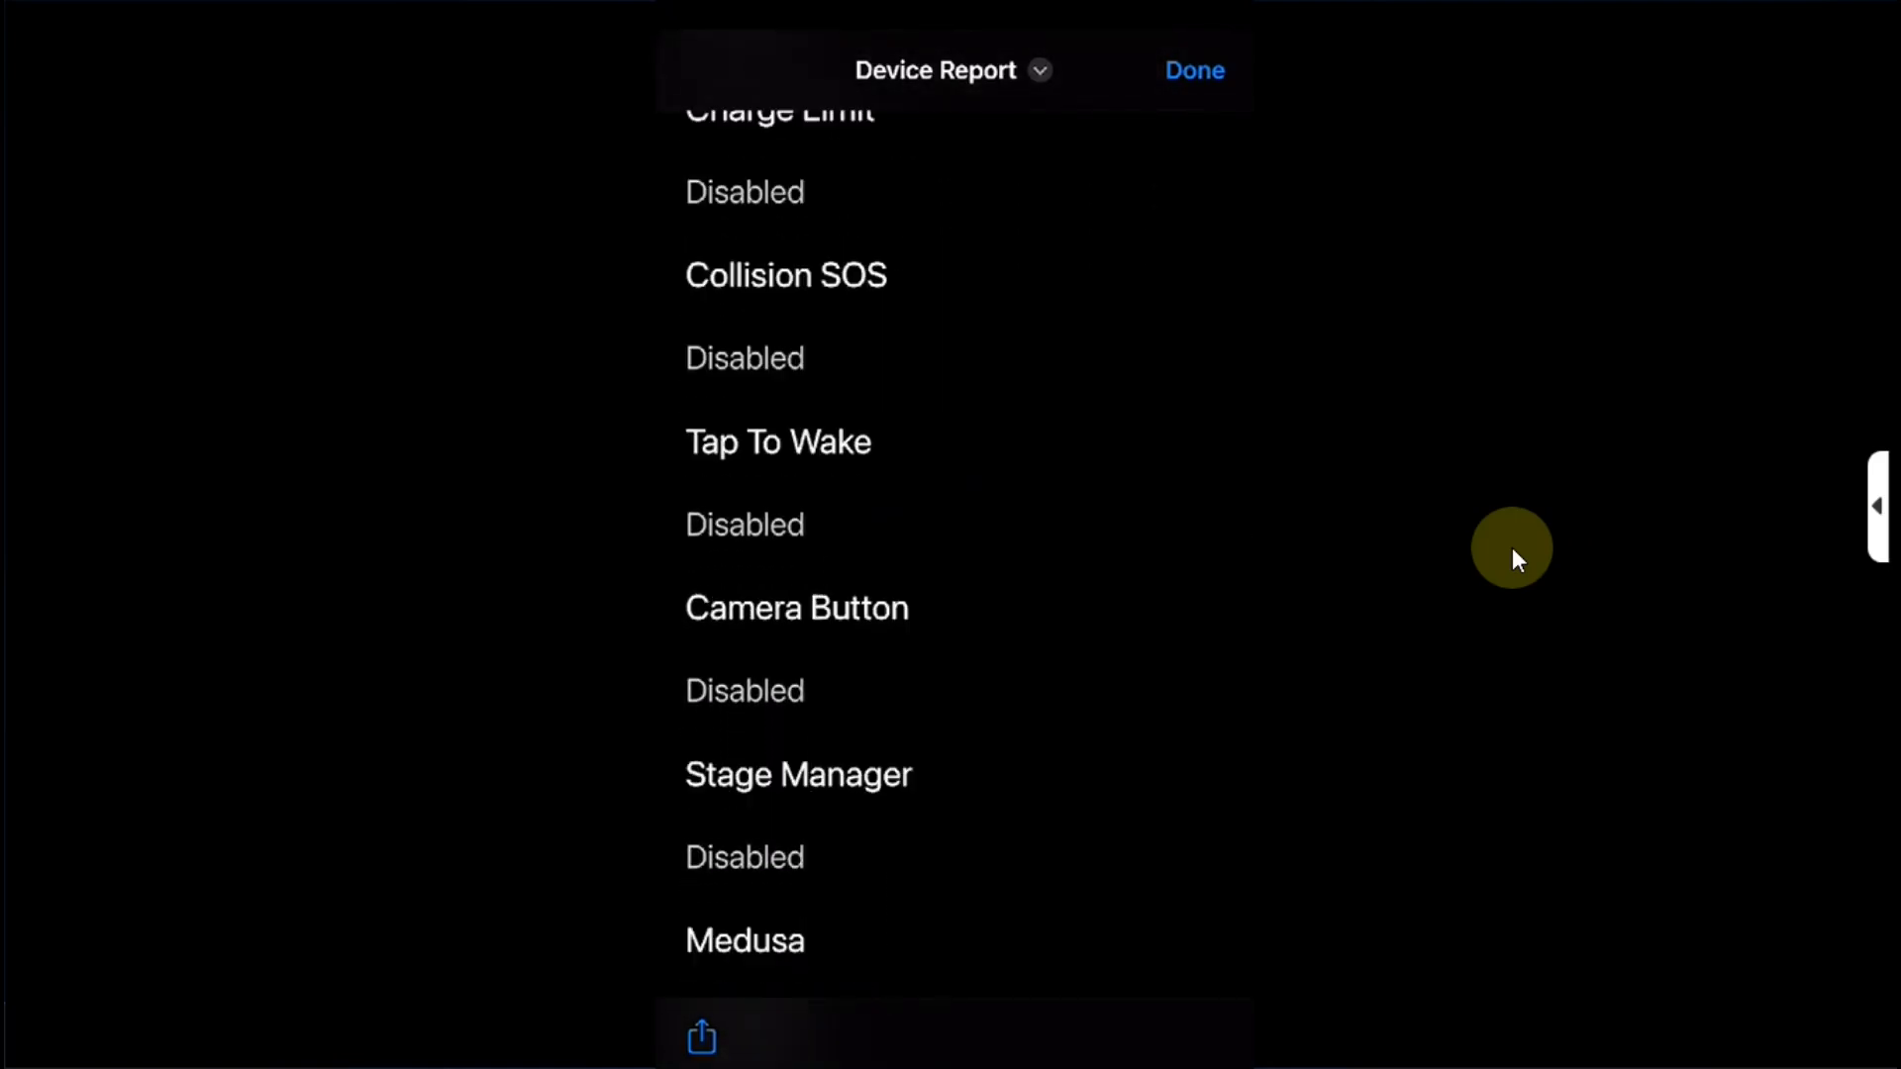
pyautogui.scroll(-3)
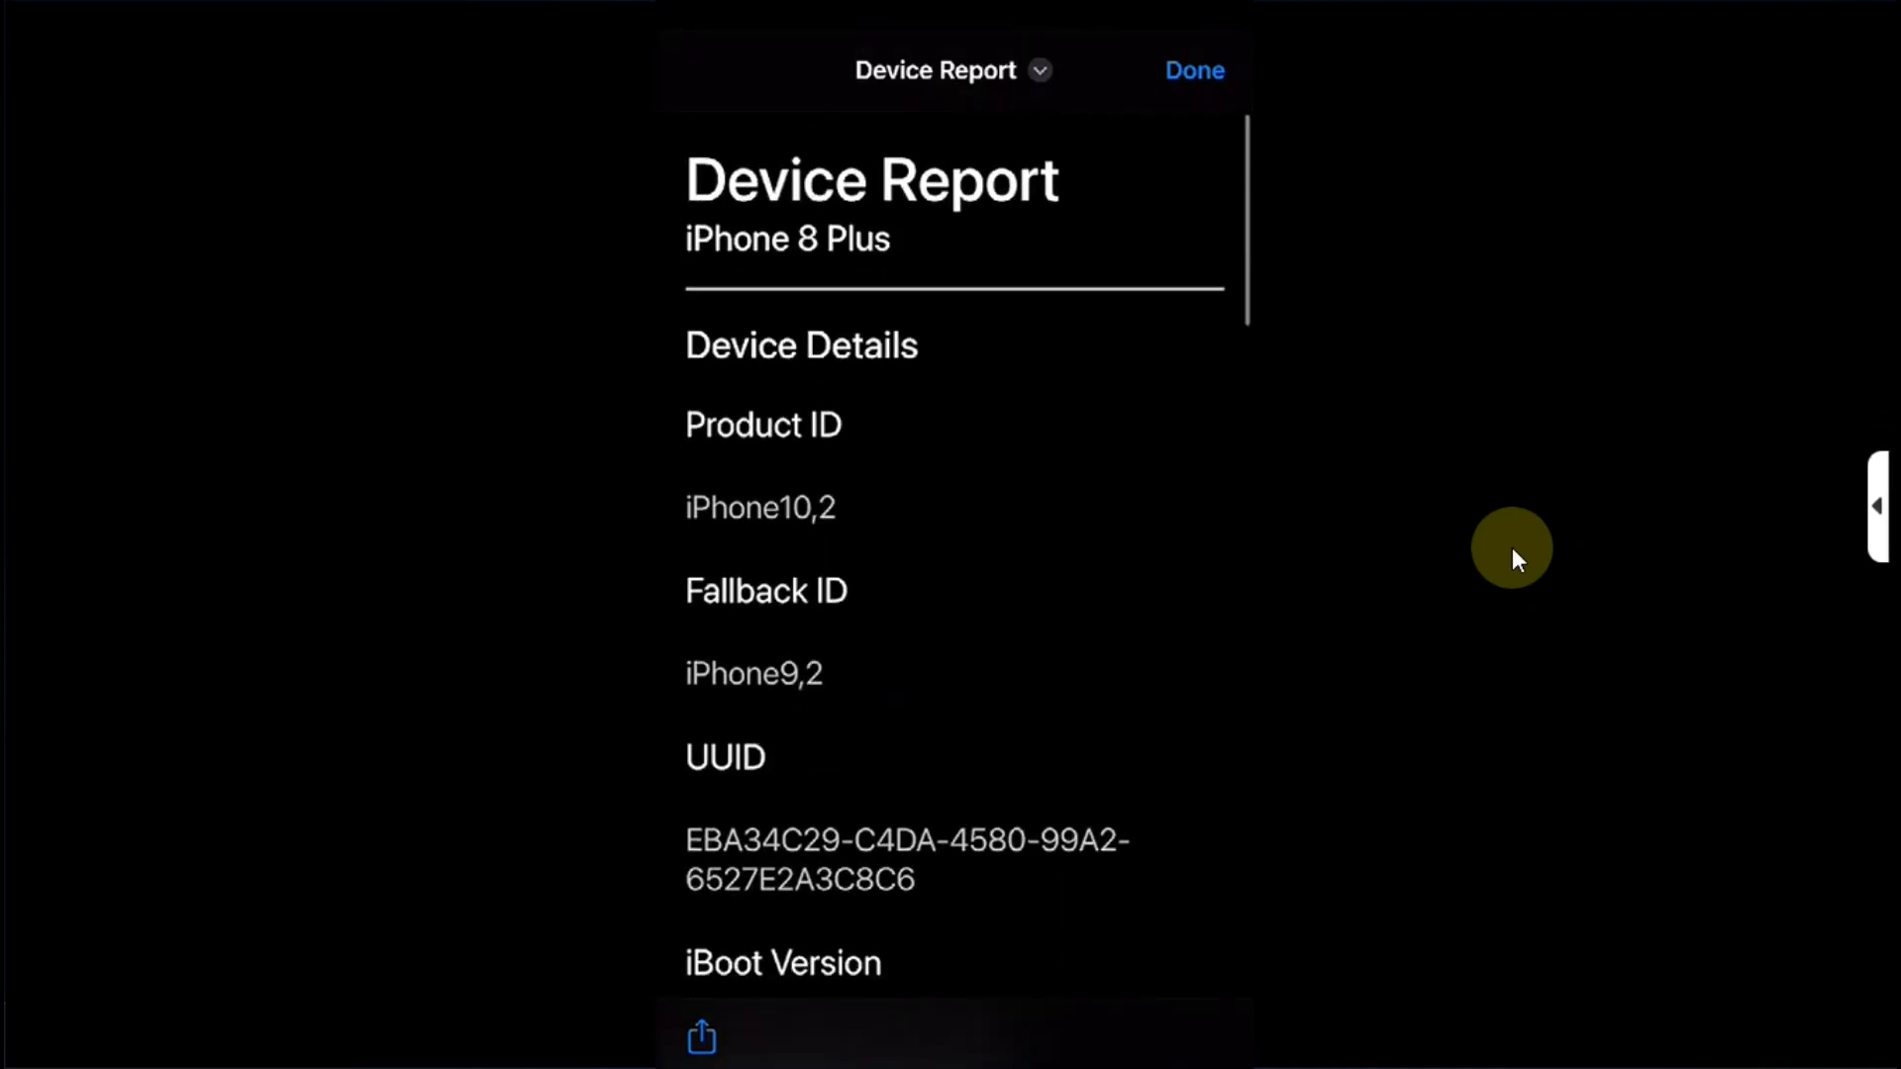
pyautogui.click(1192, 71)
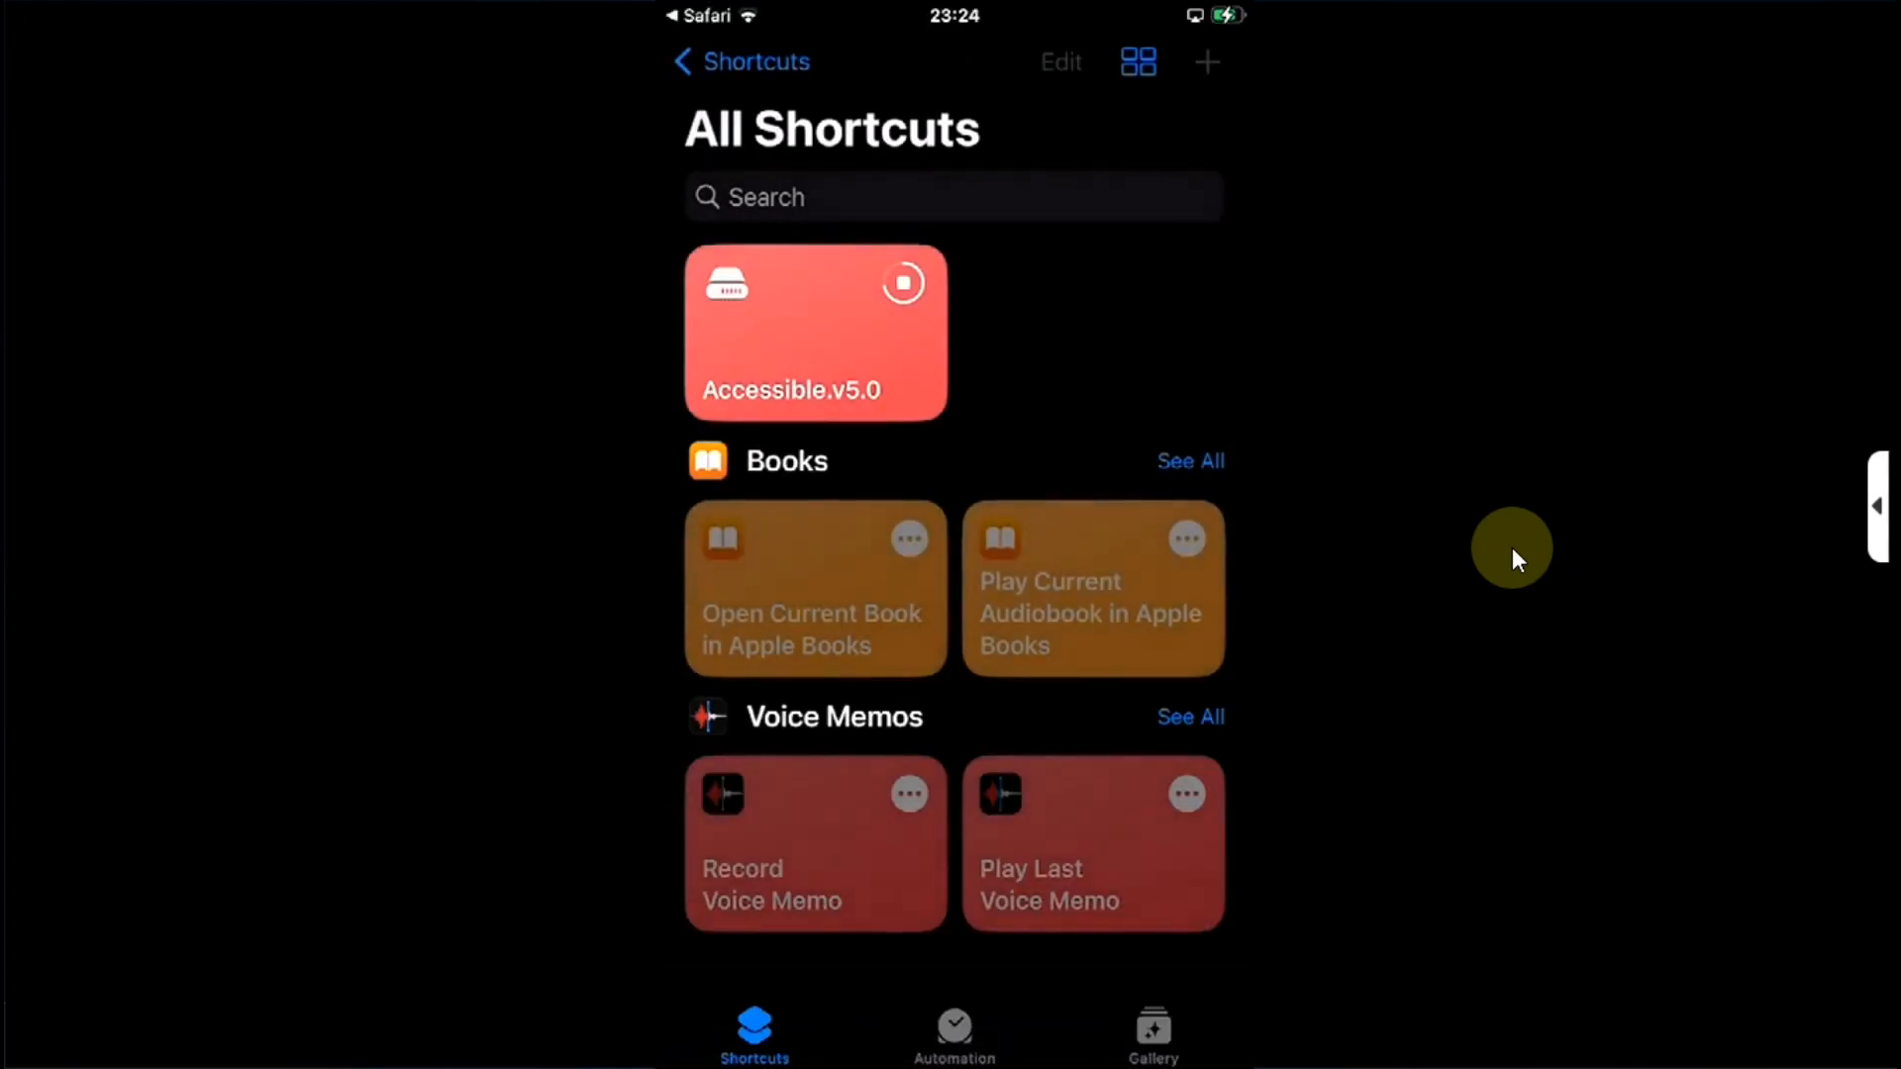
# Step: Launch Accessible, list its 26 Internal Apps from Tools, and go back to the main menu
pyautogui.click(813, 331)
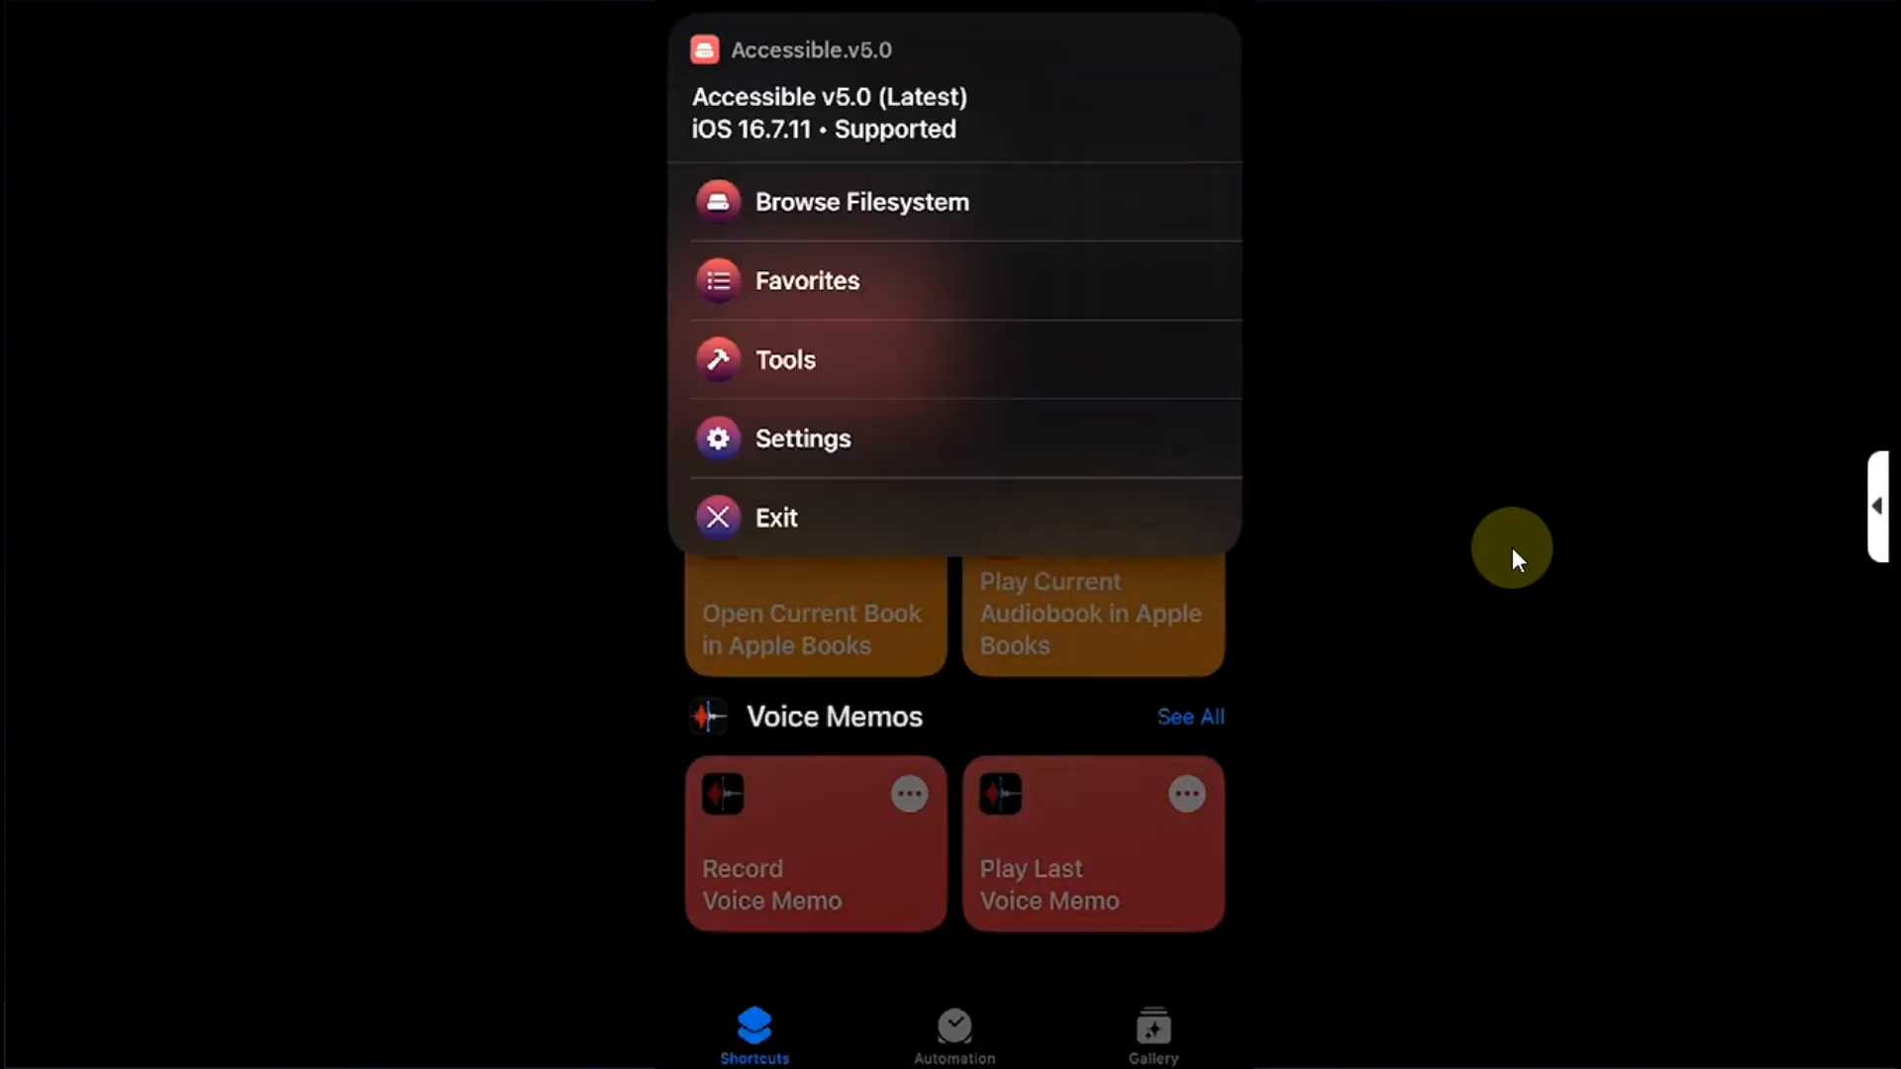
pyautogui.click(864, 202)
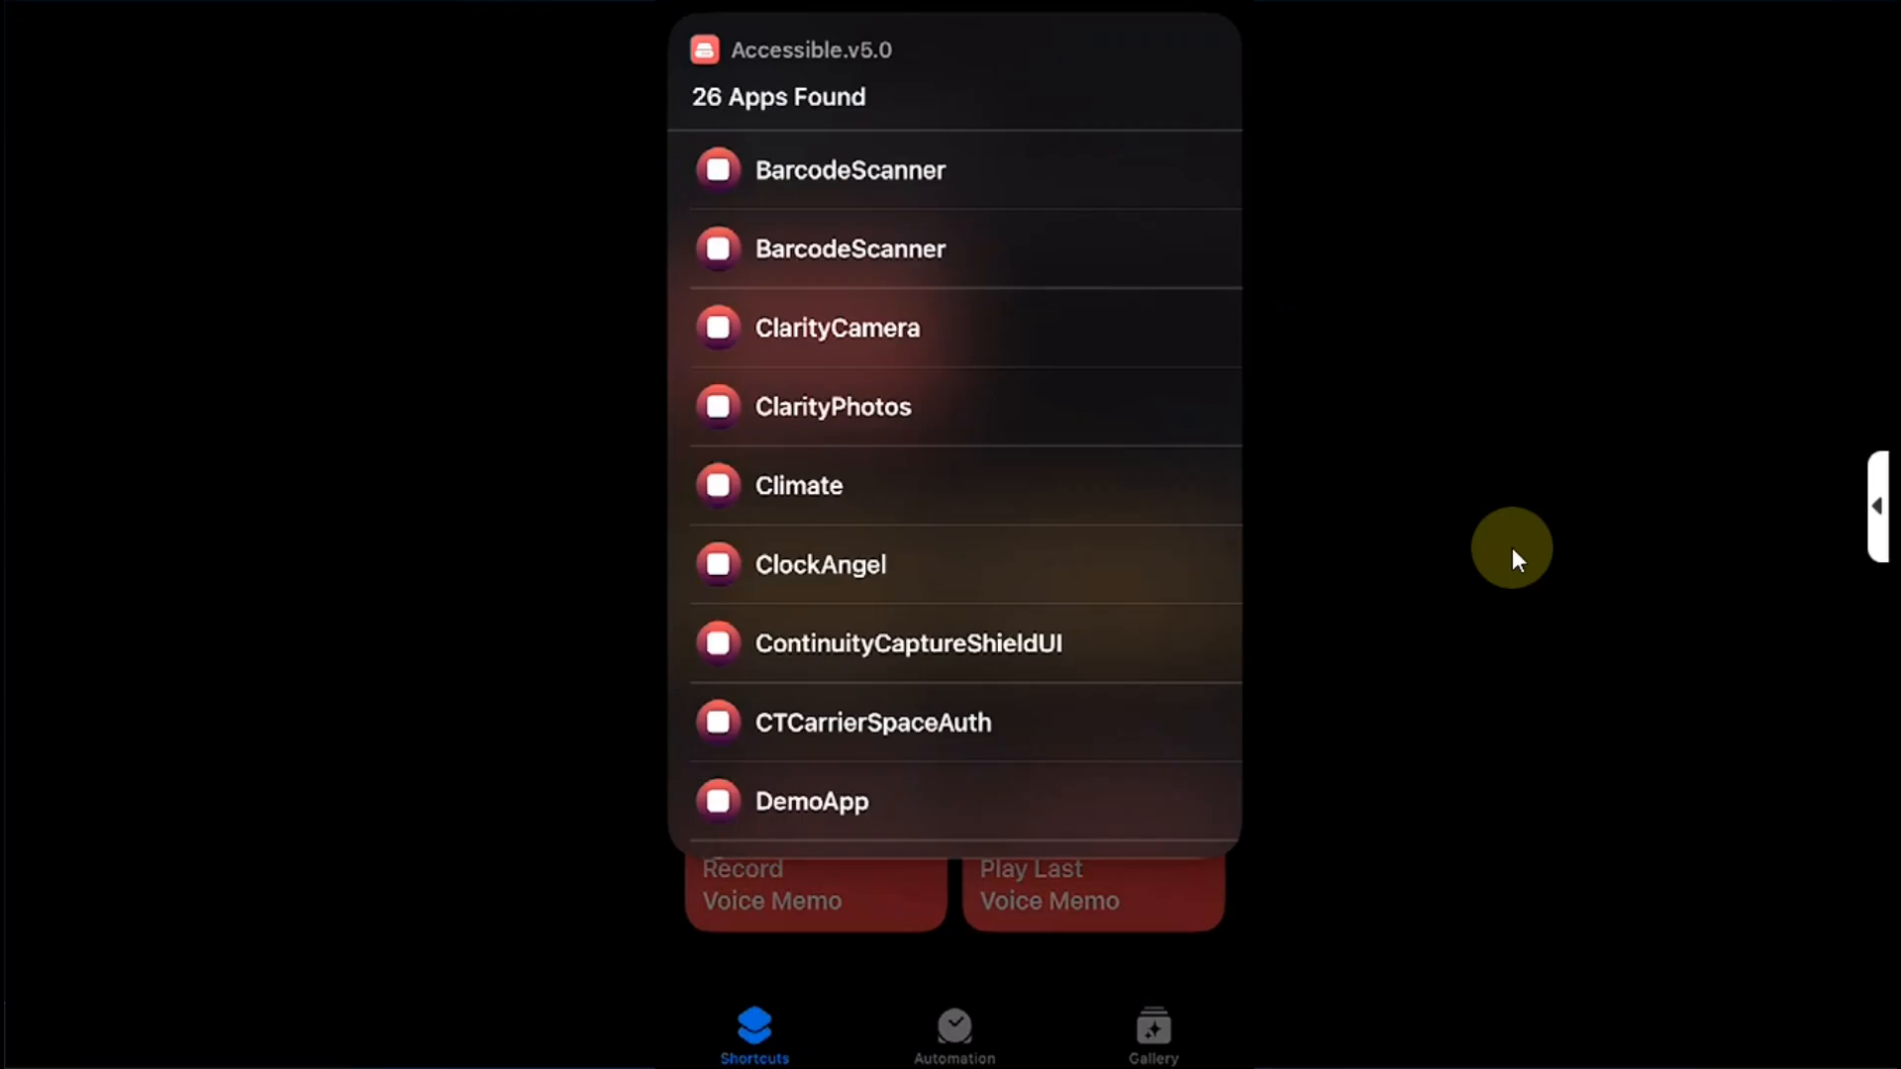
pyautogui.click(798, 485)
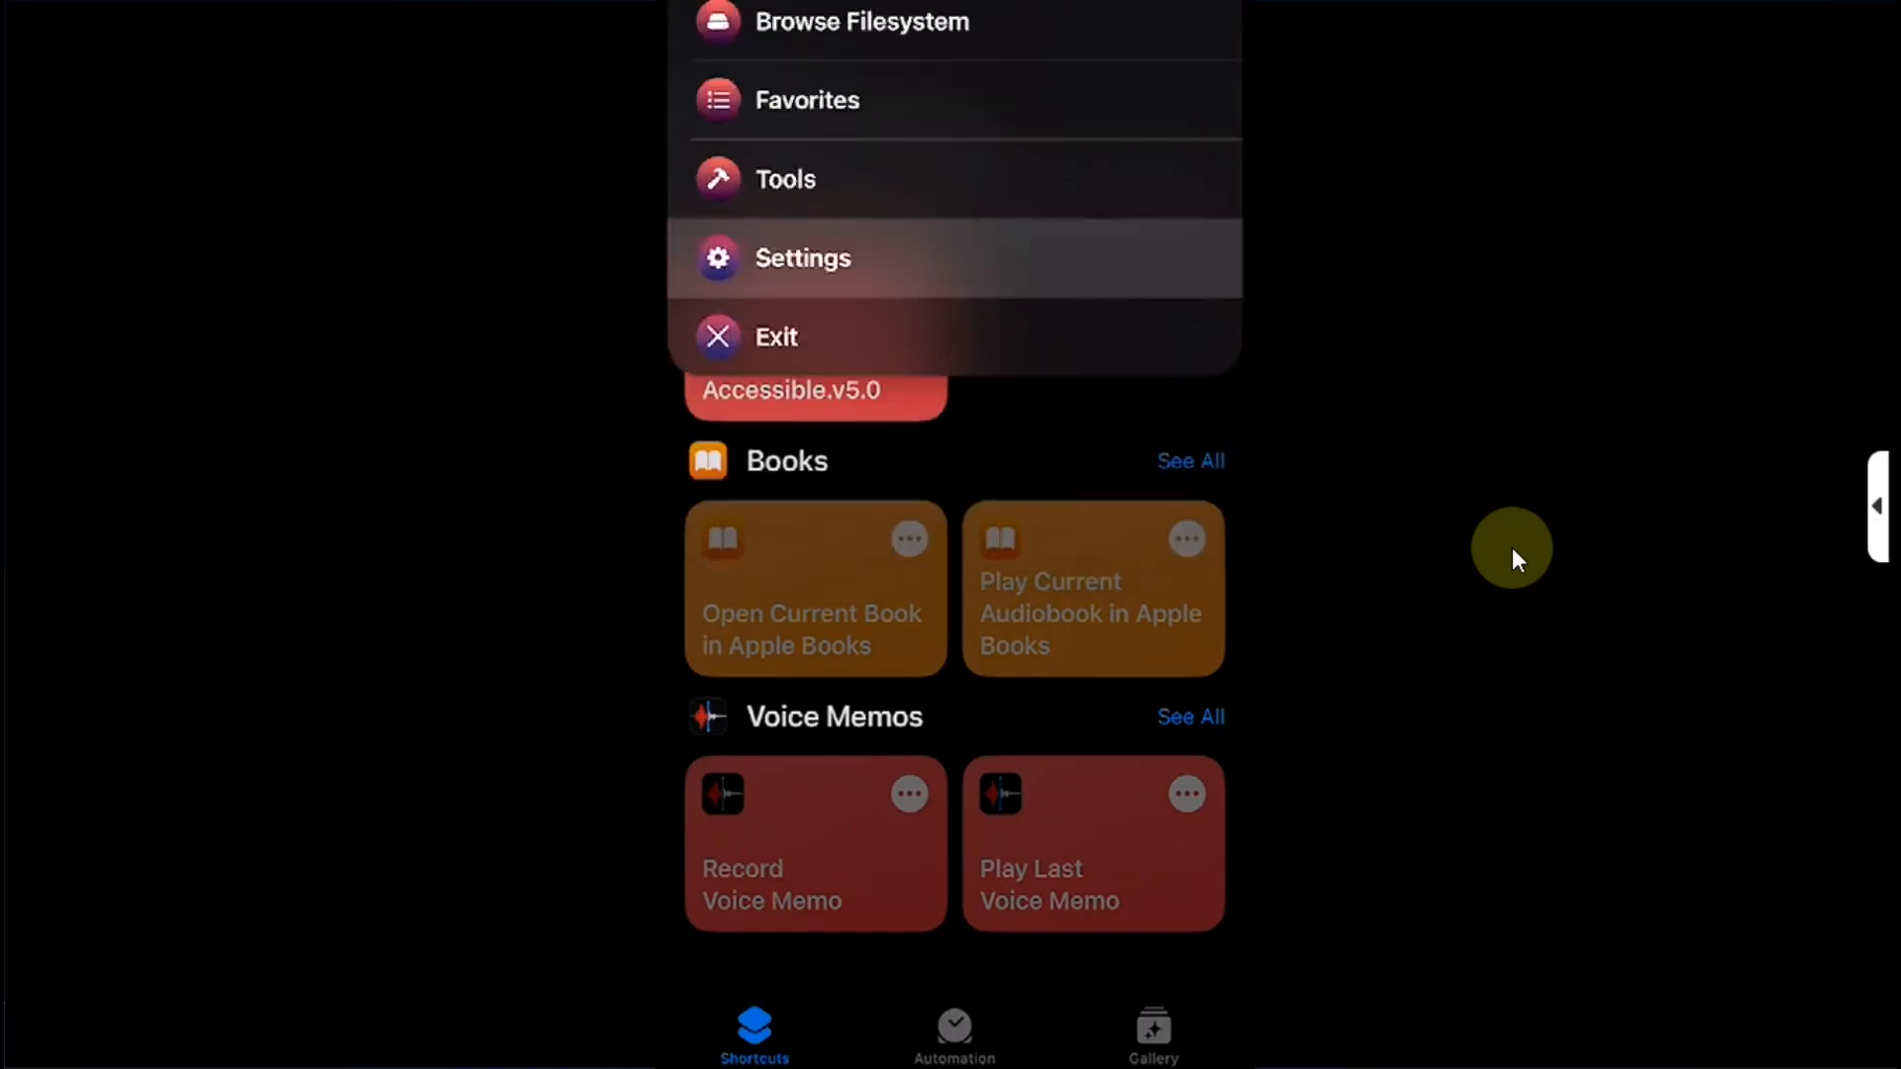
# Step: Review Settings (Toggle Updates, Reset Shortcut, Support Server), exit the shortcut and swipe the Home Screen
pyautogui.click(802, 257)
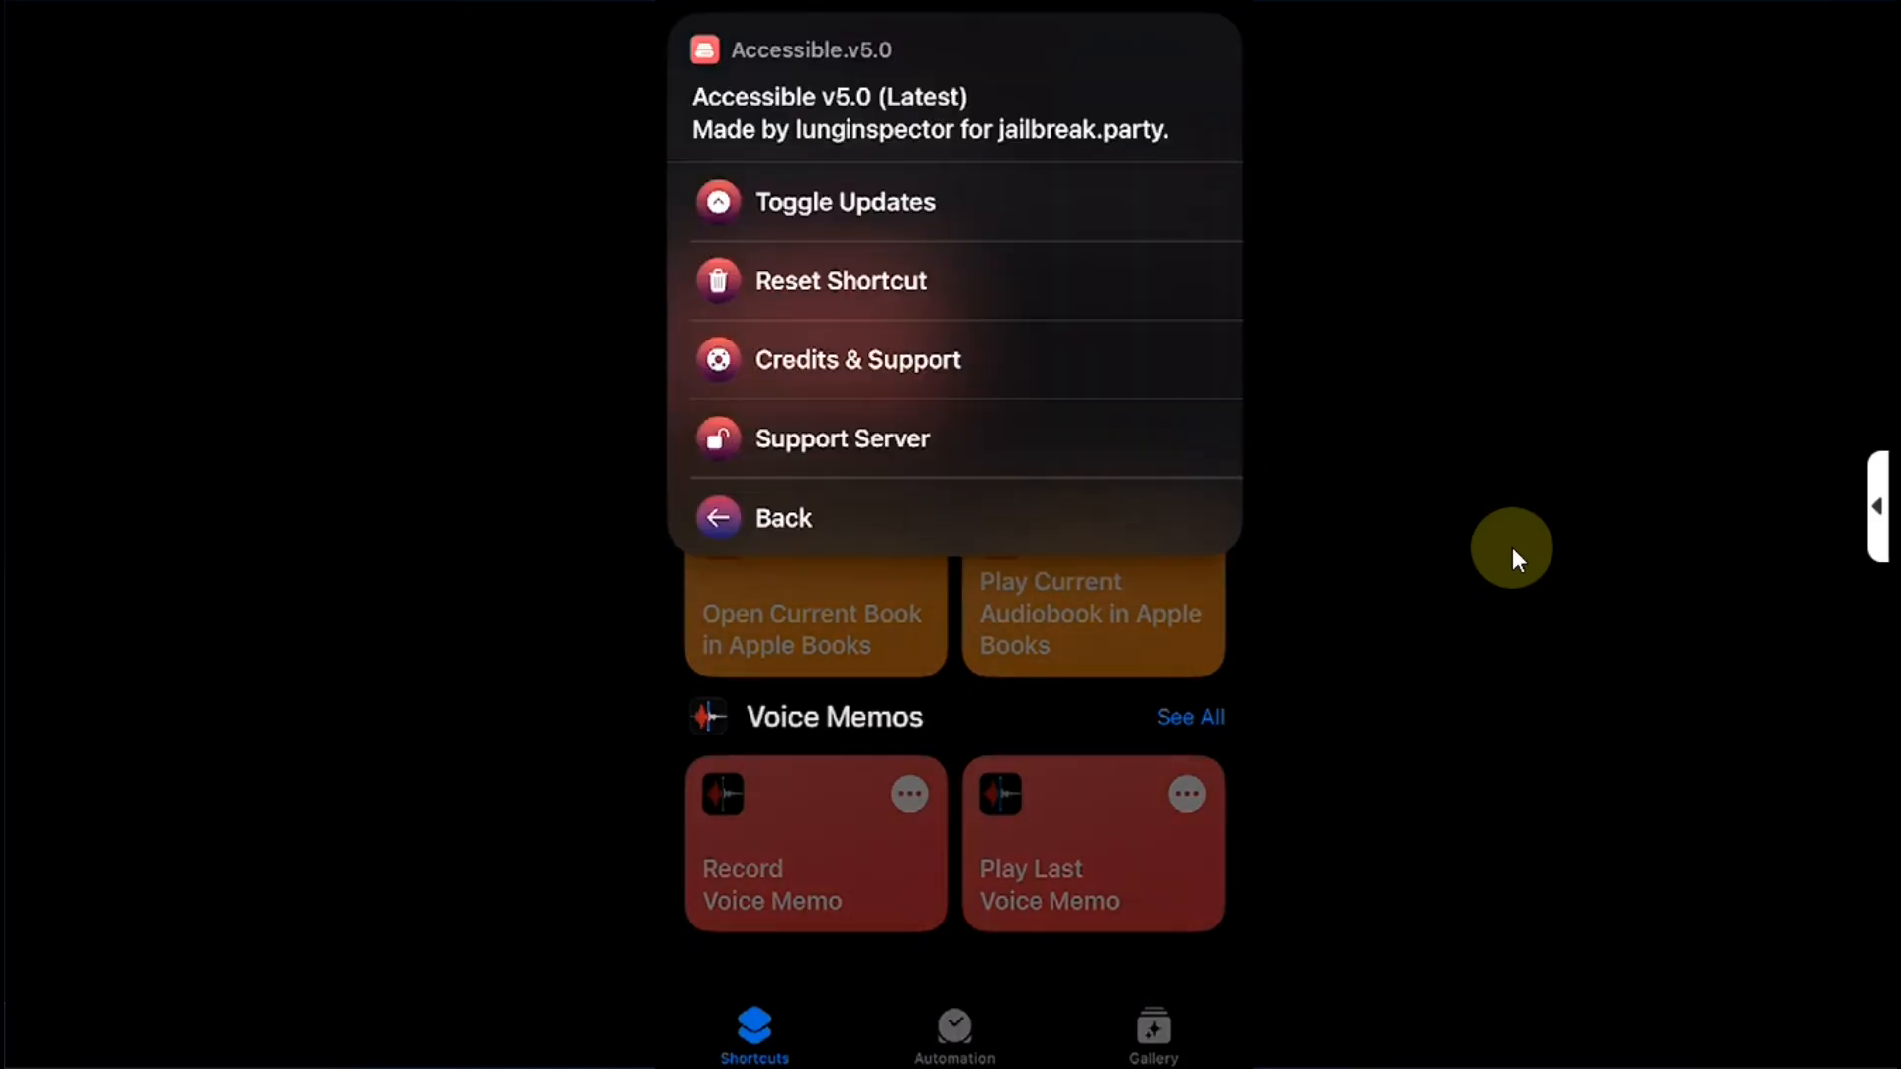
pyautogui.moveTo(1012, 221)
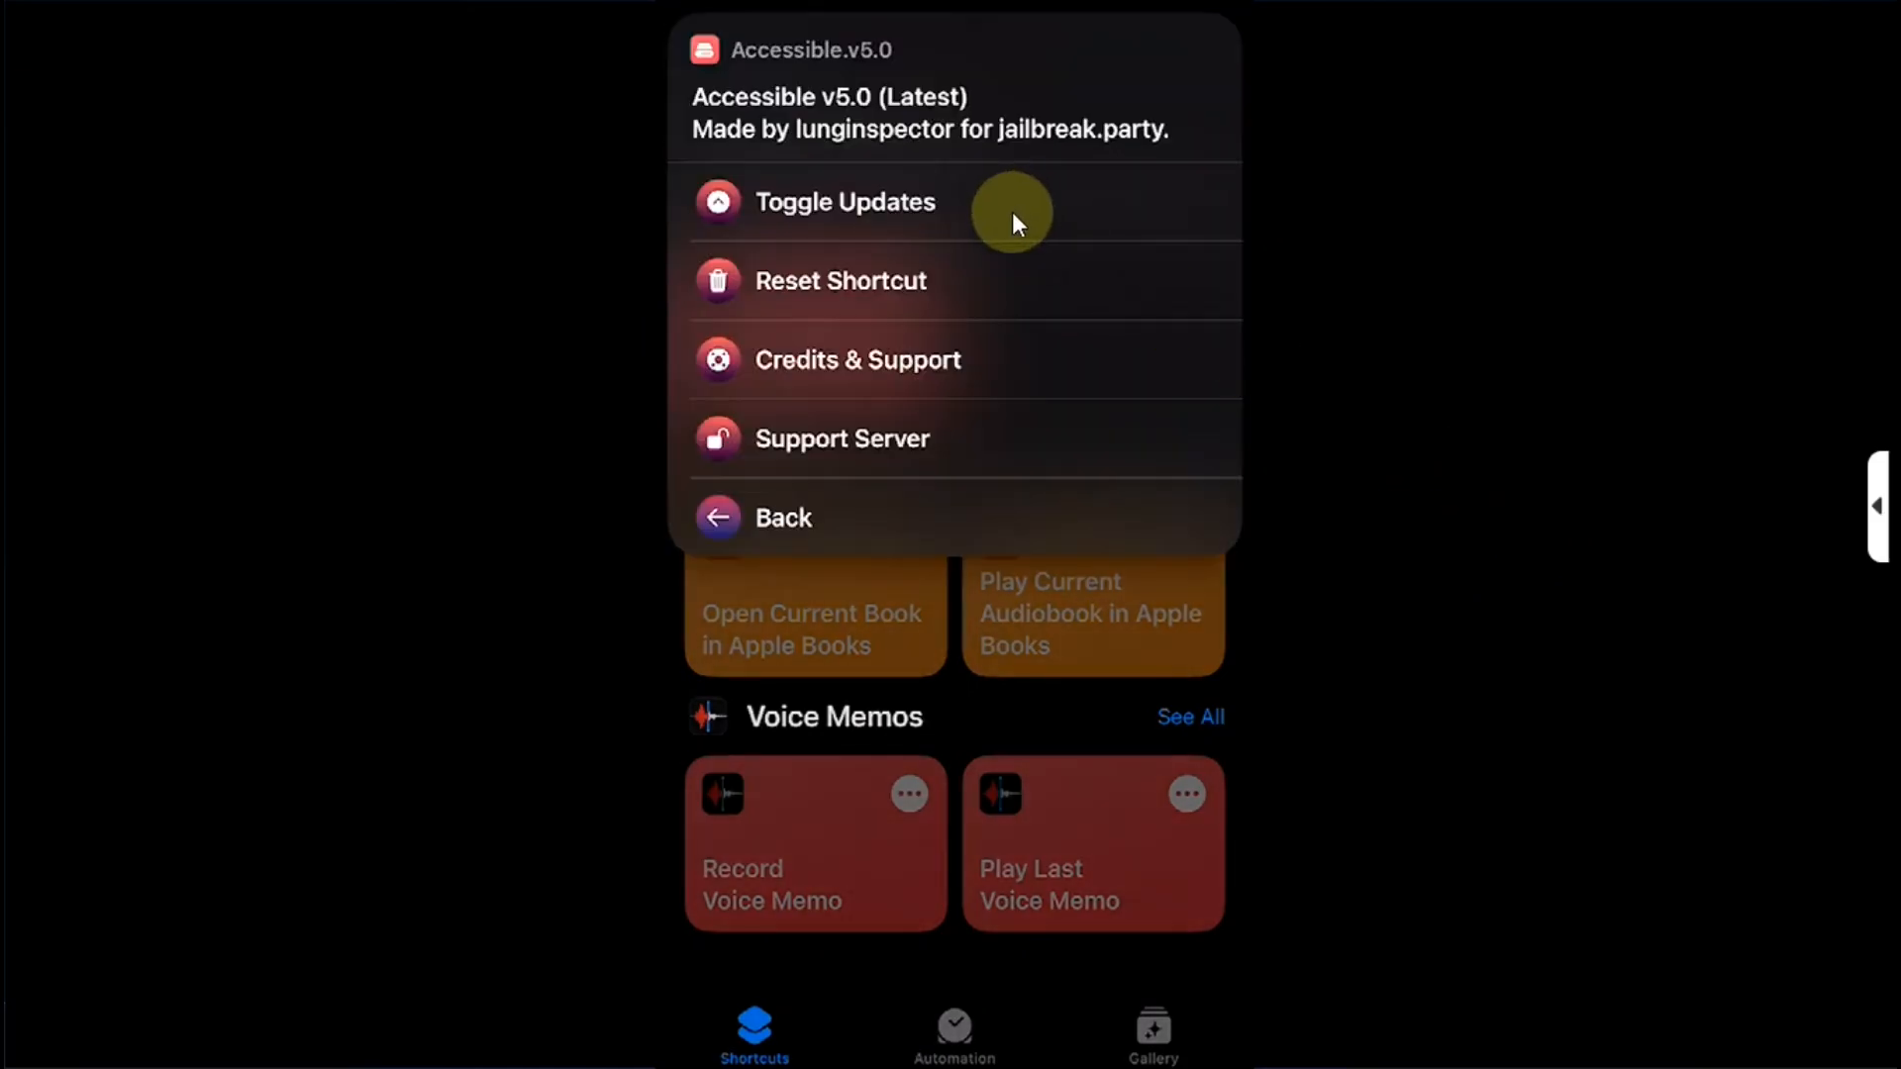
pyautogui.moveTo(861, 301)
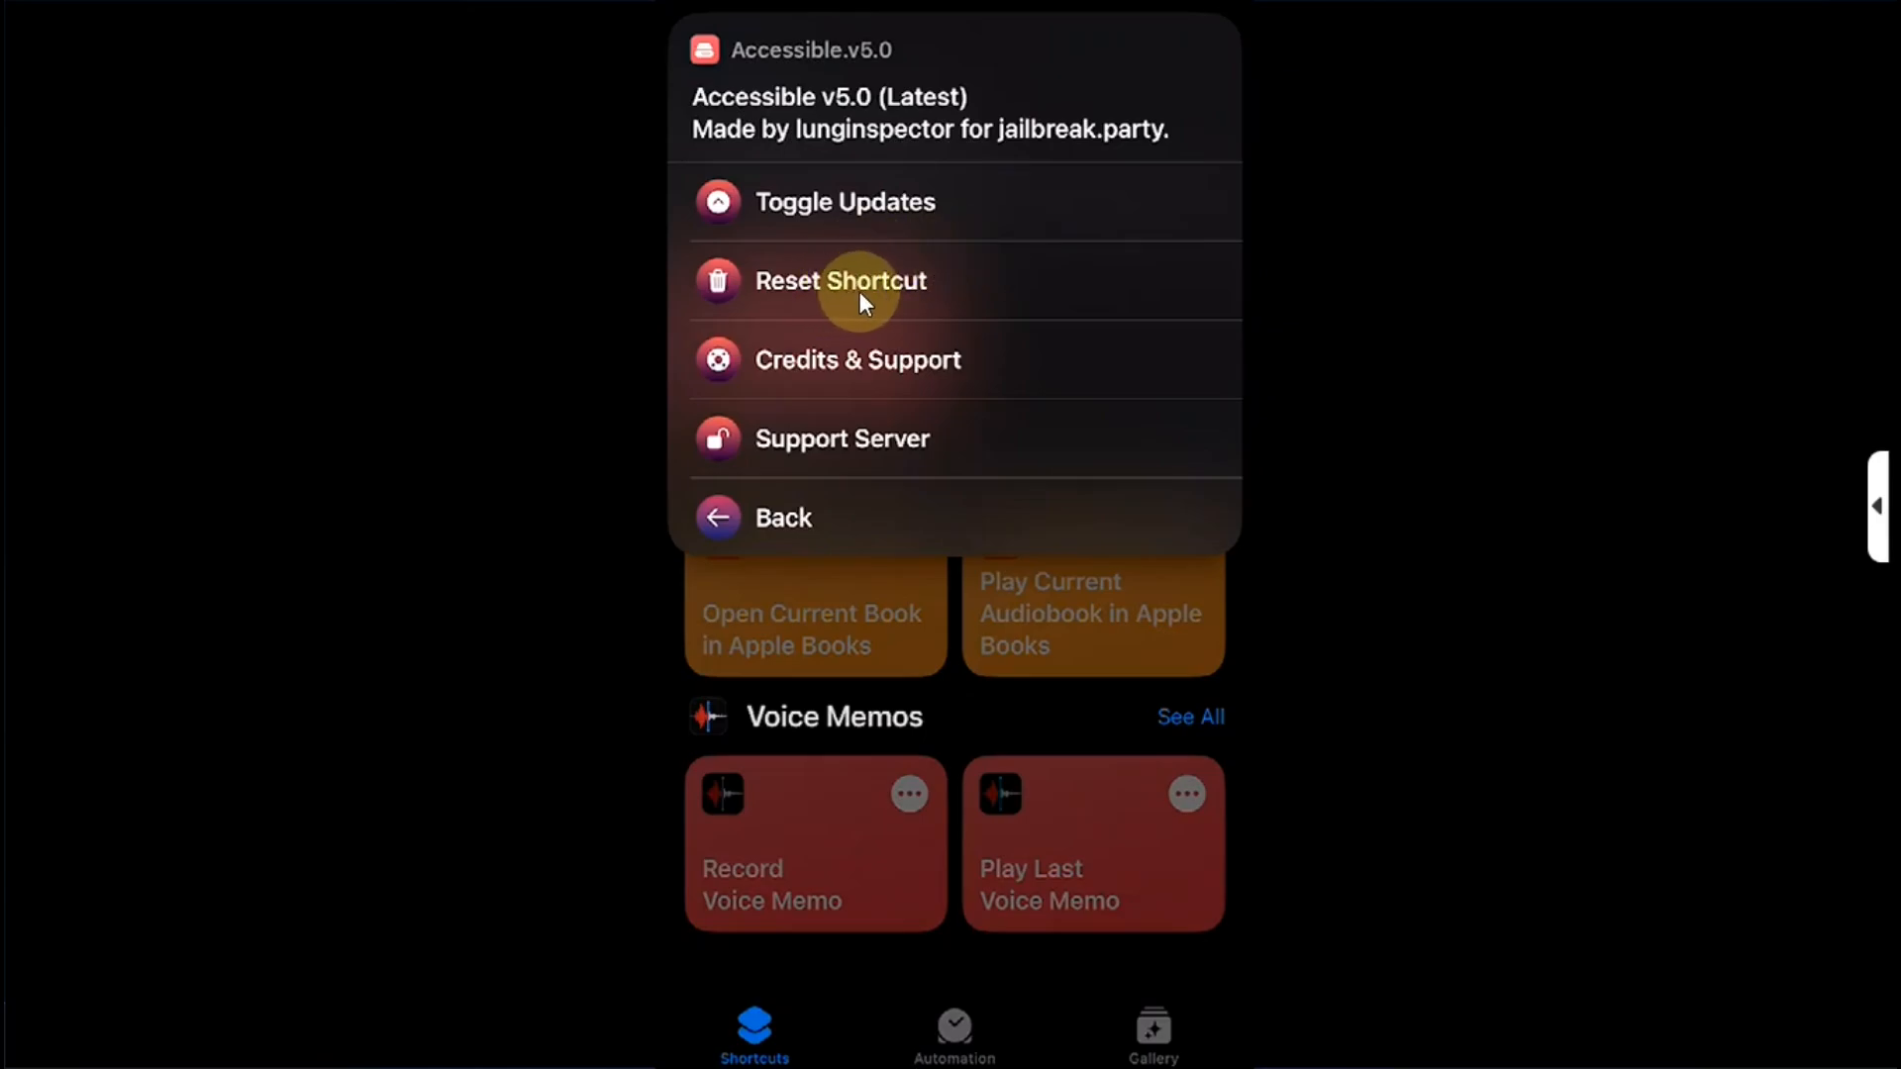
pyautogui.moveTo(969, 277)
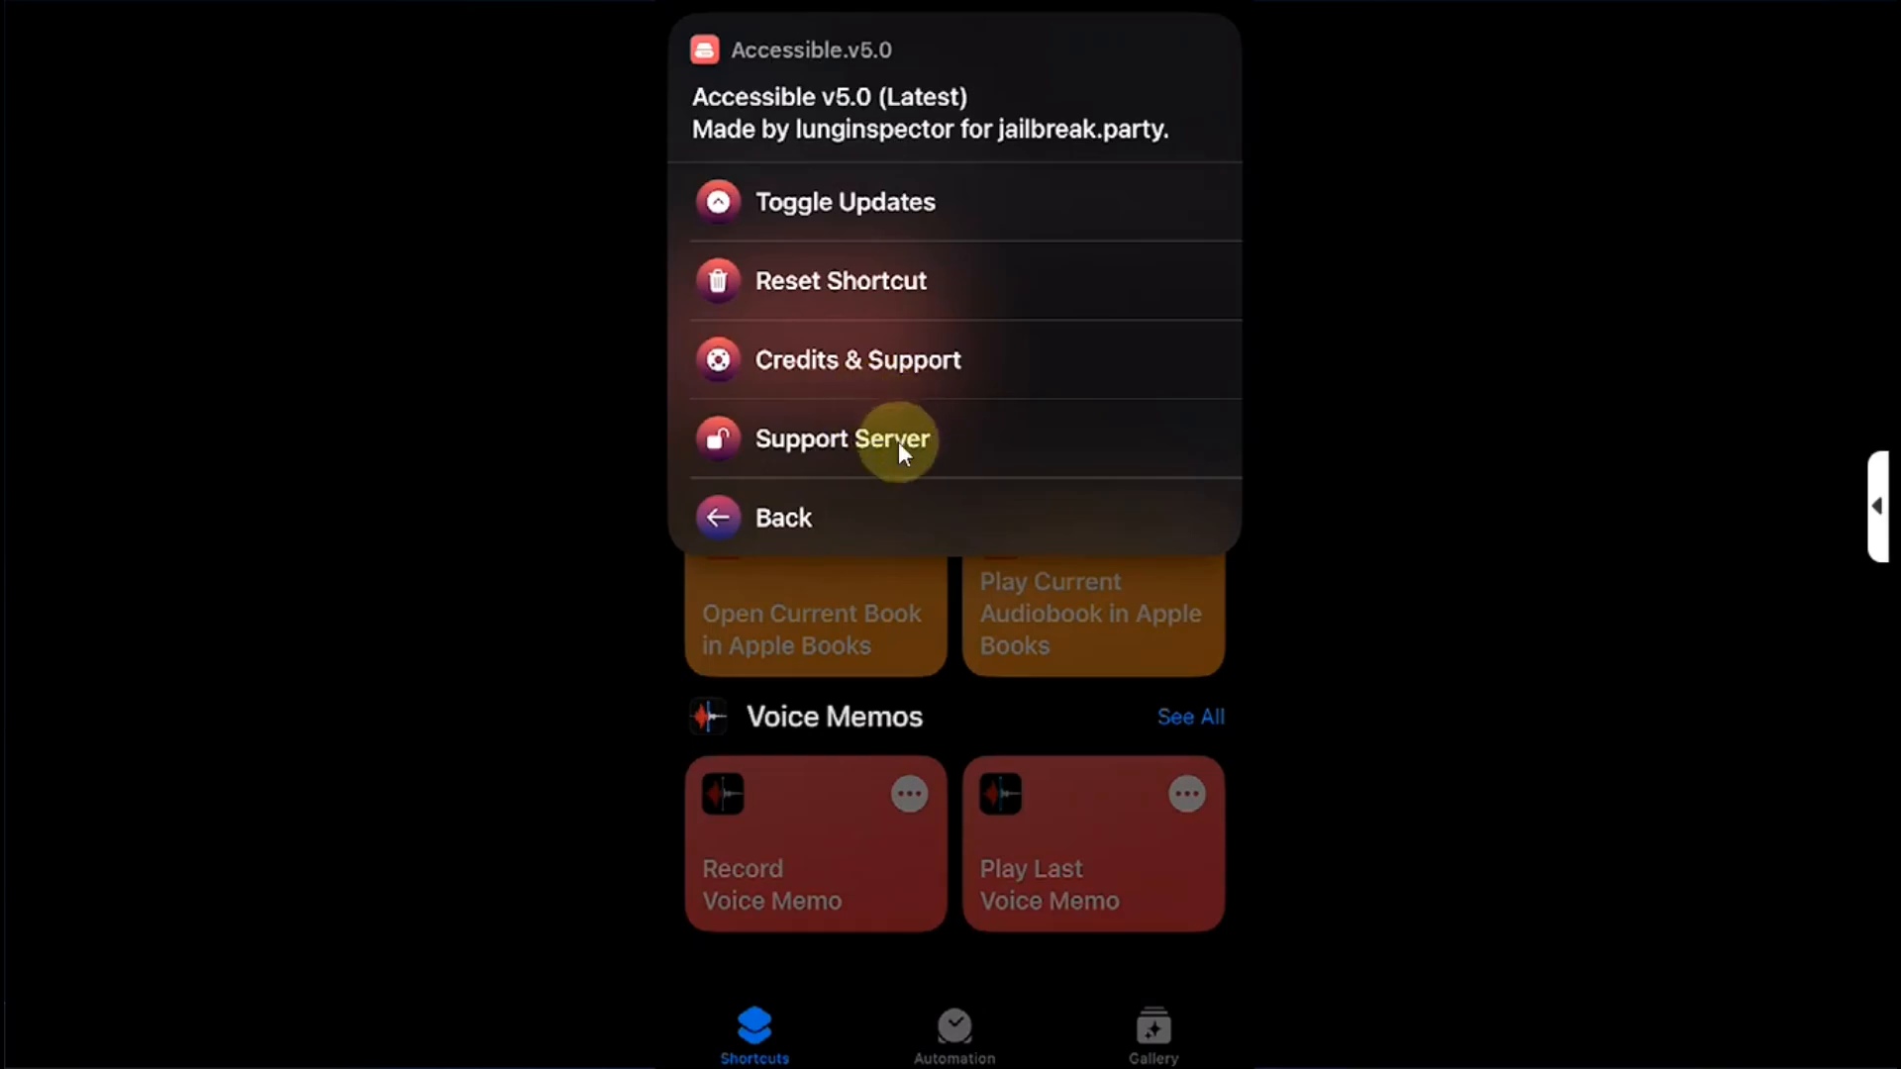
pyautogui.moveTo(1396, 408)
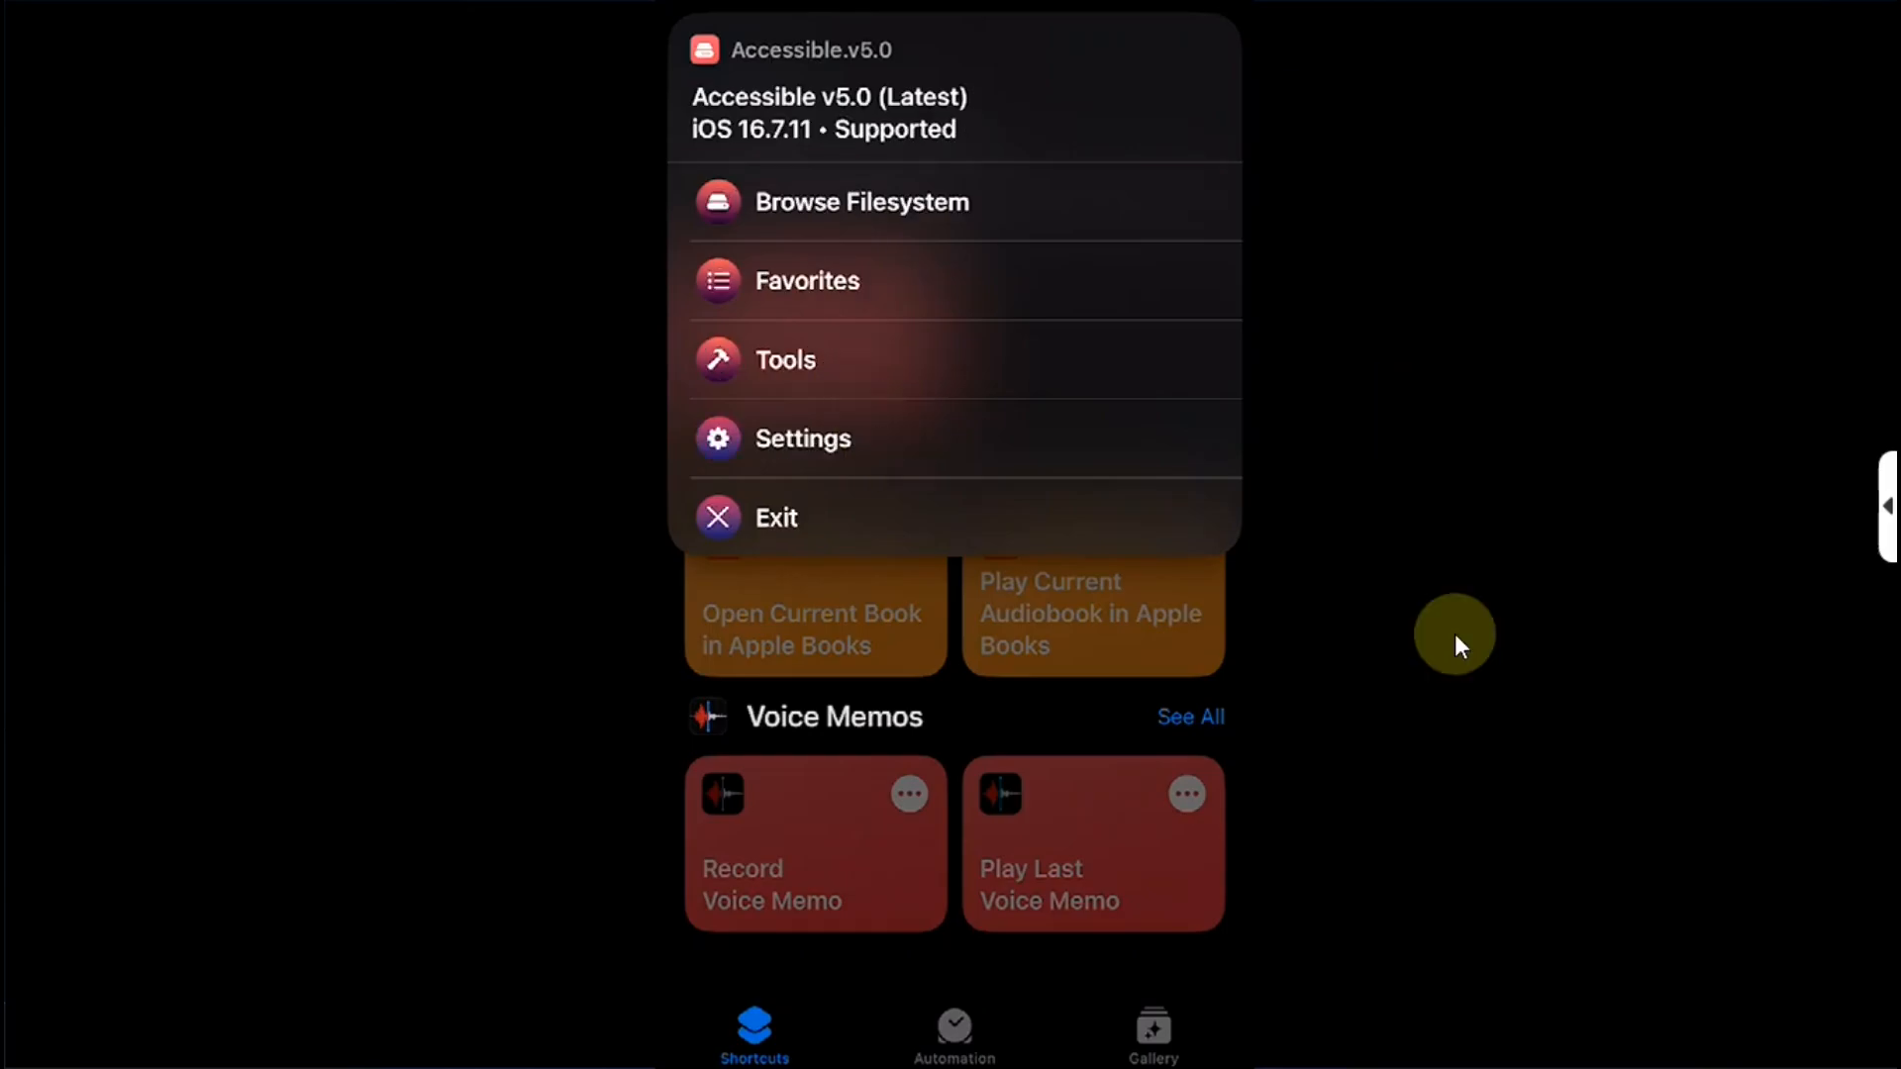
pyautogui.click(774, 517)
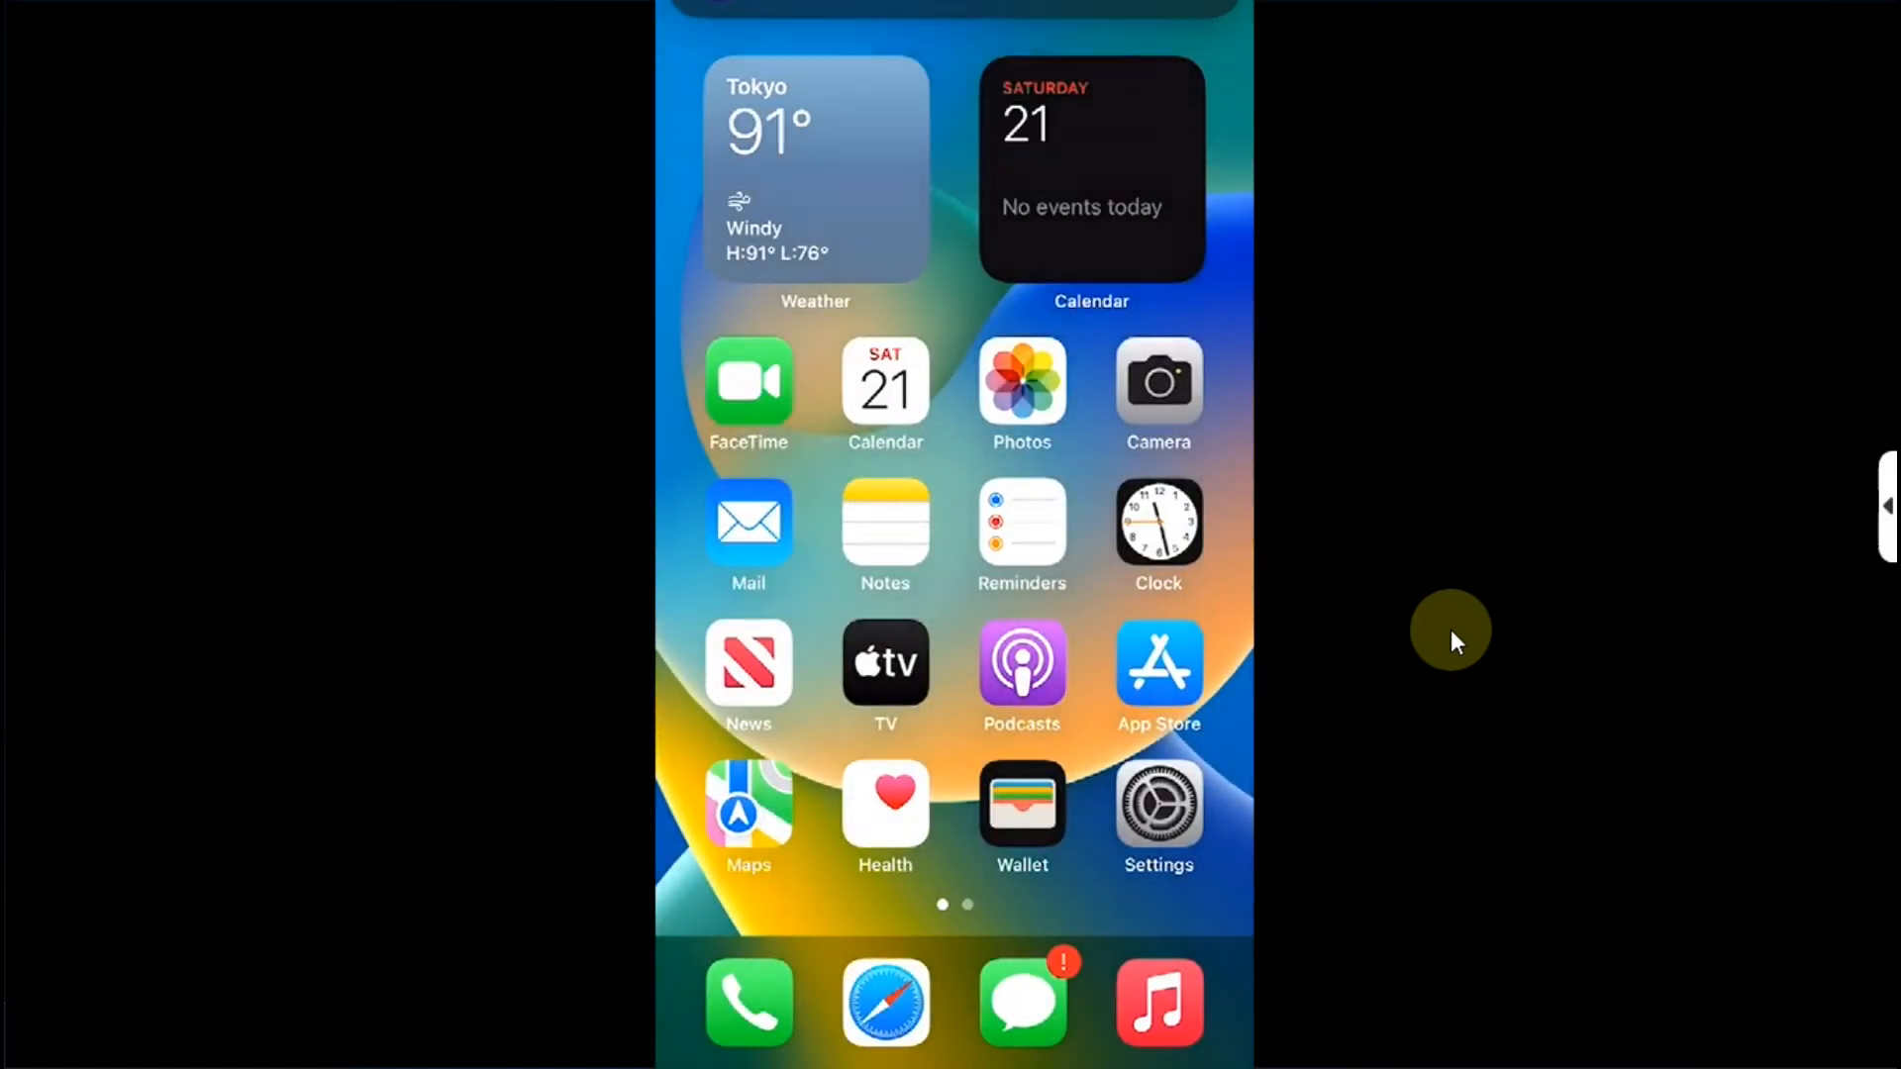
pyautogui.hscroll(-3)
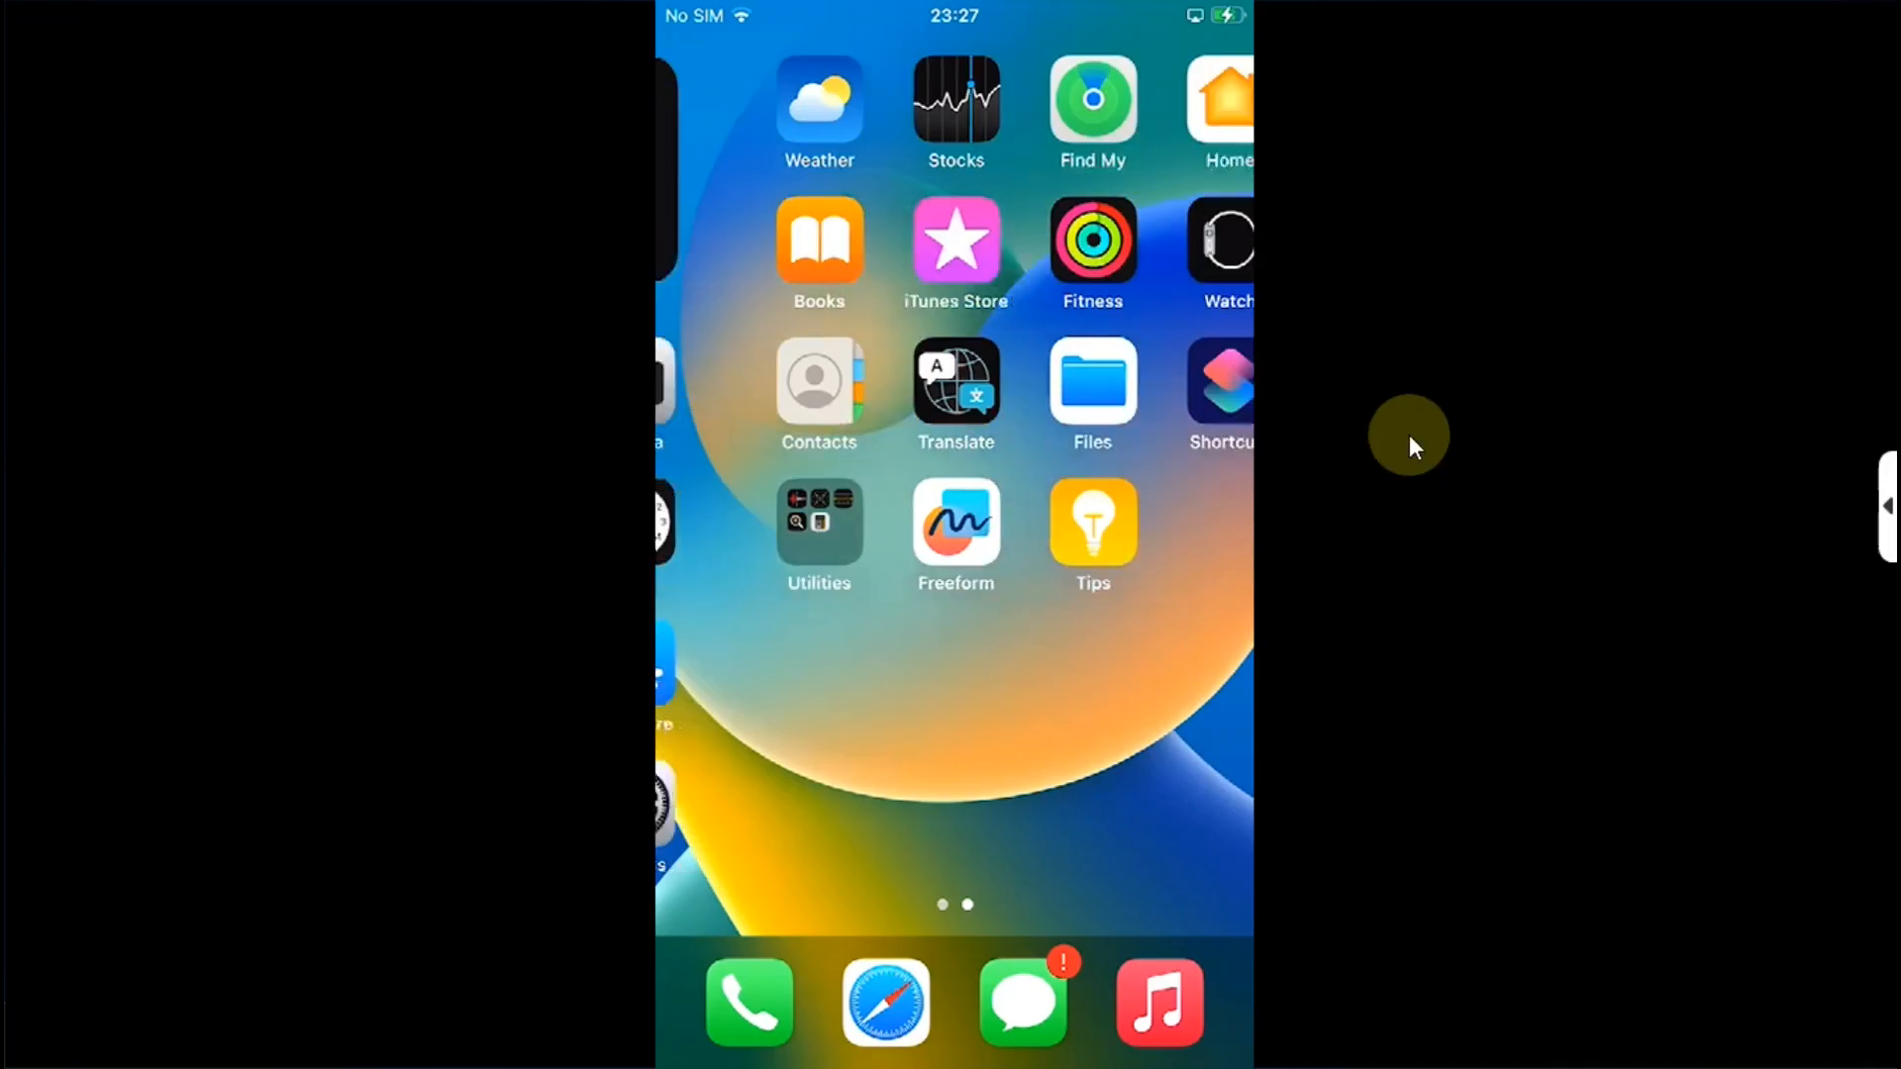